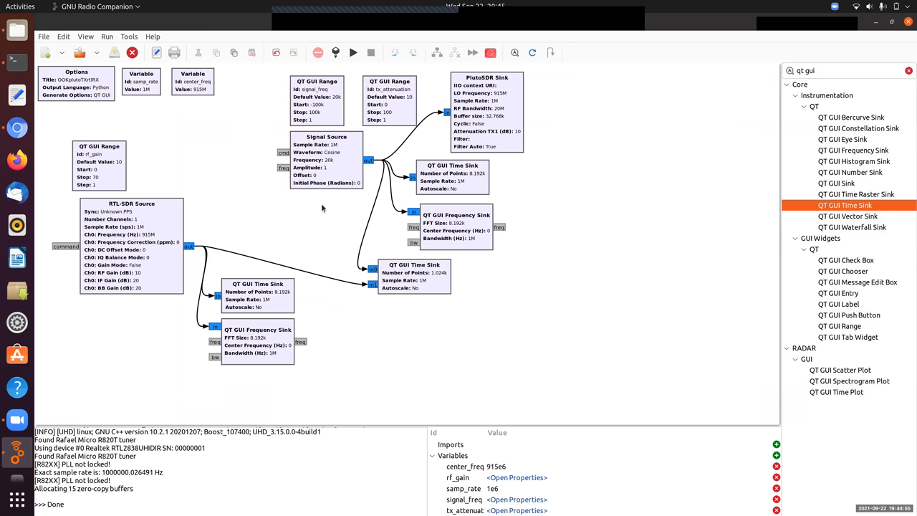
# Tidy the sinks and select the 1.024k-point QT GUI Time Sink for deletion.
pyautogui.click(344, 166)
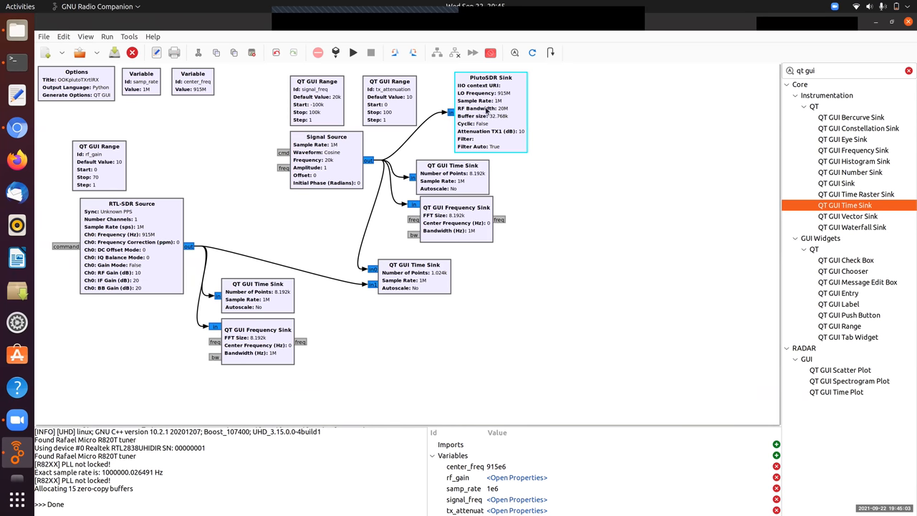
pyautogui.moveTo(500, 102)
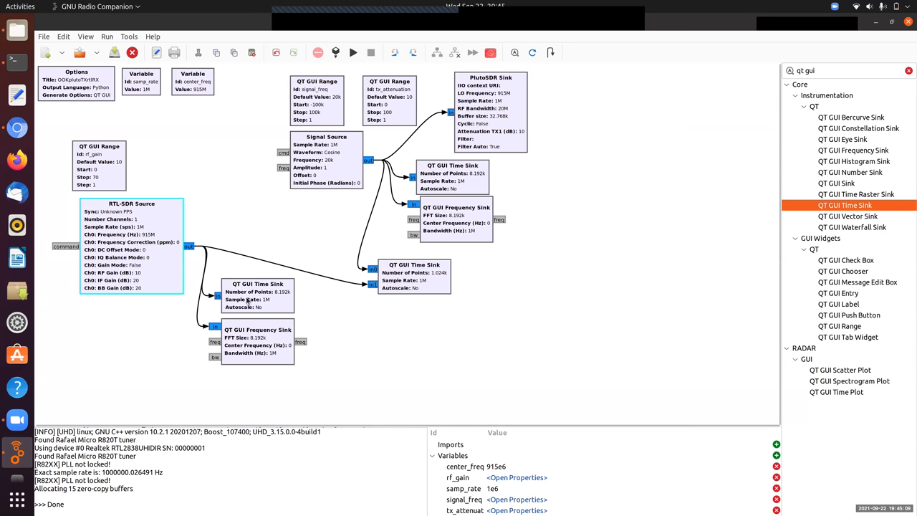
pyautogui.moveTo(258, 340); pyautogui.dragTo(254, 337)
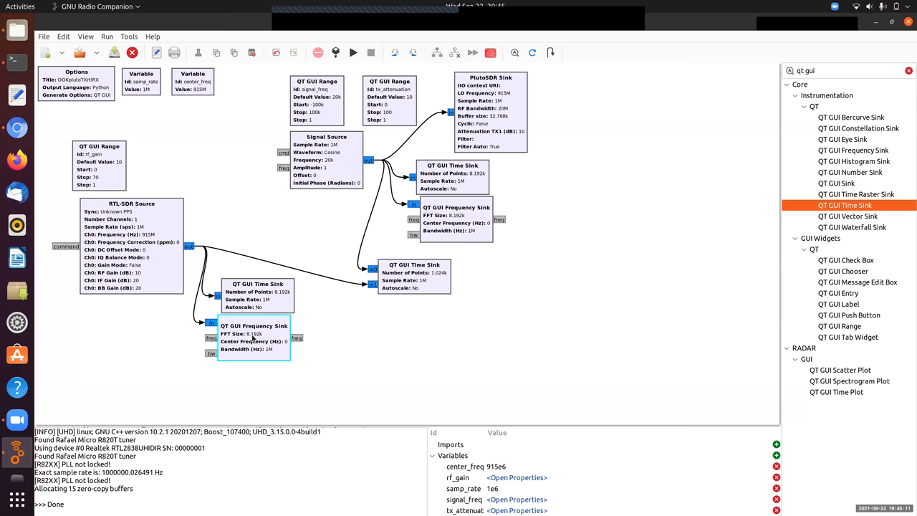
pyautogui.click(414, 276)
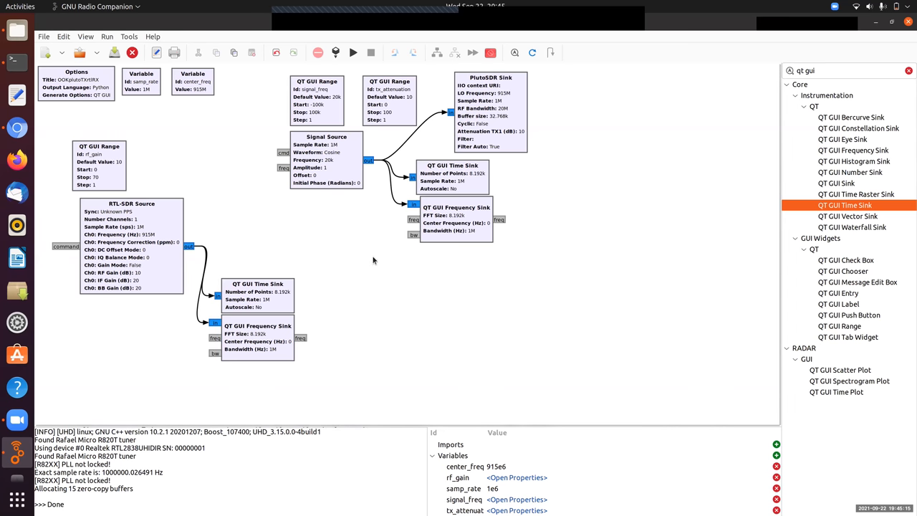
pyautogui.moveTo(370, 257)
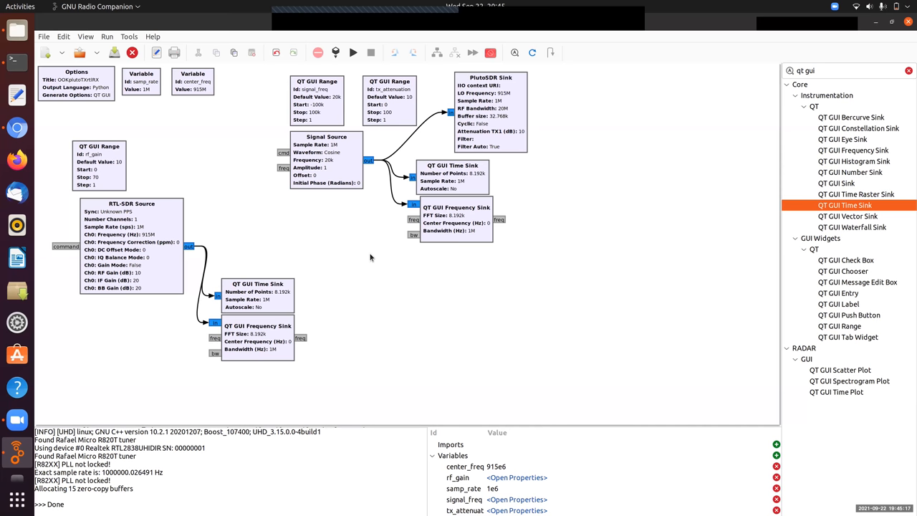
pyautogui.moveTo(362, 269)
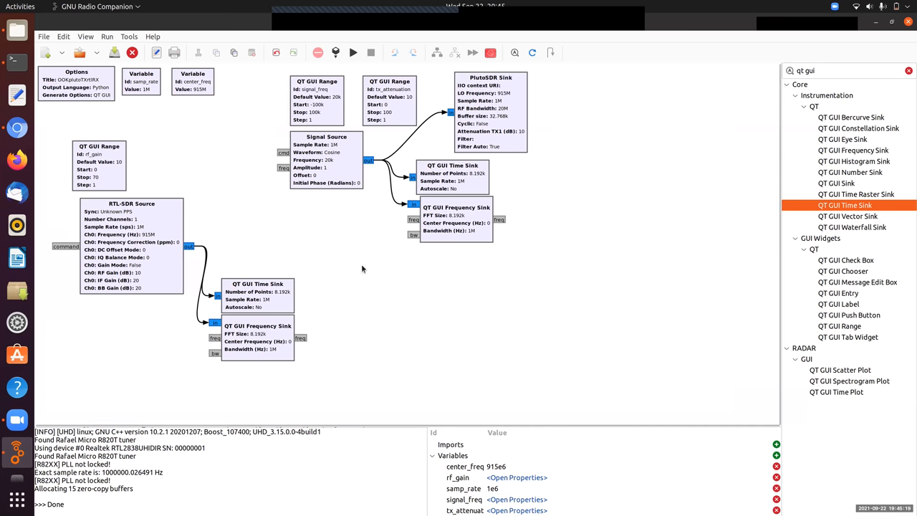
pyautogui.moveTo(331, 272)
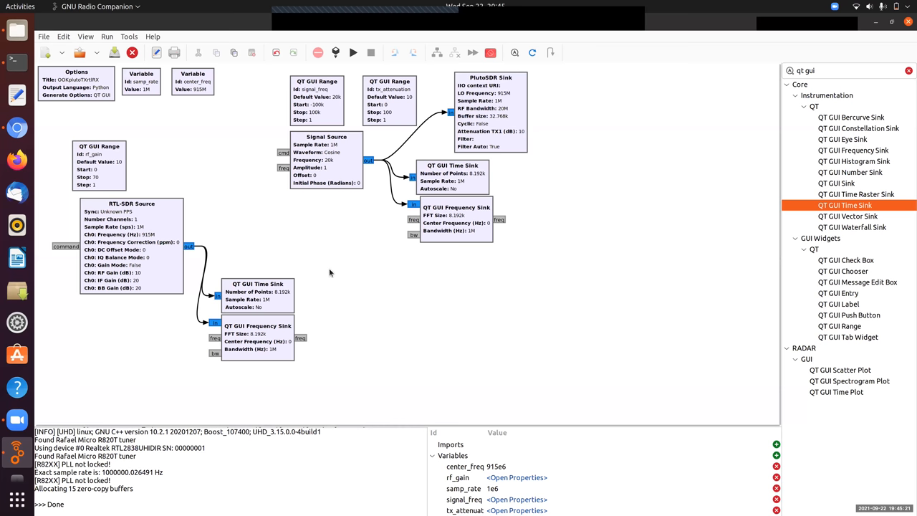
pyautogui.moveTo(329, 274)
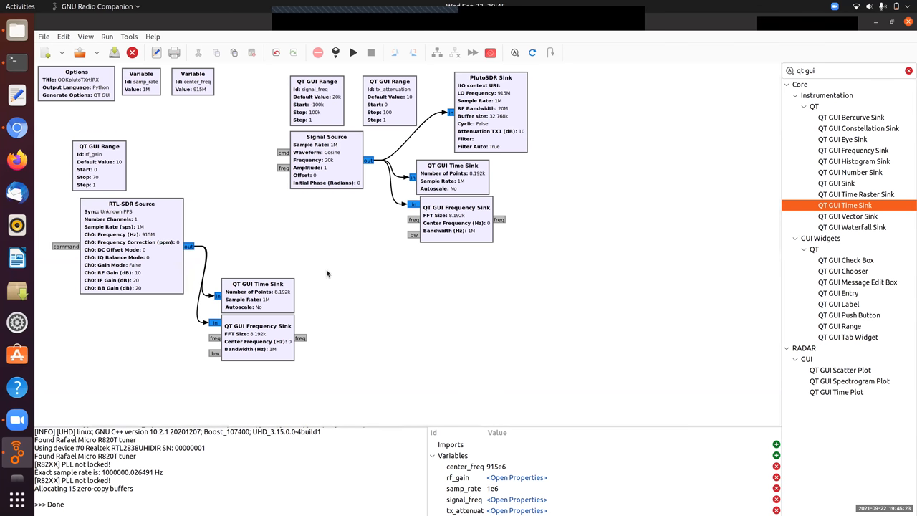
pyautogui.moveTo(319, 273)
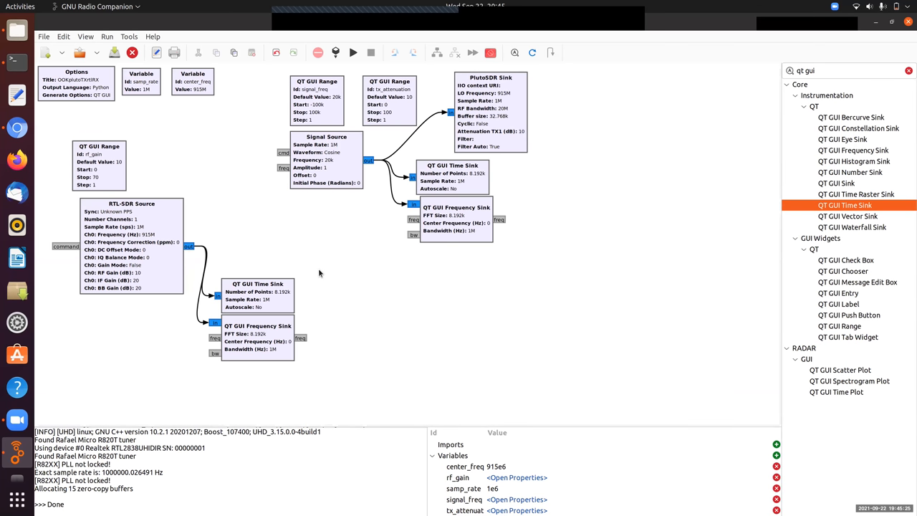
pyautogui.moveTo(326, 172)
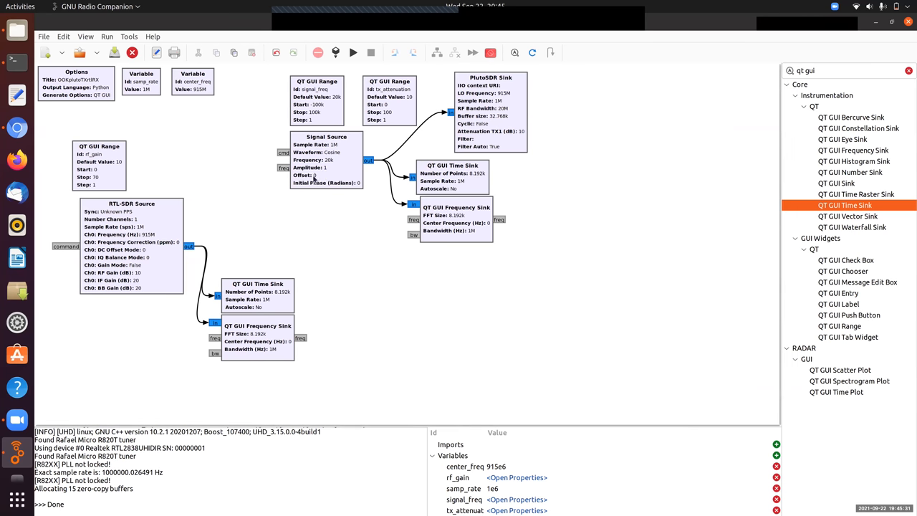
pyautogui.moveTo(312, 181)
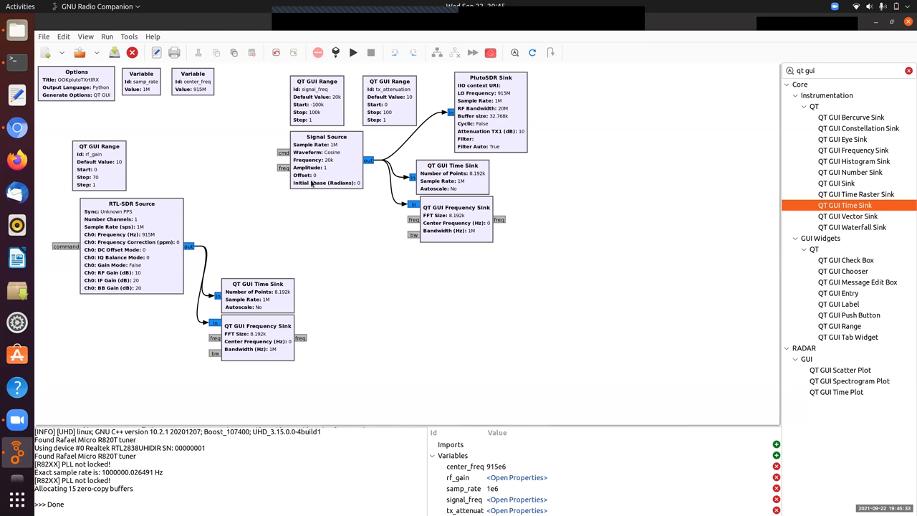
# Add a Multiply block and wire its output to the PlutoSDR, time and frequency sinks.
pyautogui.moveTo(327, 157); pyautogui.dragTo(292, 207)
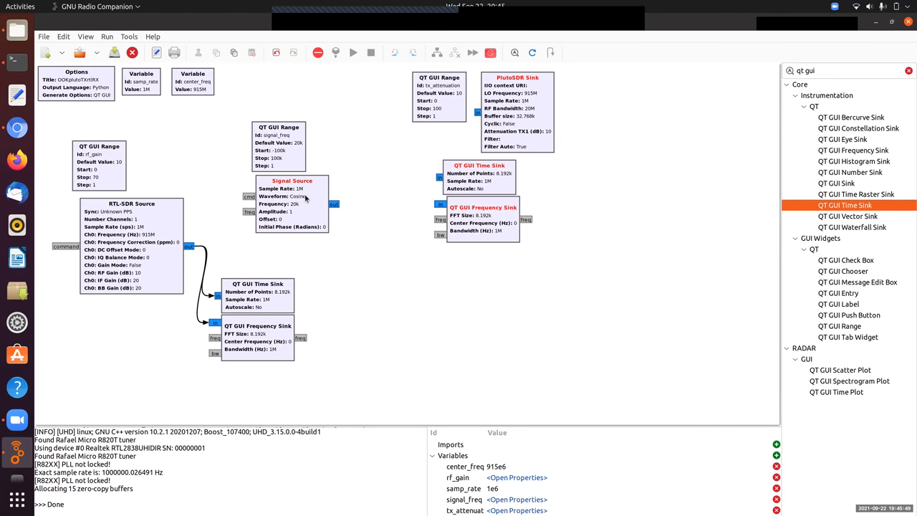
pyautogui.moveTo(311, 203)
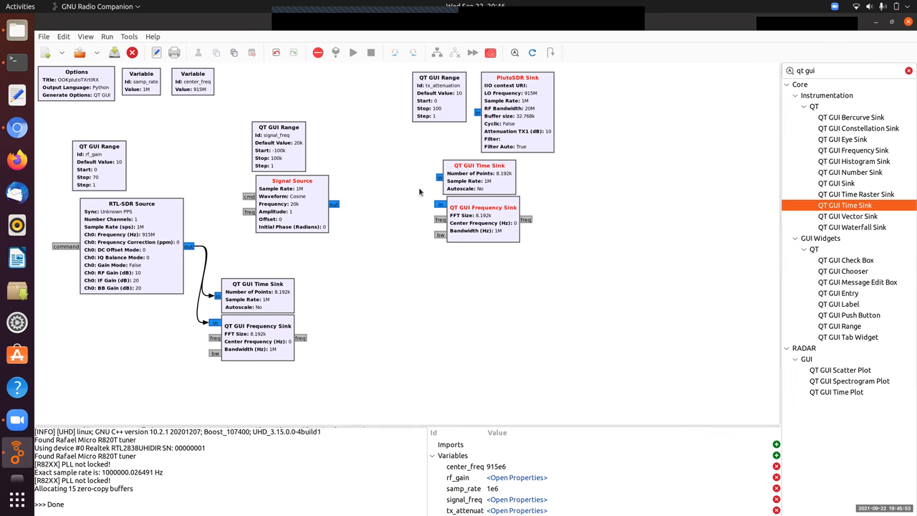
pyautogui.click(831, 70)
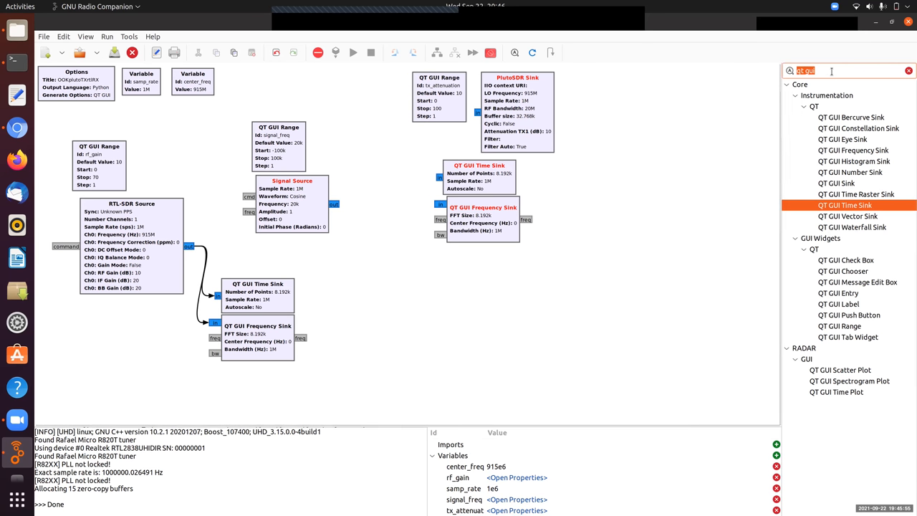
pyautogui.write('multi')
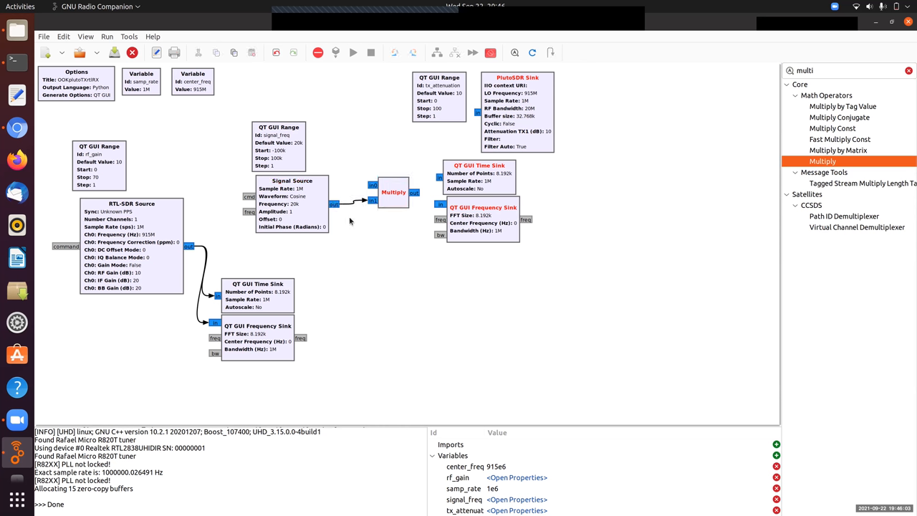
pyautogui.moveTo(405, 213)
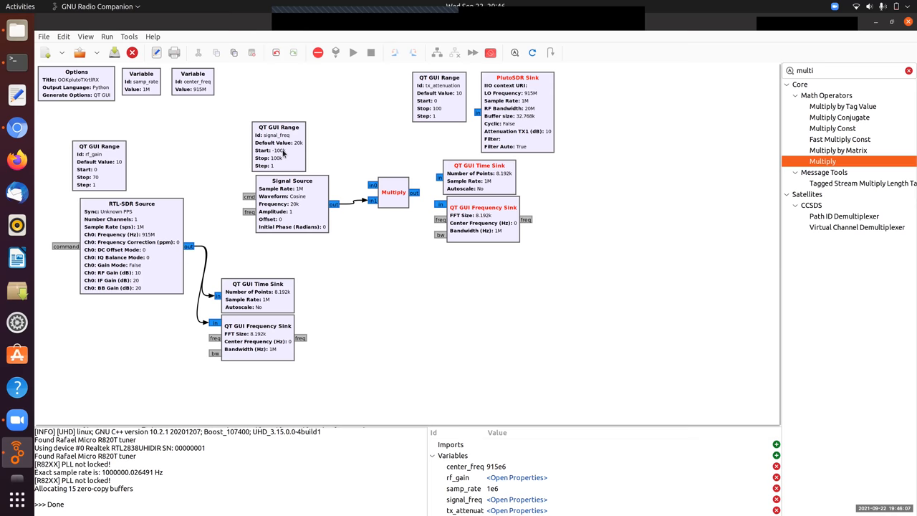
pyautogui.moveTo(279, 147); pyautogui.dragTo(218, 165)
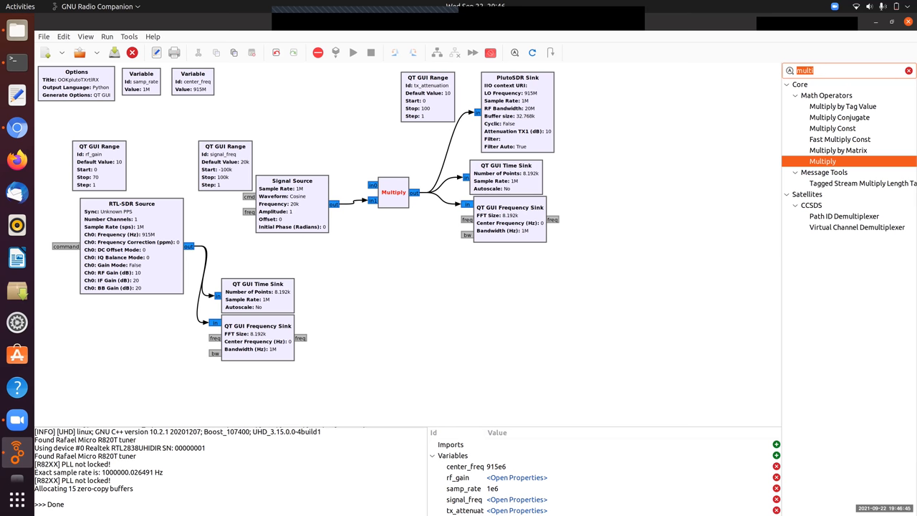
# Add a Vector Source with vector (0,1,0,1,0,0,1,1).
pyautogui.write('vector sour')
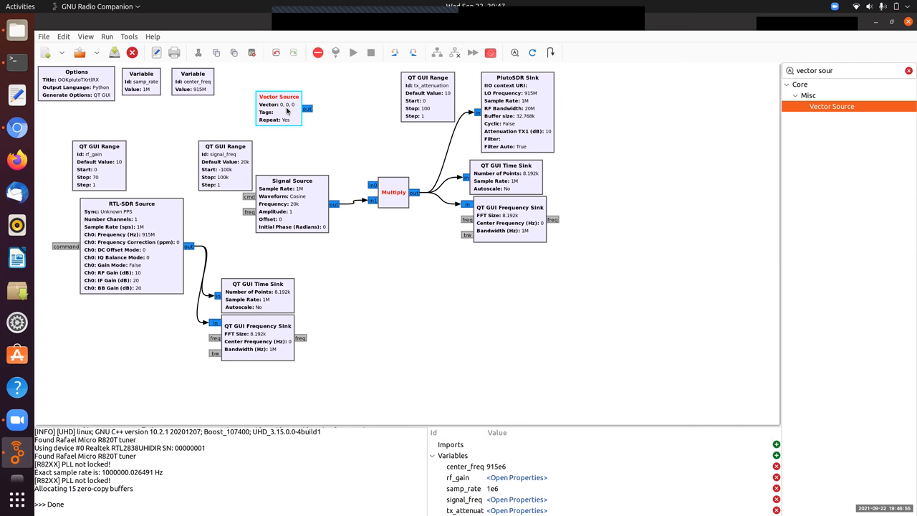
pyautogui.doubleClick(279, 107)
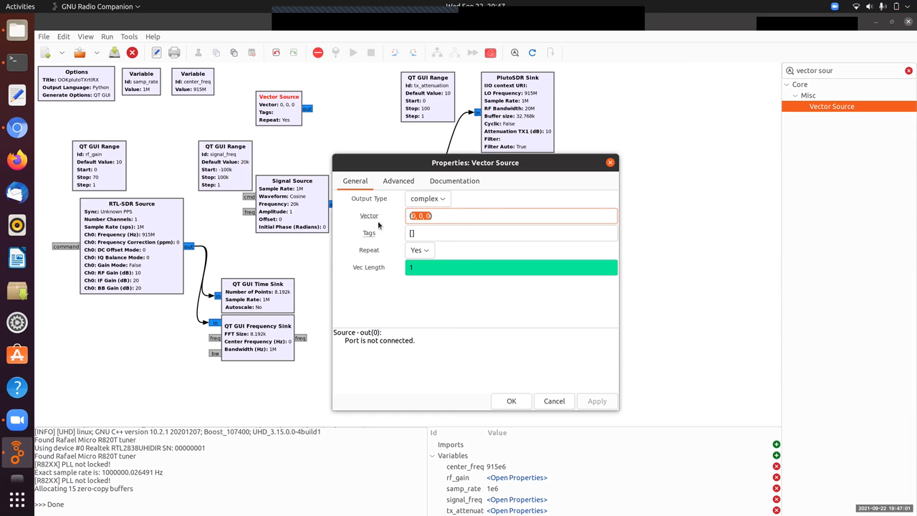
pyautogui.moveTo(379, 220)
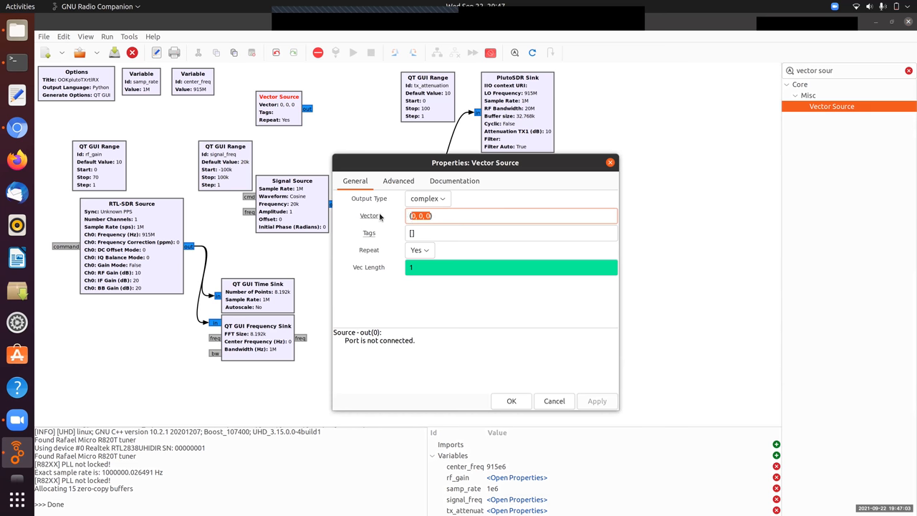
pyautogui.write('(0,2)')
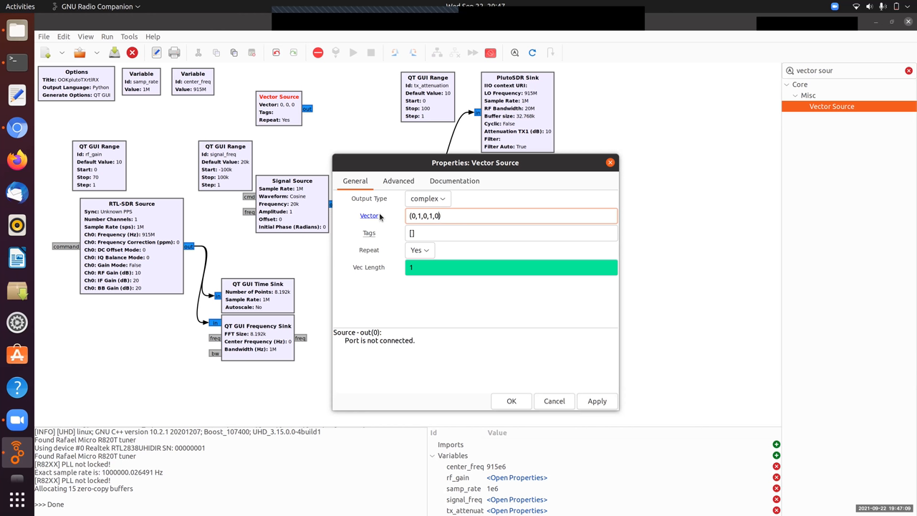
pyautogui.write(',0,1,1')
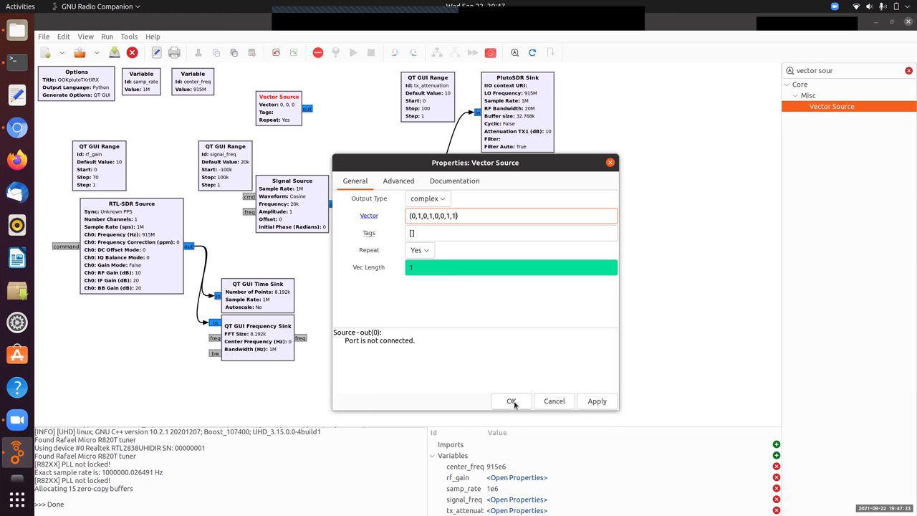
pyautogui.moveTo(438, 206)
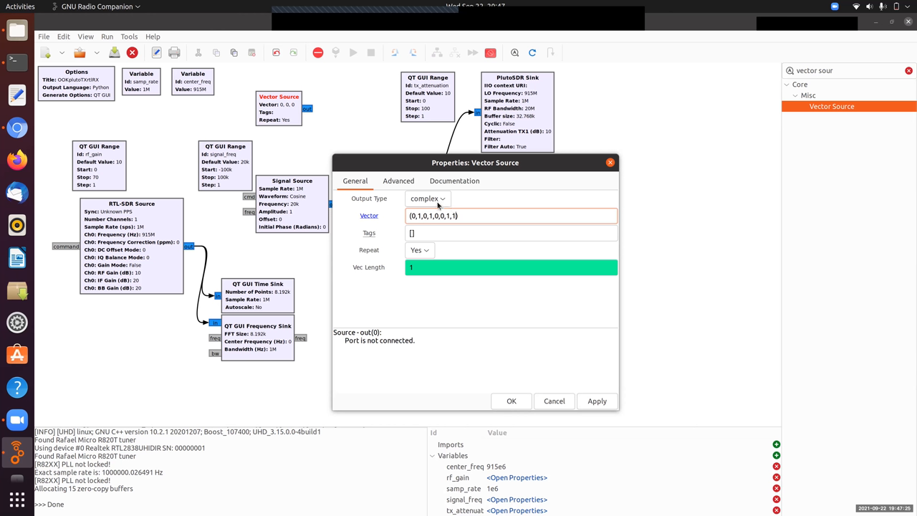
pyautogui.moveTo(434, 201)
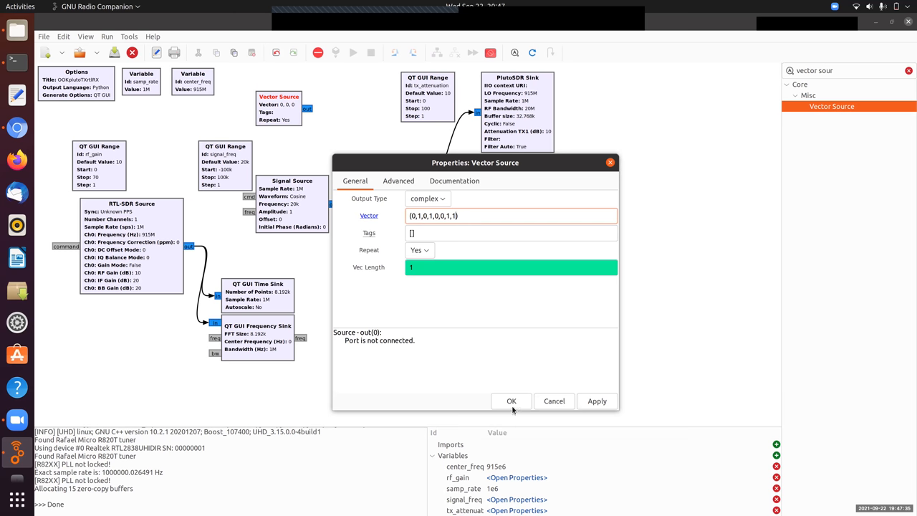
pyautogui.click(510, 400)
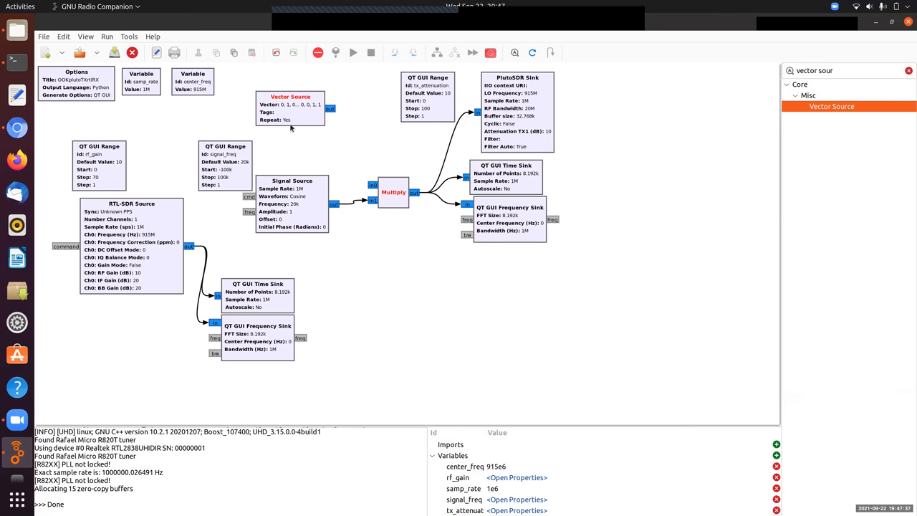
# Add a Repeat block fed by the Vector Source, then filter the library for 'va'.
pyautogui.click(290, 104)
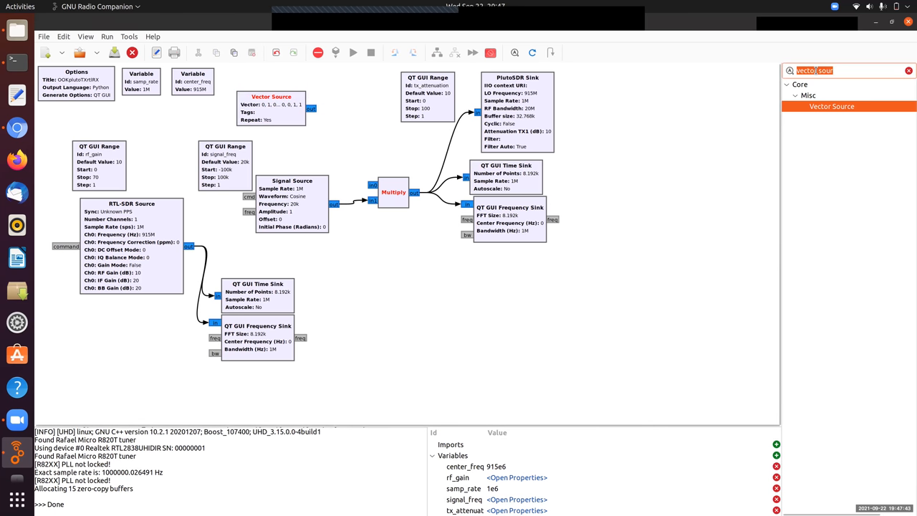
pyautogui.write('repeat')
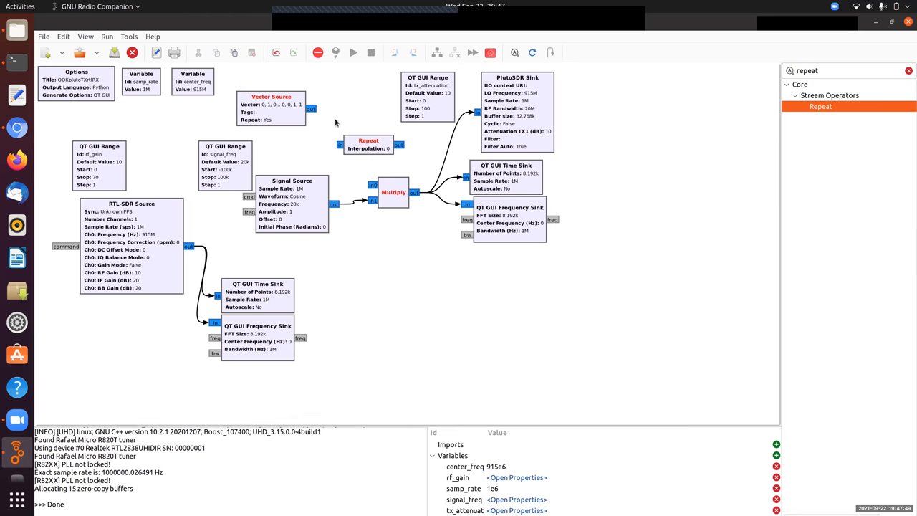
pyautogui.click(362, 142)
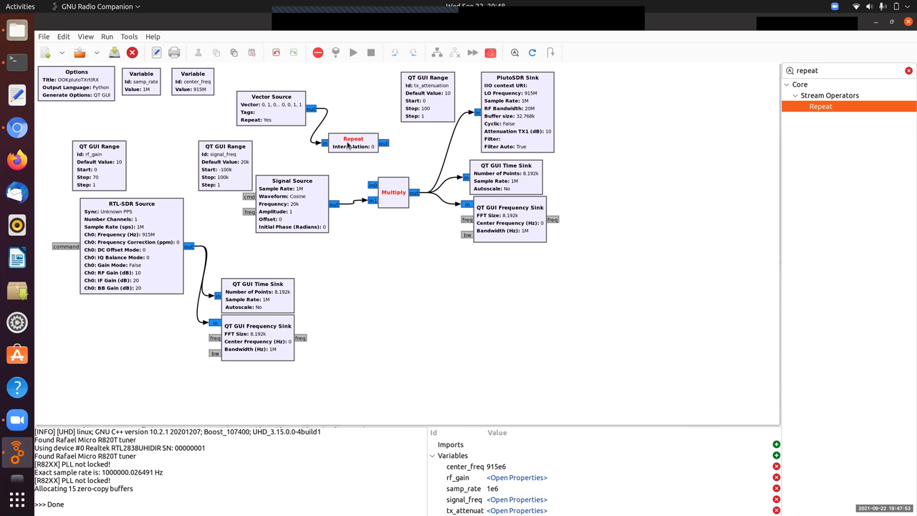
pyautogui.moveTo(422, 142)
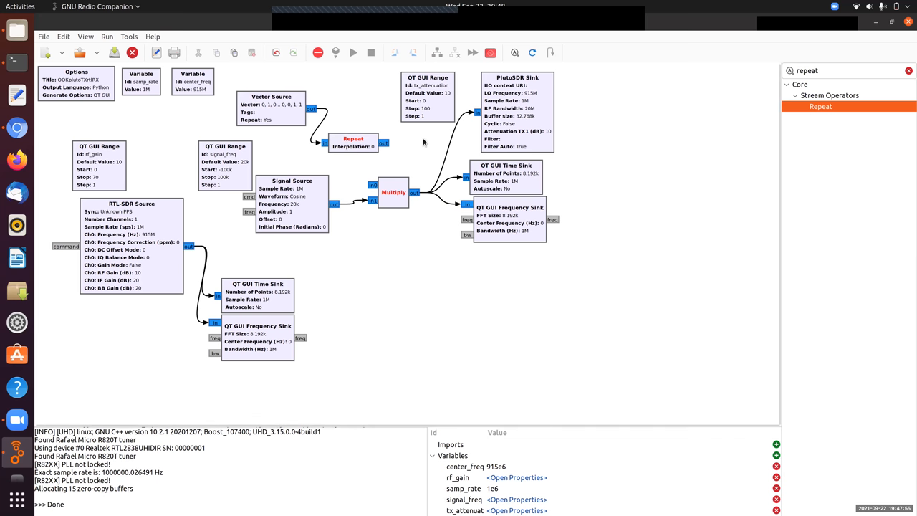
pyautogui.click(845, 71)
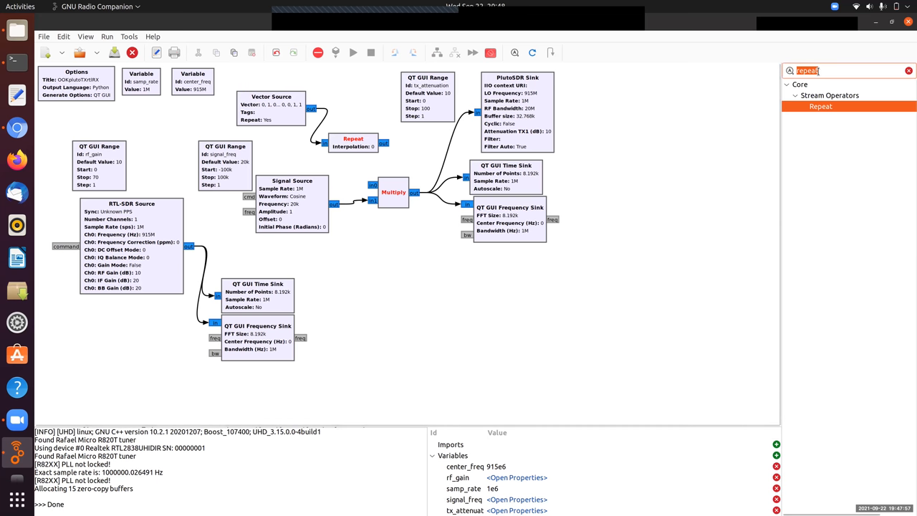
pyautogui.write('varia')
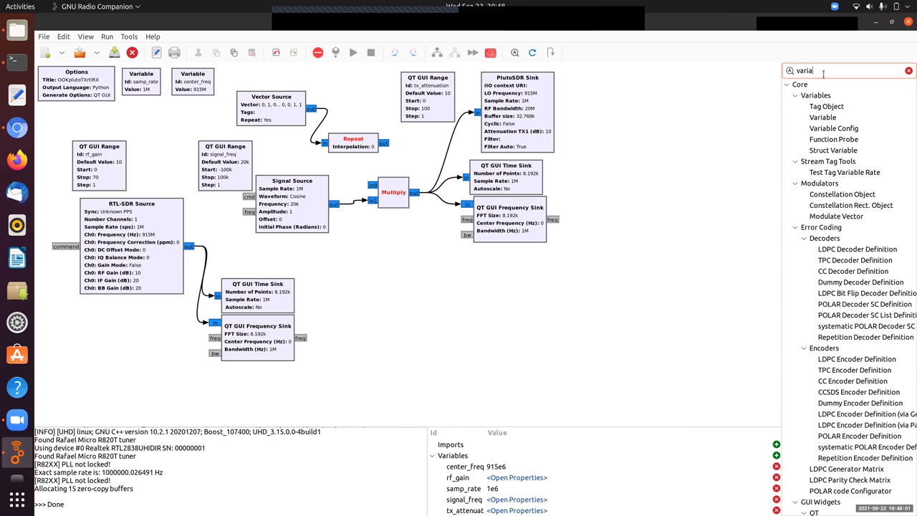
# Create a Variable with Id sps and value 100, then select the sps and samp_rate blocks.
pyautogui.doubleClick(823, 117)
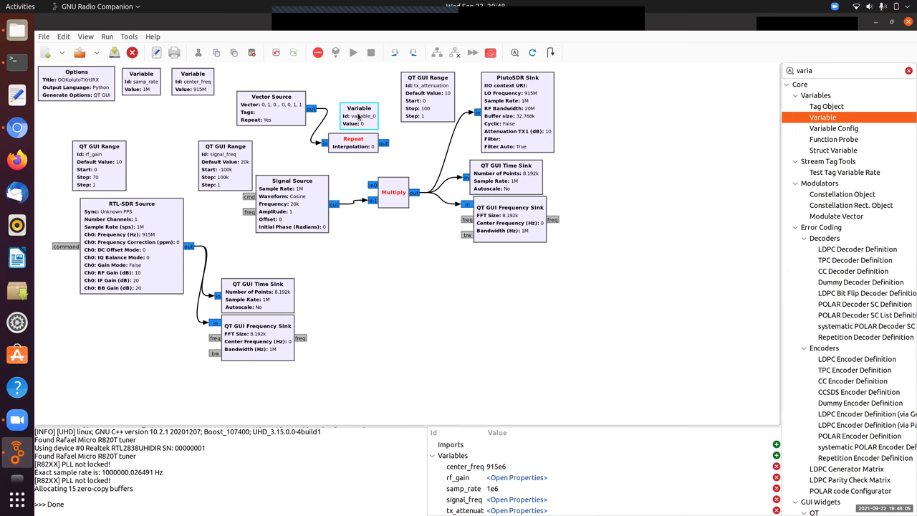
pyautogui.doubleClick(358, 116)
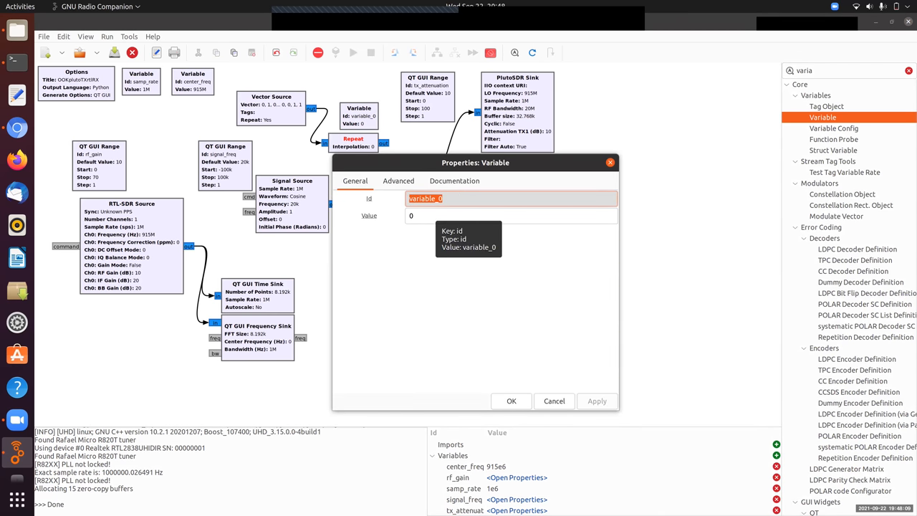
pyautogui.write('sps')
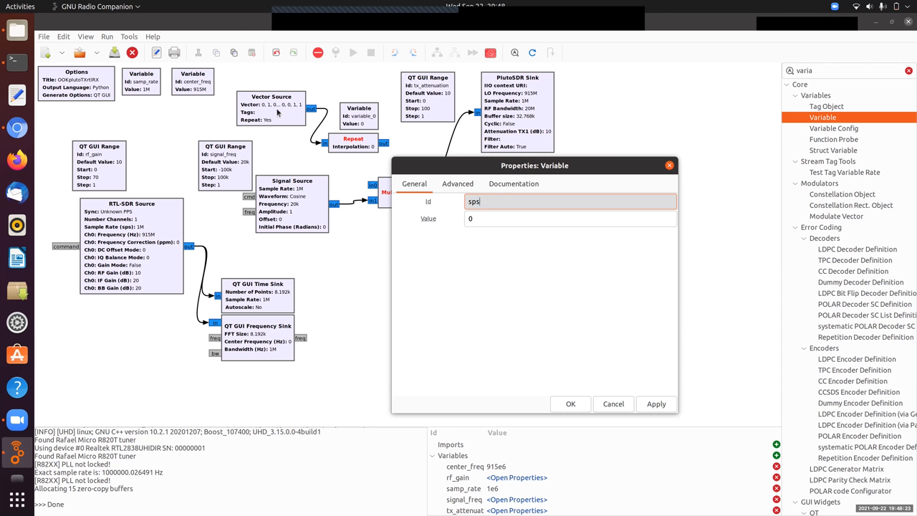
pyautogui.moveTo(491, 204)
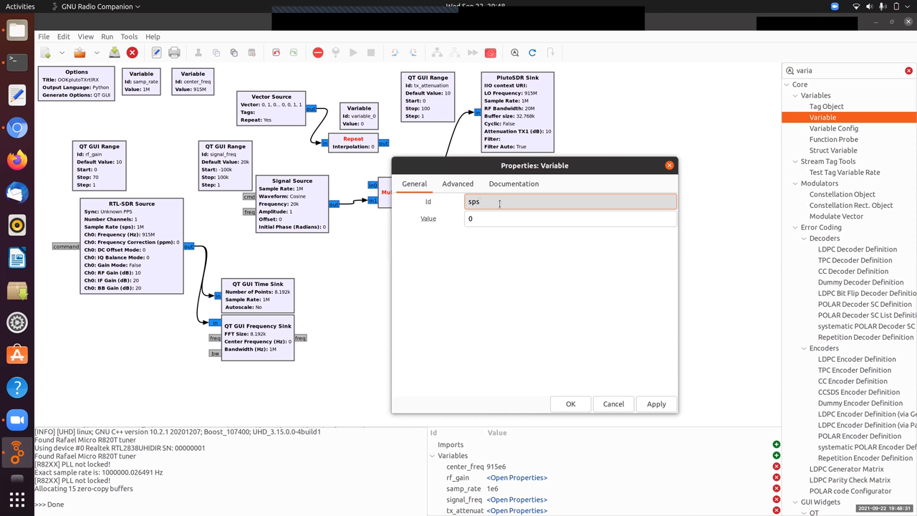
pyautogui.click(569, 218)
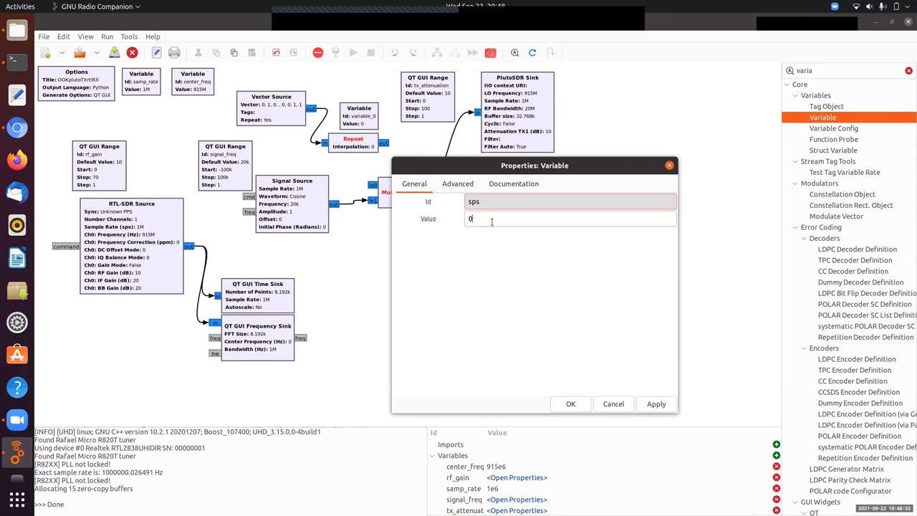
pyautogui.write('100')
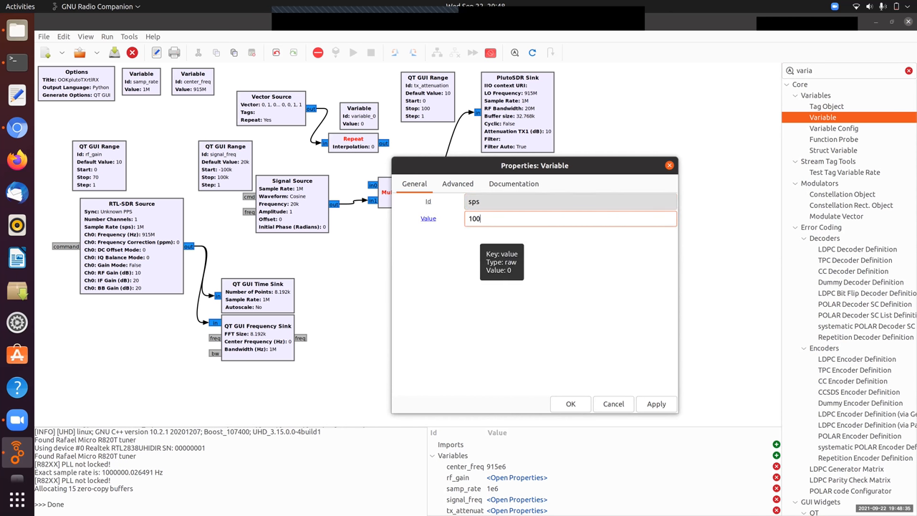
pyautogui.click(570, 403)
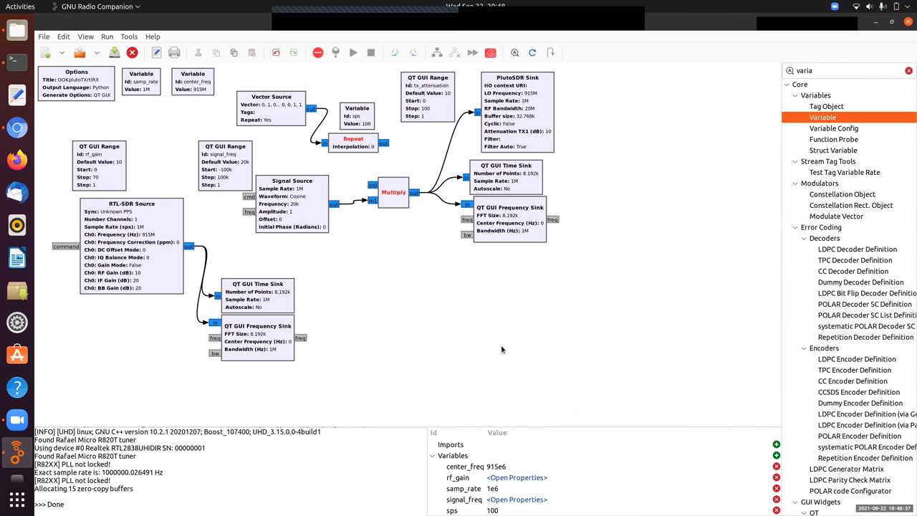
pyautogui.moveTo(373, 186)
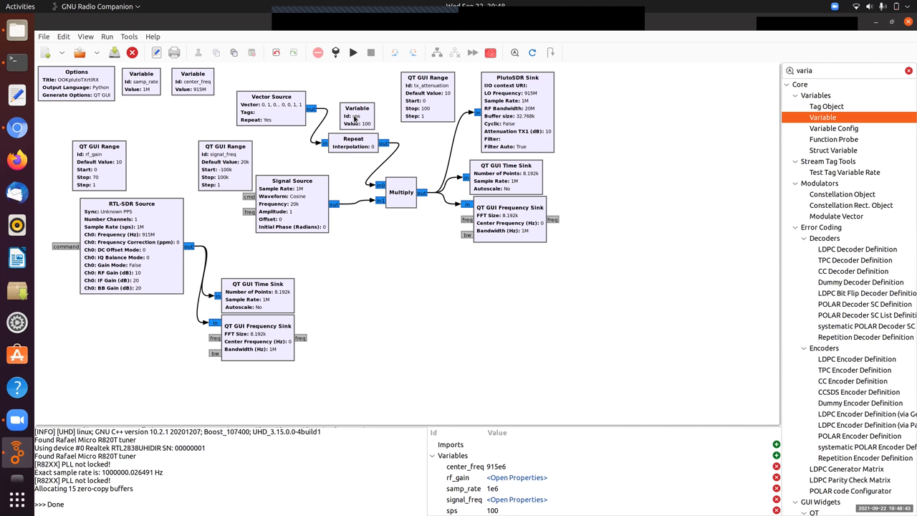
pyautogui.click(353, 116)
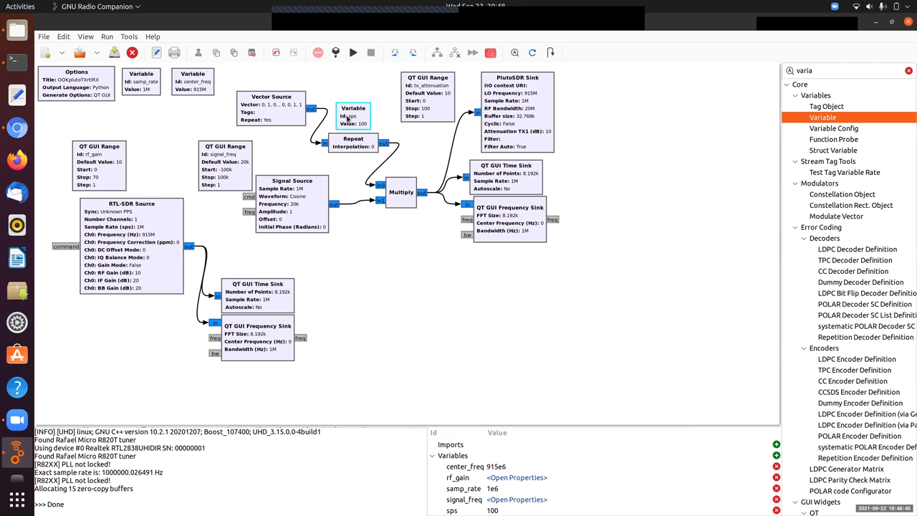
pyautogui.moveTo(156, 95)
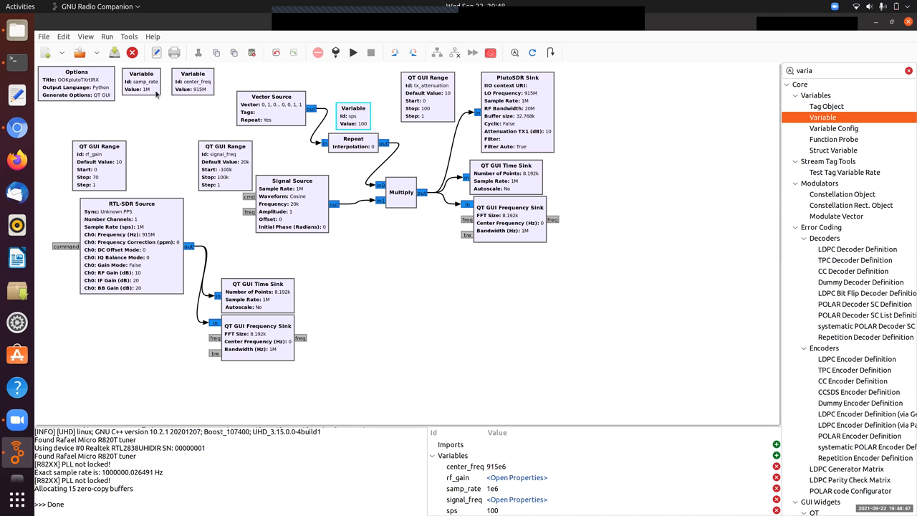
pyautogui.click(141, 81)
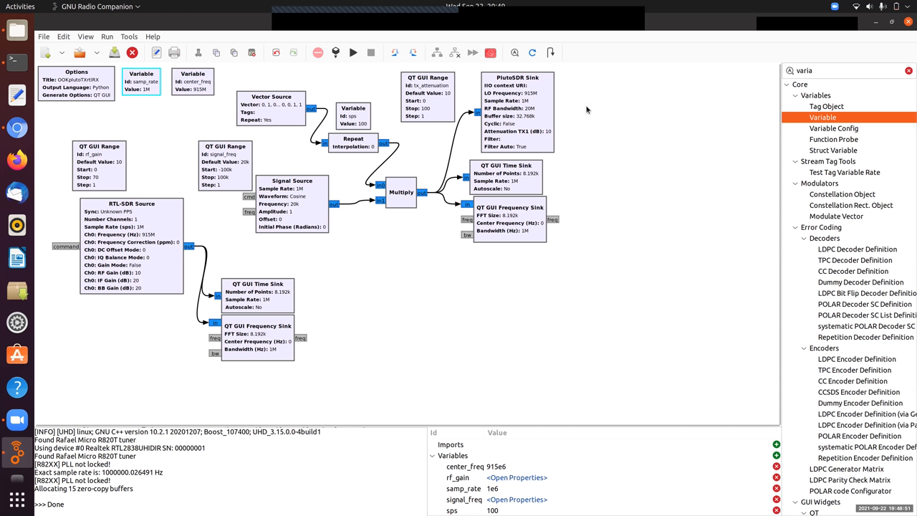
pyautogui.moveTo(509, 107)
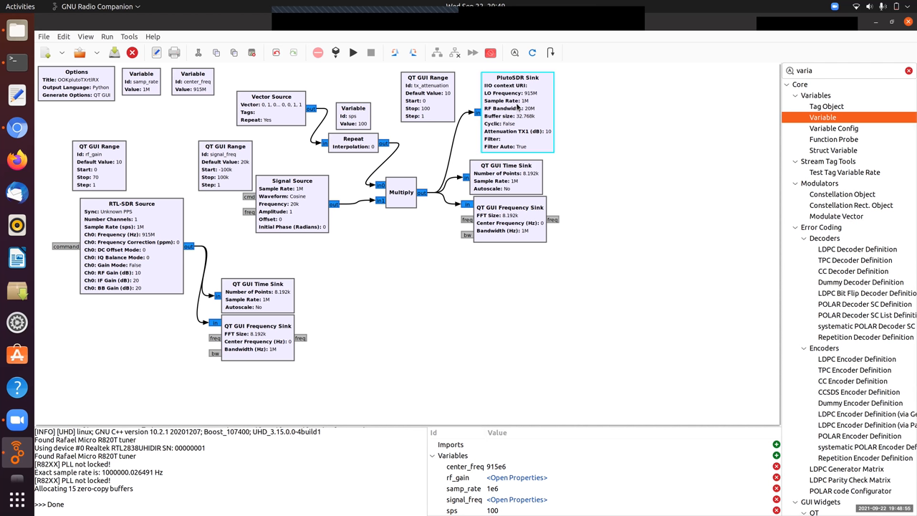
pyautogui.moveTo(501, 135)
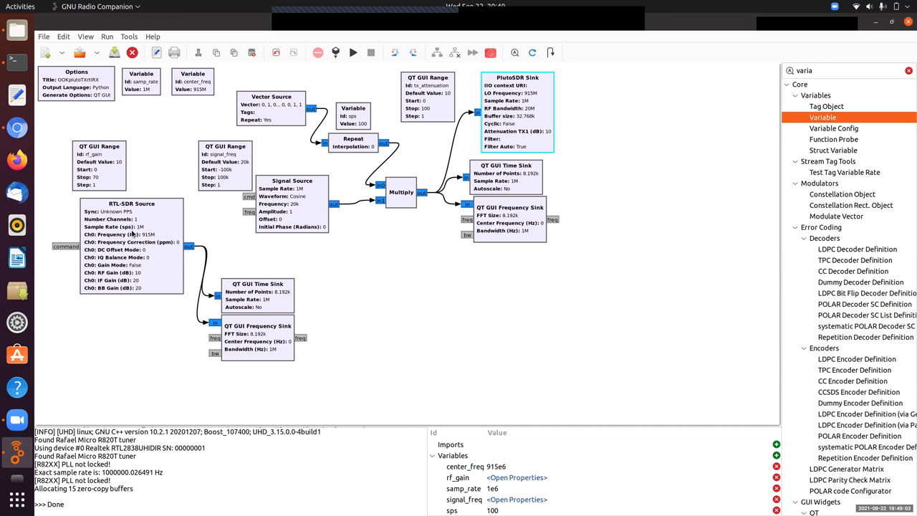
pyautogui.moveTo(515, 96)
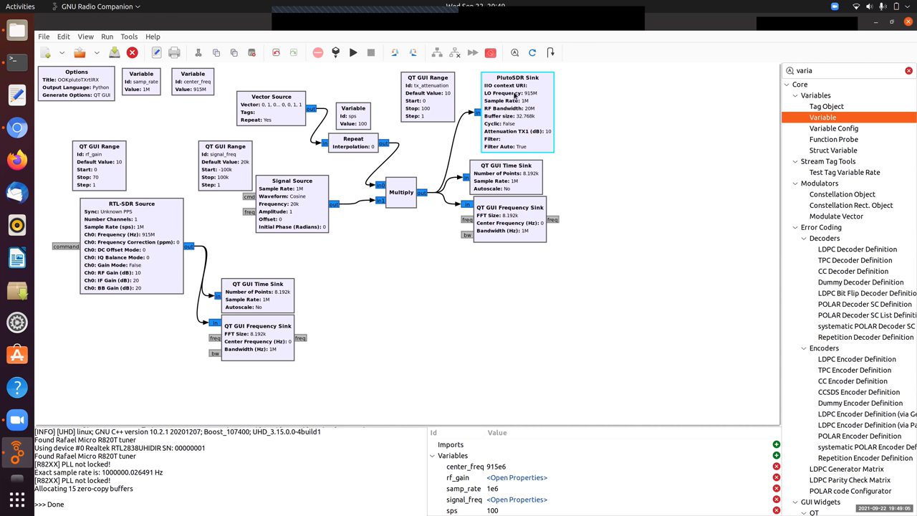
pyautogui.moveTo(520, 107)
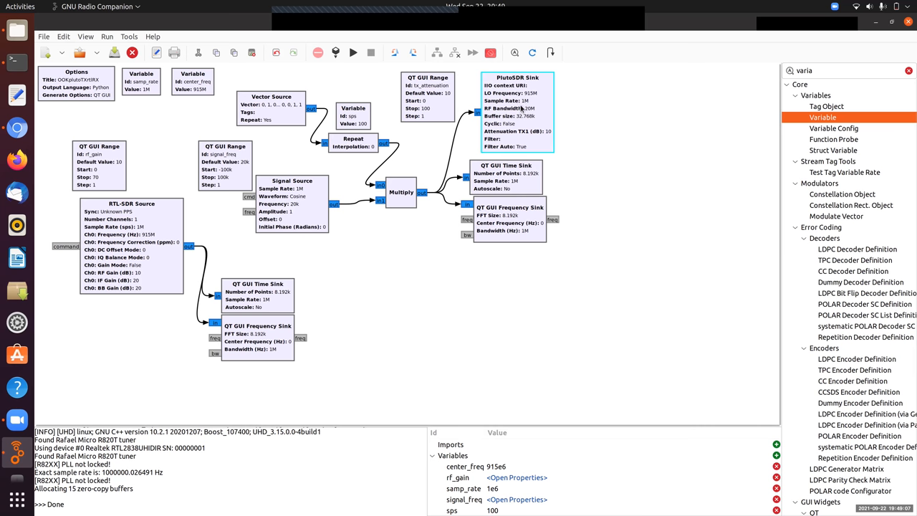
pyautogui.moveTo(519, 109)
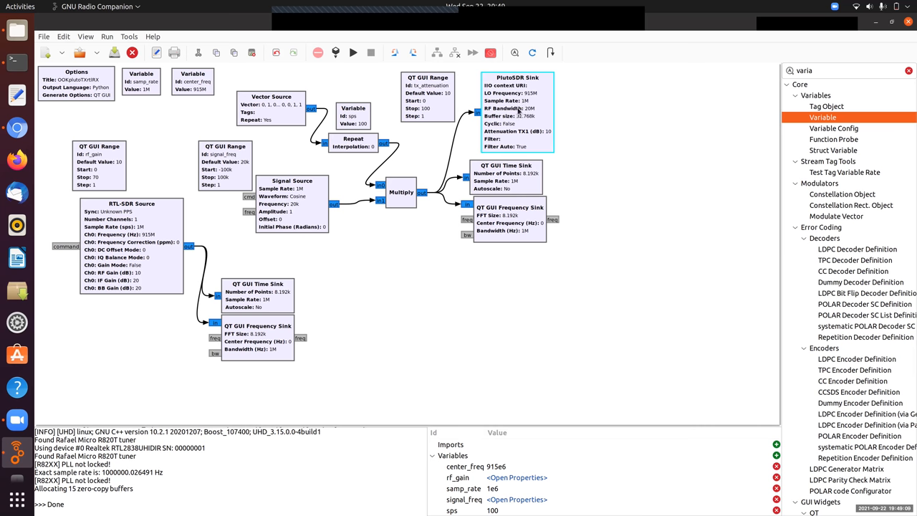
pyautogui.moveTo(527, 109)
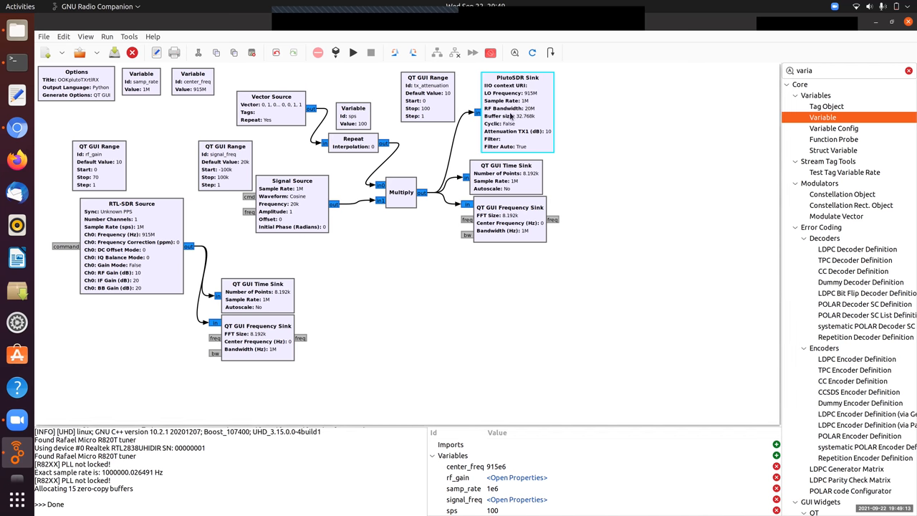
pyautogui.moveTo(404, 203)
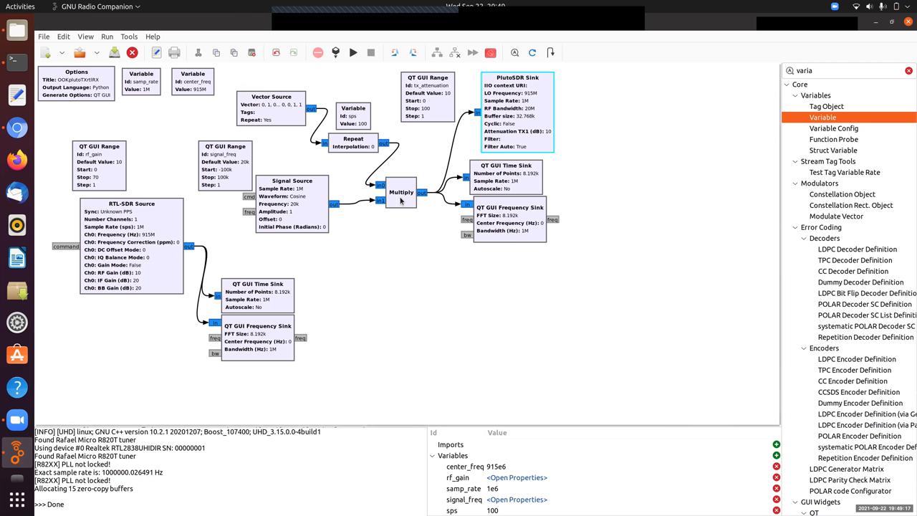
pyautogui.moveTo(303, 202)
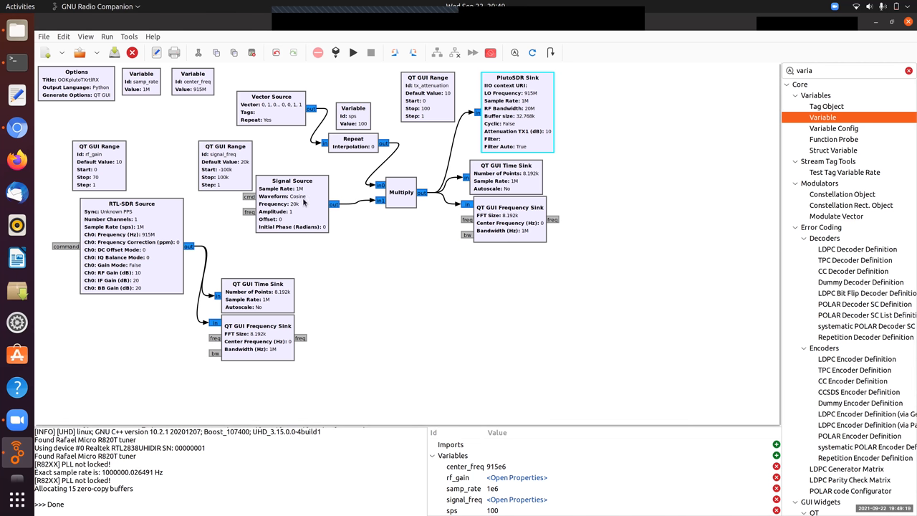
pyautogui.moveTo(358, 144)
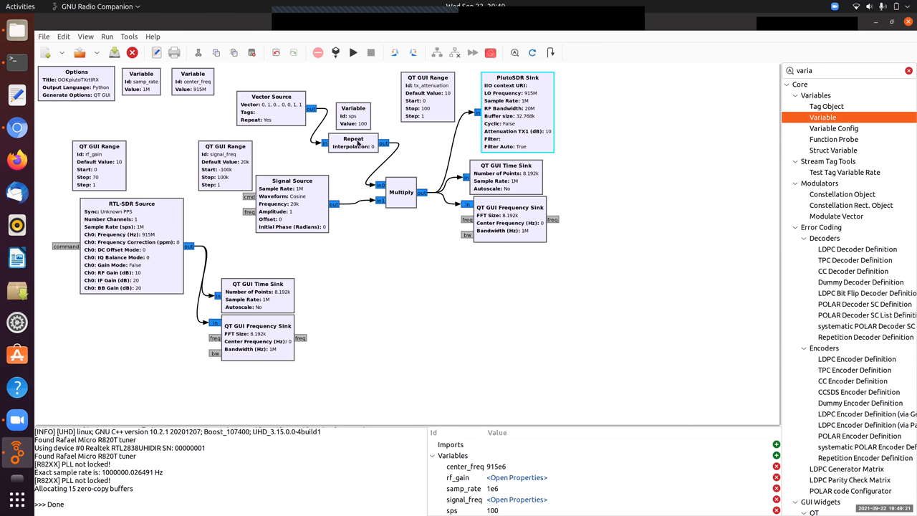
# Set the Repeat block's interpolation to sps.
pyautogui.doubleClick(353, 142)
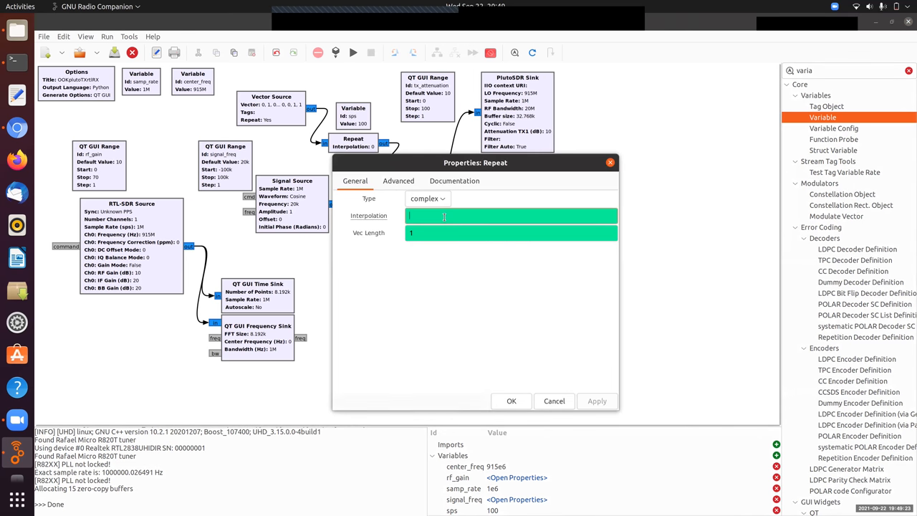
pyautogui.write('sps')
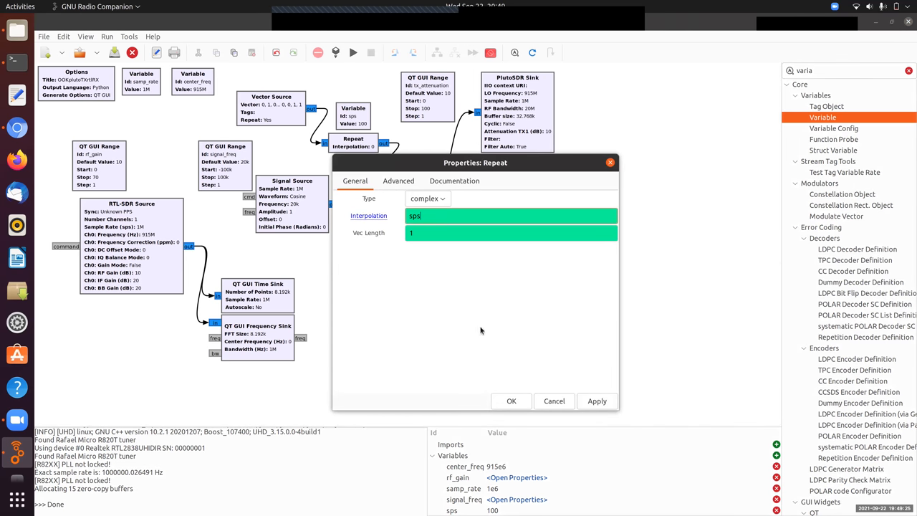
pyautogui.click(511, 401)
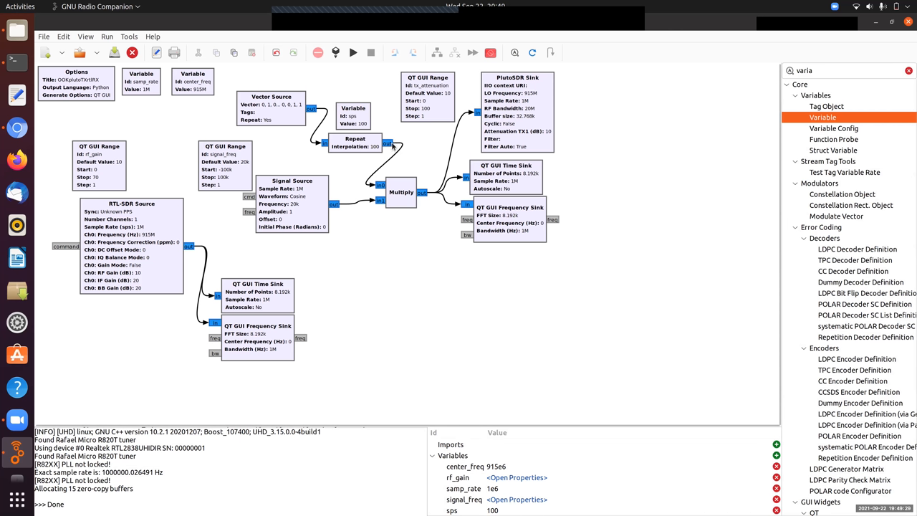
pyautogui.moveTo(294, 112)
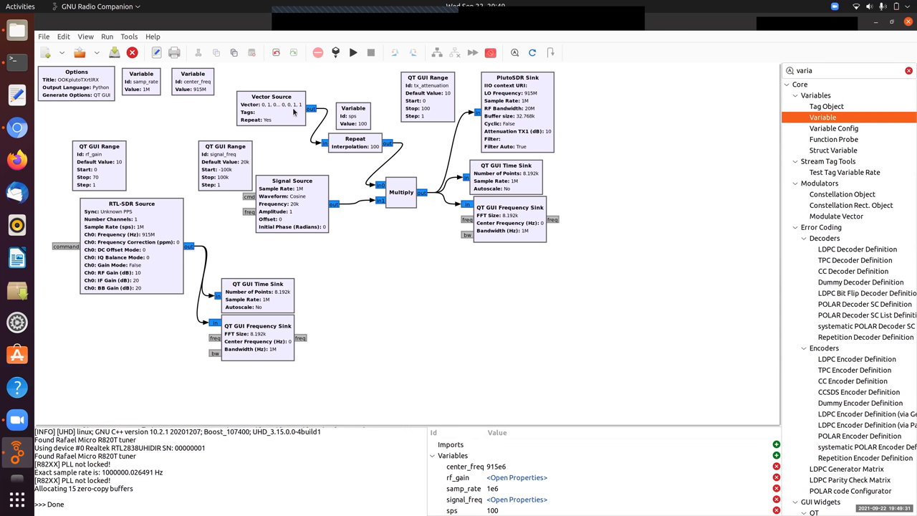
pyautogui.moveTo(344, 145)
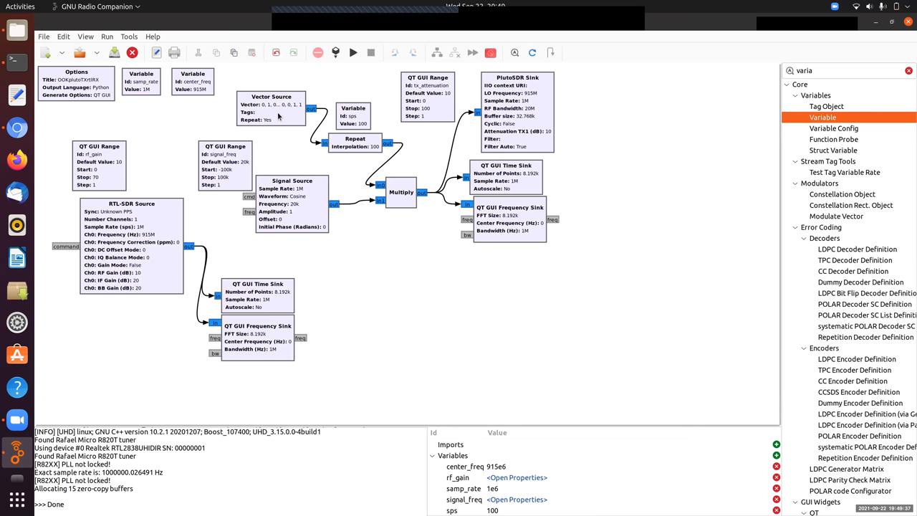
pyautogui.moveTo(276, 117)
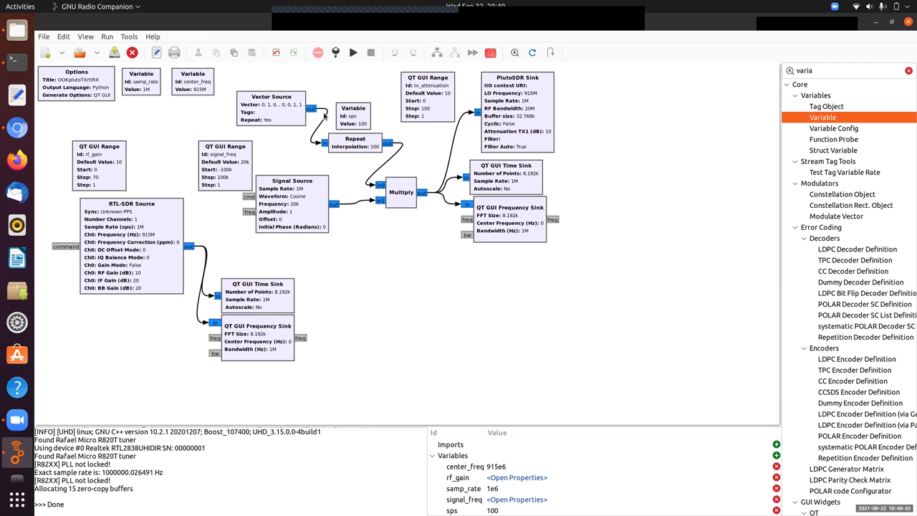
pyautogui.moveTo(359, 149)
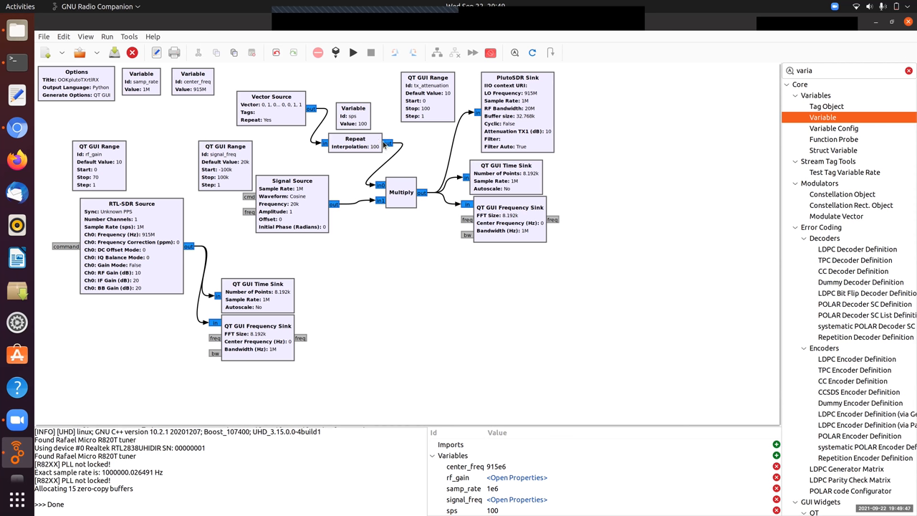
pyautogui.moveTo(431, 251)
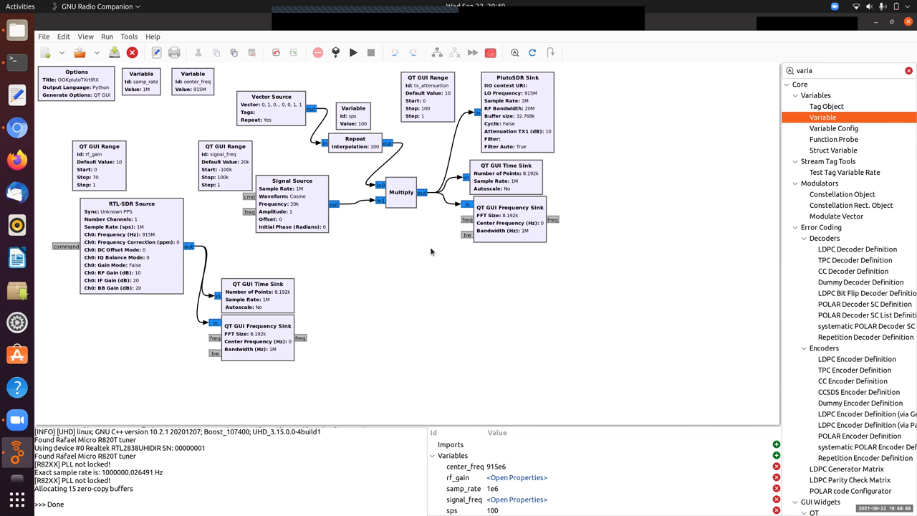
pyautogui.moveTo(421, 255)
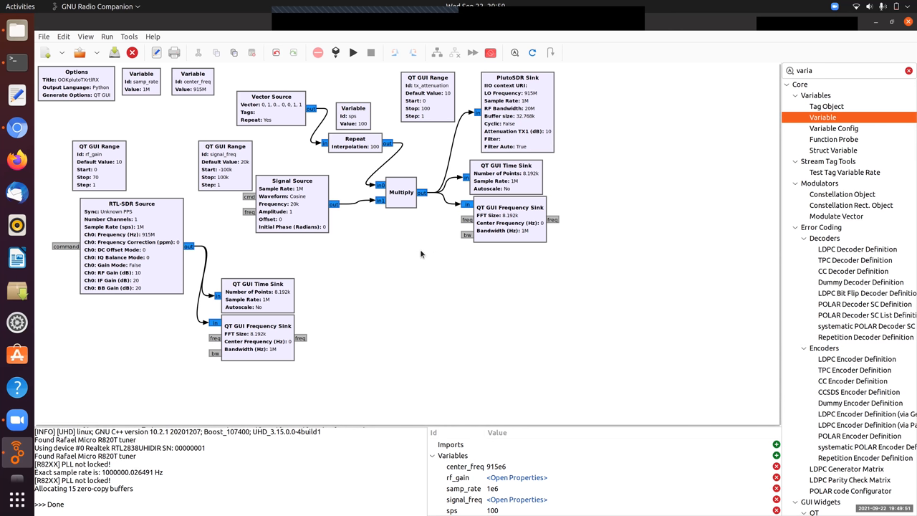
pyautogui.moveTo(362, 99)
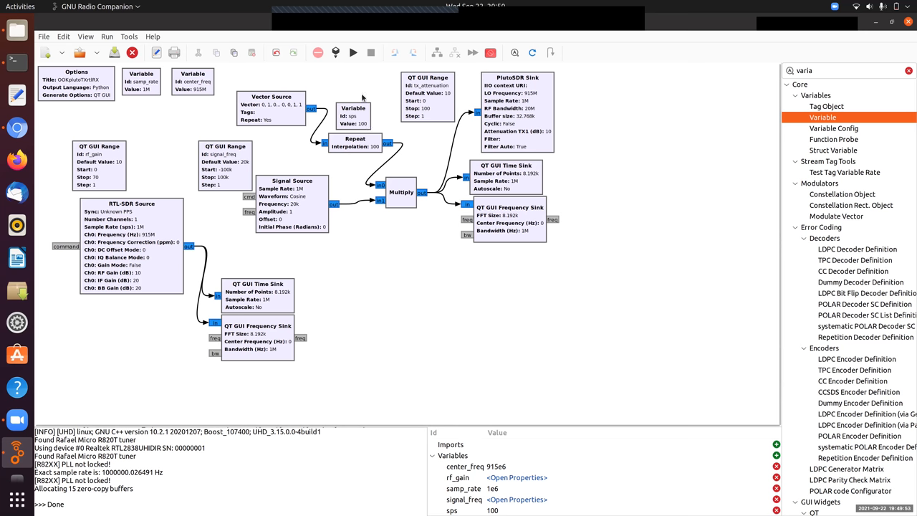
pyautogui.moveTo(190, 218)
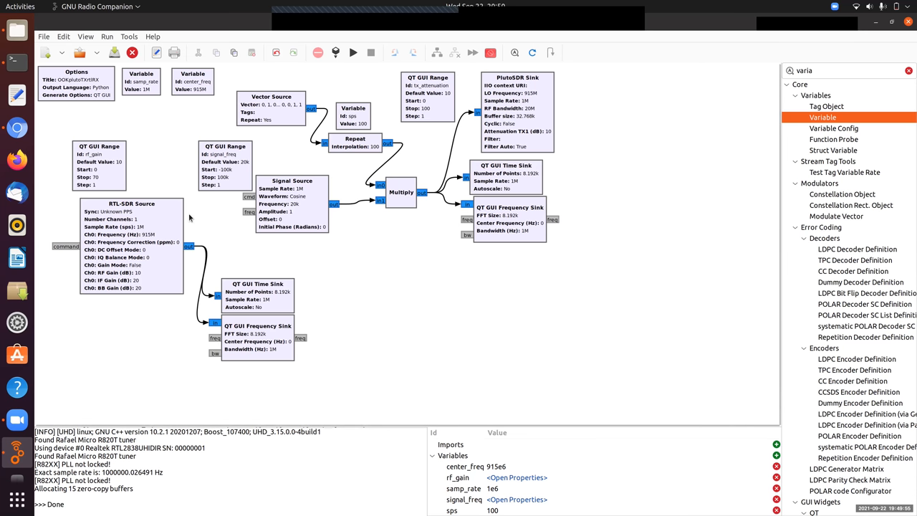
pyautogui.moveTo(332, 162)
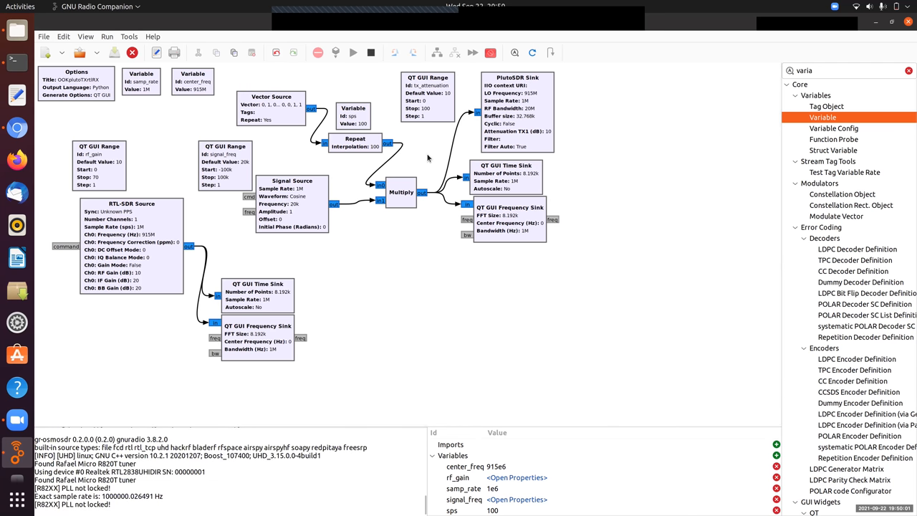
# Run the flowgraph and drag the signal_freq slider up to 38584.
pyautogui.click(353, 52)
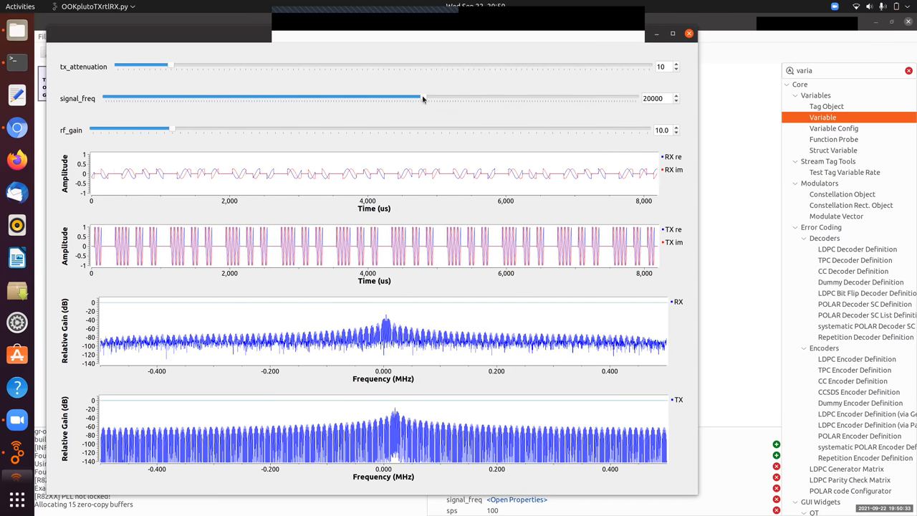
pyautogui.moveTo(423, 99); pyautogui.dragTo(471, 98)
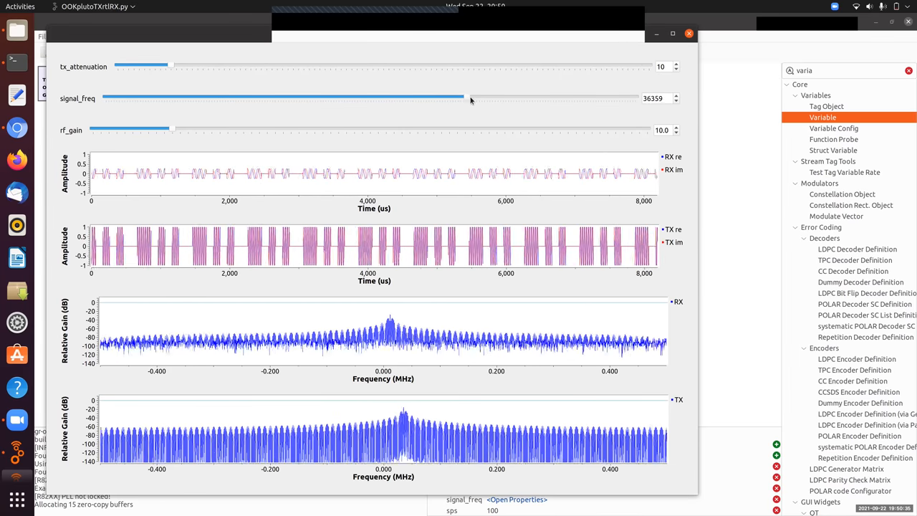
pyautogui.moveTo(470, 98); pyautogui.dragTo(475, 98)
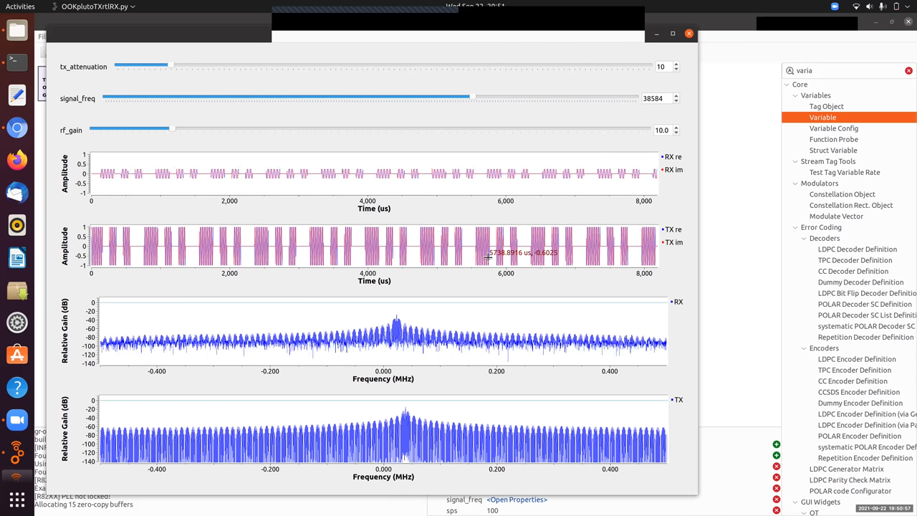
pyautogui.rightClick(463, 190)
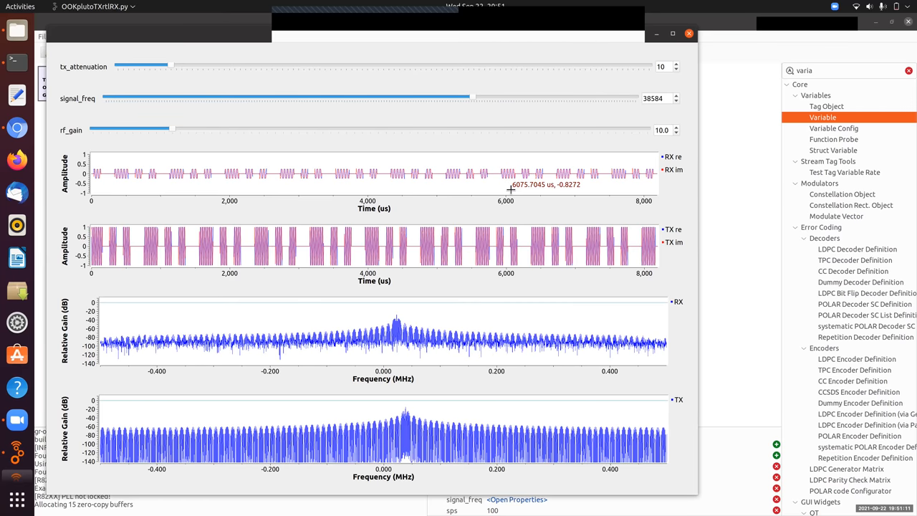
pyautogui.moveTo(467, 177)
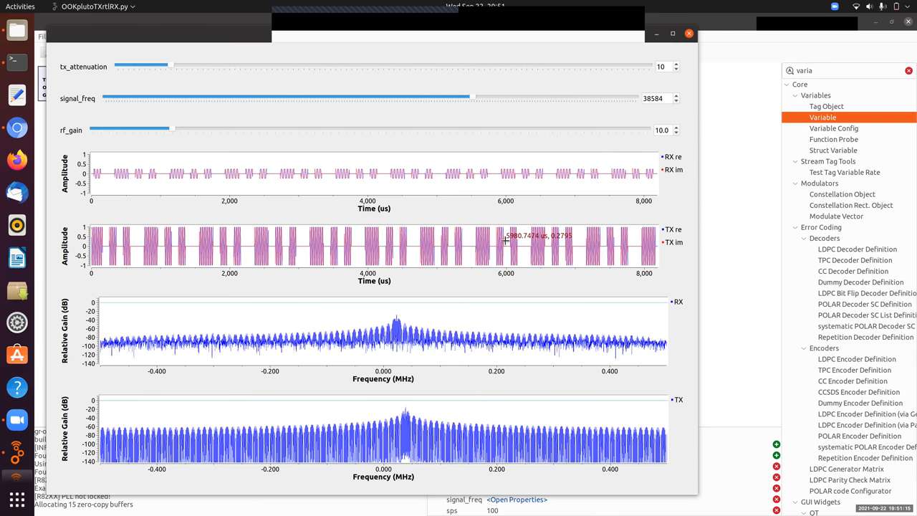
pyautogui.moveTo(354, 166)
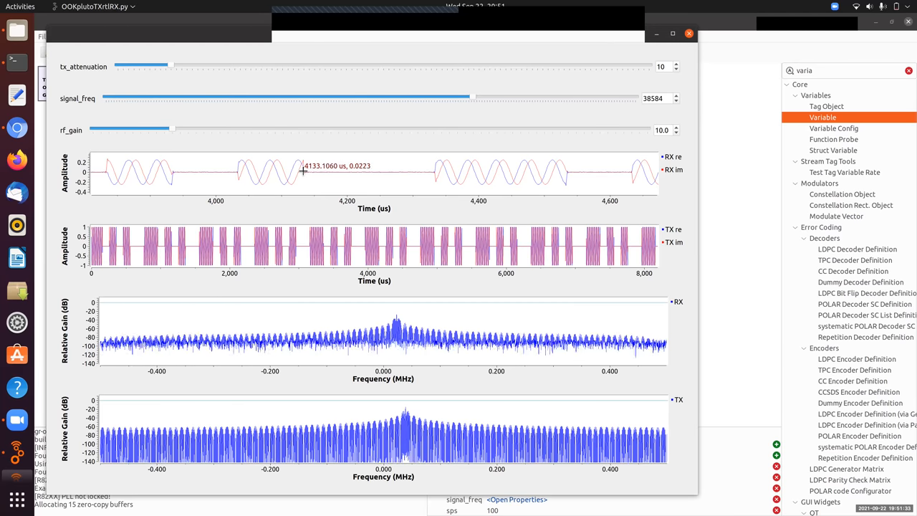
pyautogui.moveTo(375, 185)
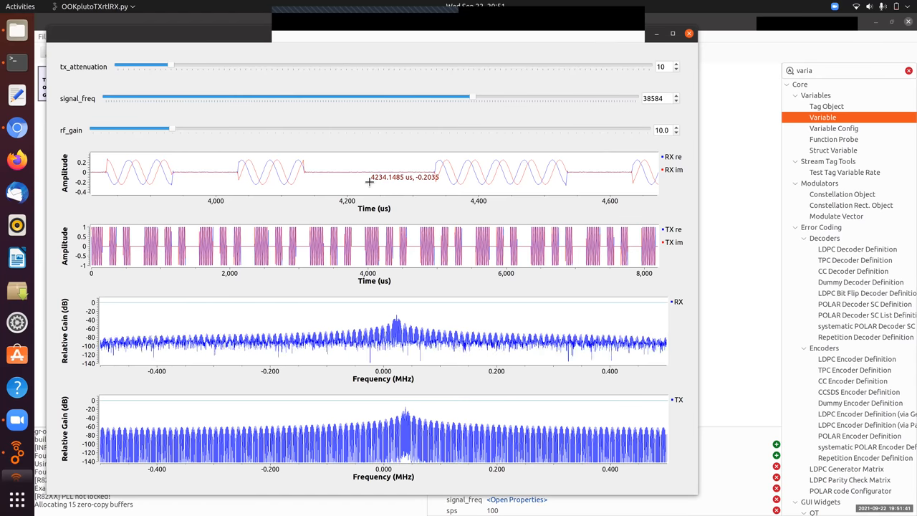
# Zoom the received plot back to full span and lower signal_freq to about 17 kHz.
pyautogui.rightClick(369, 181)
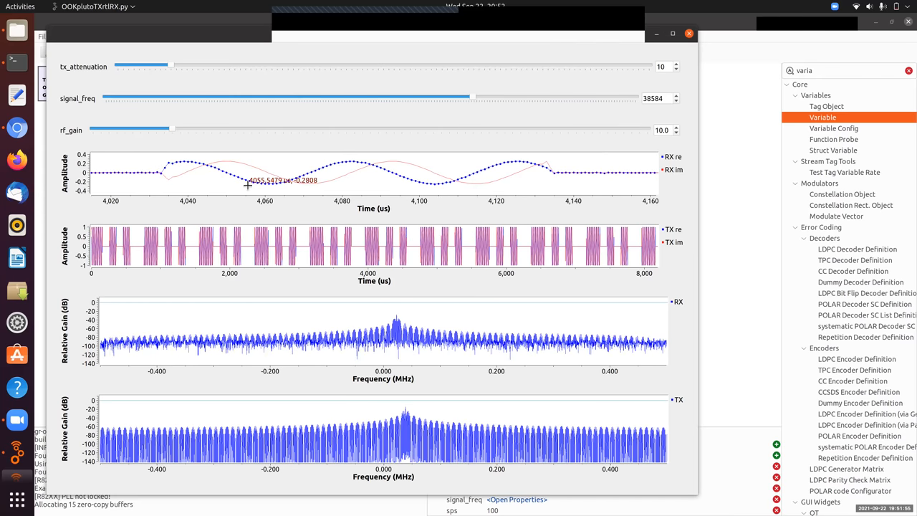
pyautogui.moveTo(395, 181)
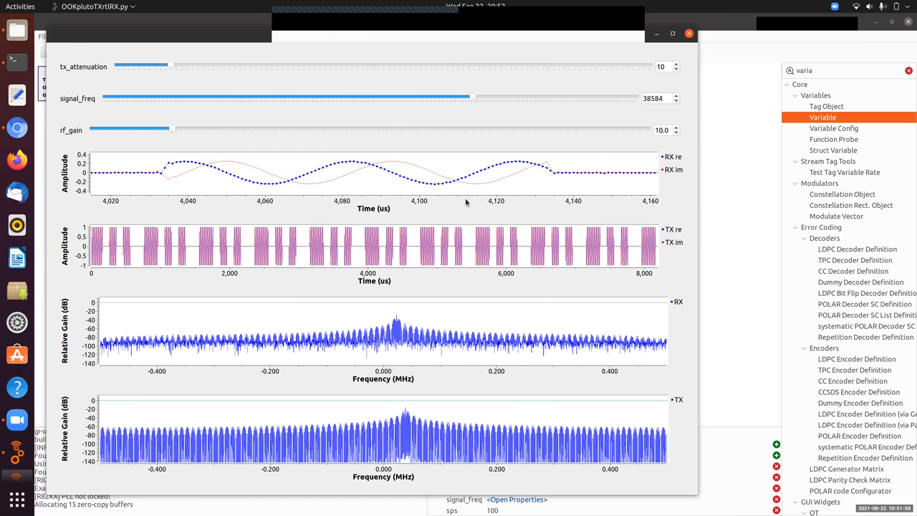
pyautogui.moveTo(361, 165)
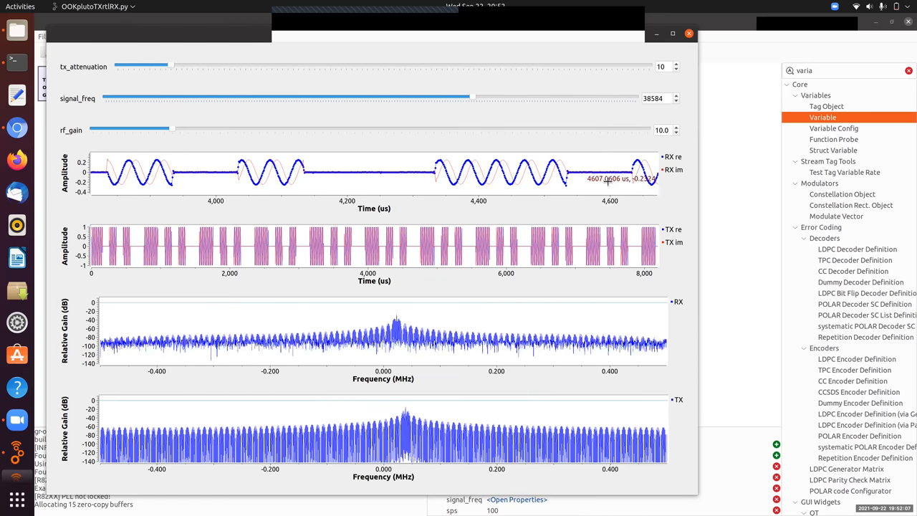
pyautogui.rightClick(616, 247)
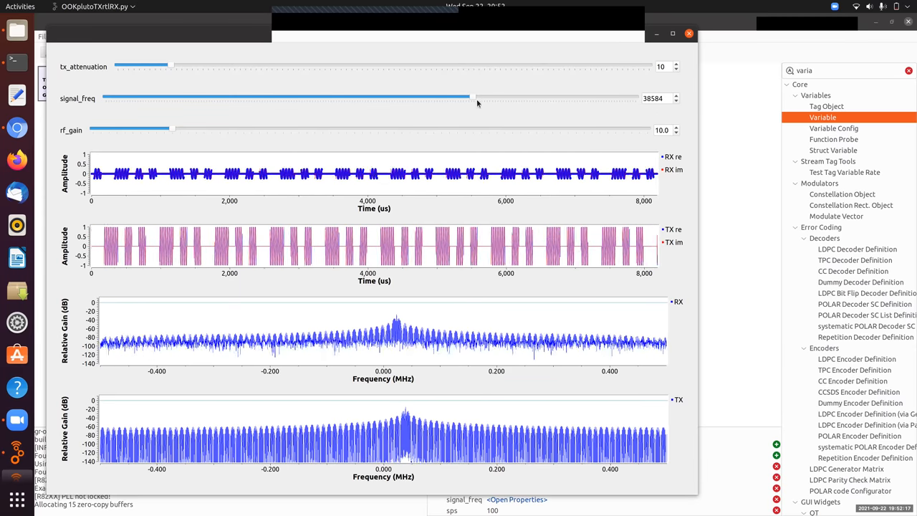
pyautogui.moveTo(477, 98); pyautogui.dragTo(469, 99)
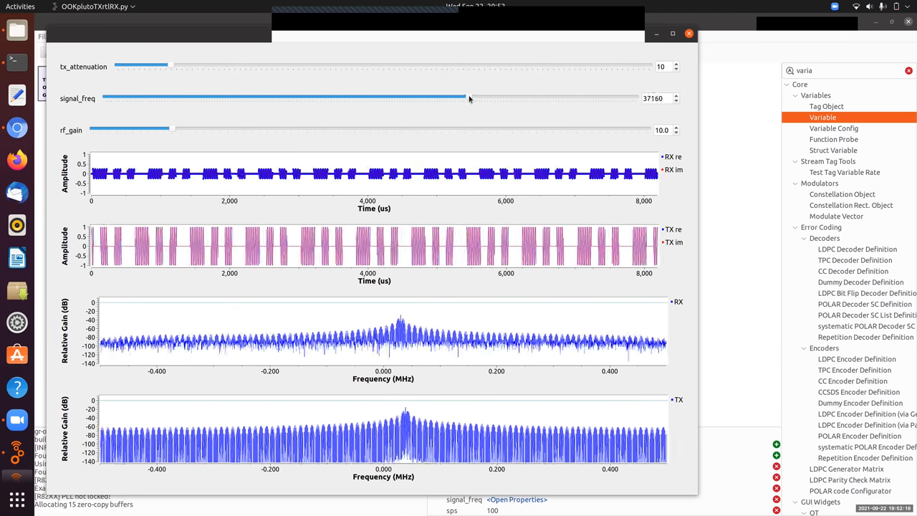
pyautogui.moveTo(469, 98); pyautogui.dragTo(414, 99)
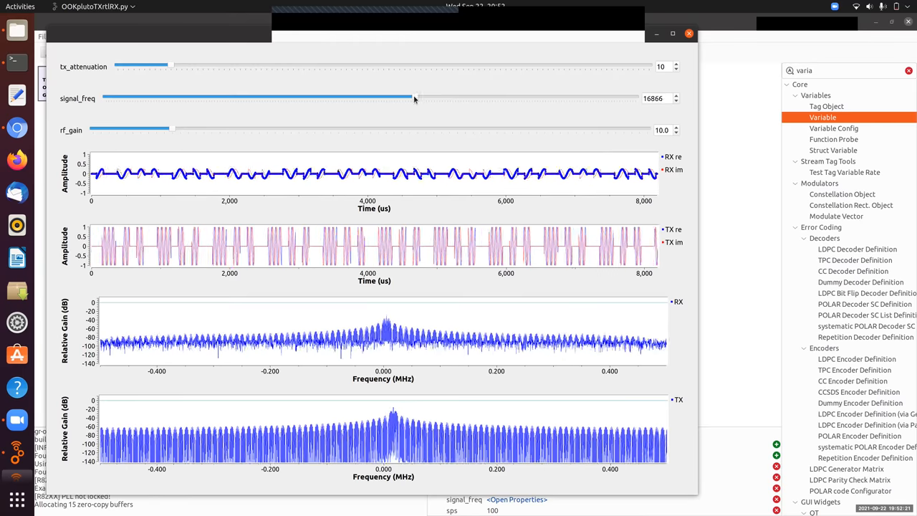
# Sweep signal_freq up to 95 kHz, down to -48 kHz, then settle near -10.6 kHz.
pyautogui.moveTo(414, 98); pyautogui.dragTo(497, 98)
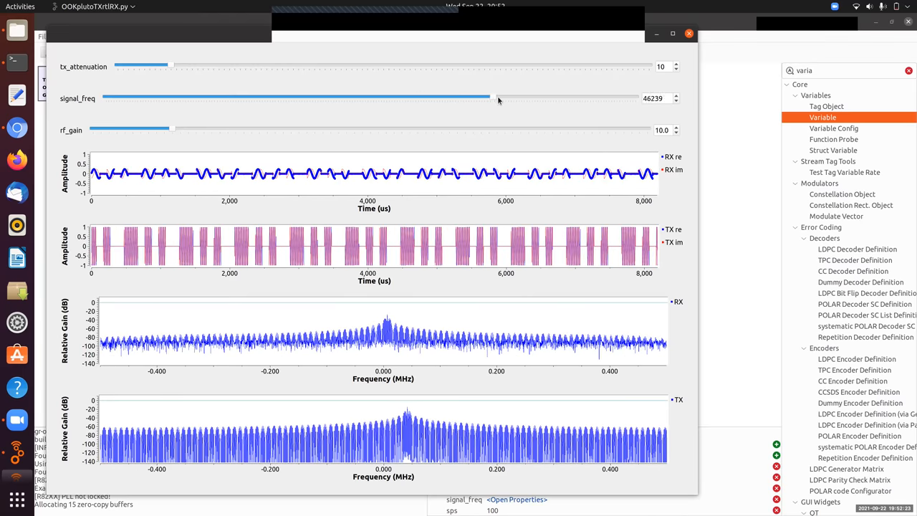
pyautogui.moveTo(491, 98); pyautogui.dragTo(573, 99)
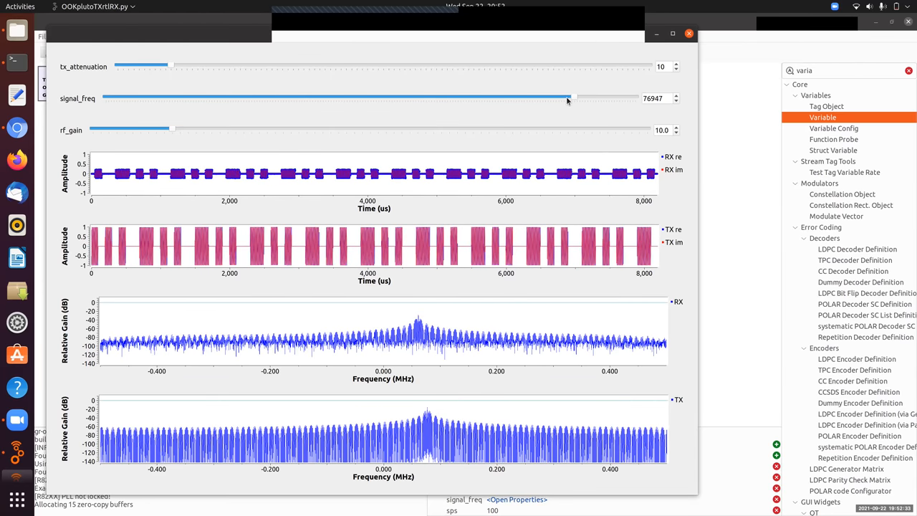
pyautogui.moveTo(570, 98); pyautogui.dragTo(627, 98)
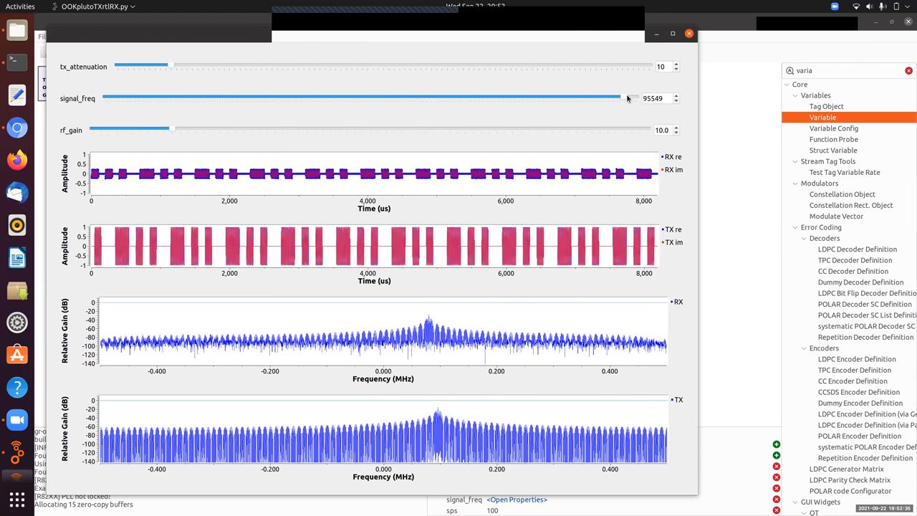
pyautogui.moveTo(624, 98); pyautogui.dragTo(240, 98)
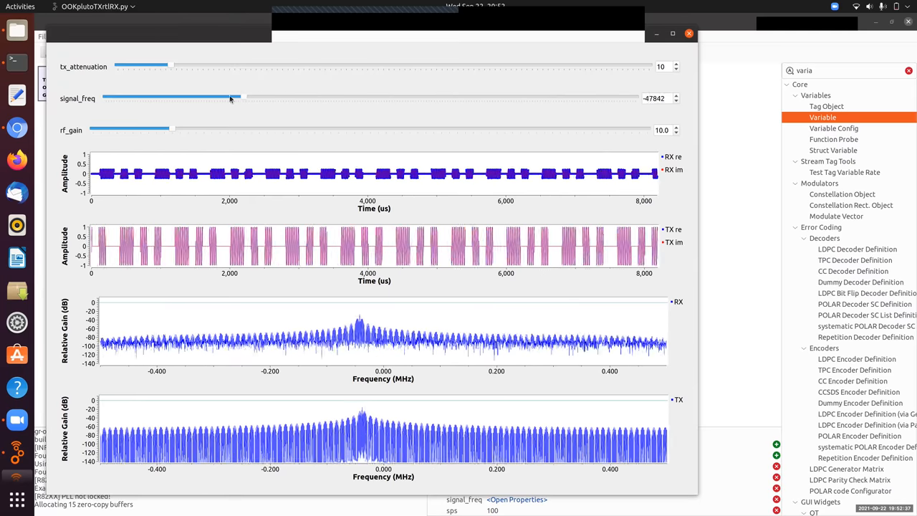
pyautogui.moveTo(243, 99); pyautogui.dragTo(342, 98)
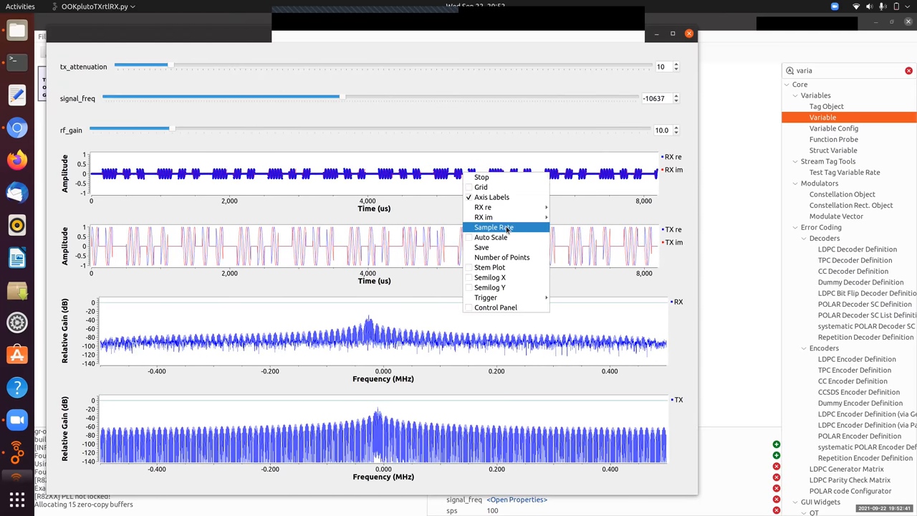
pyautogui.moveTo(483, 207)
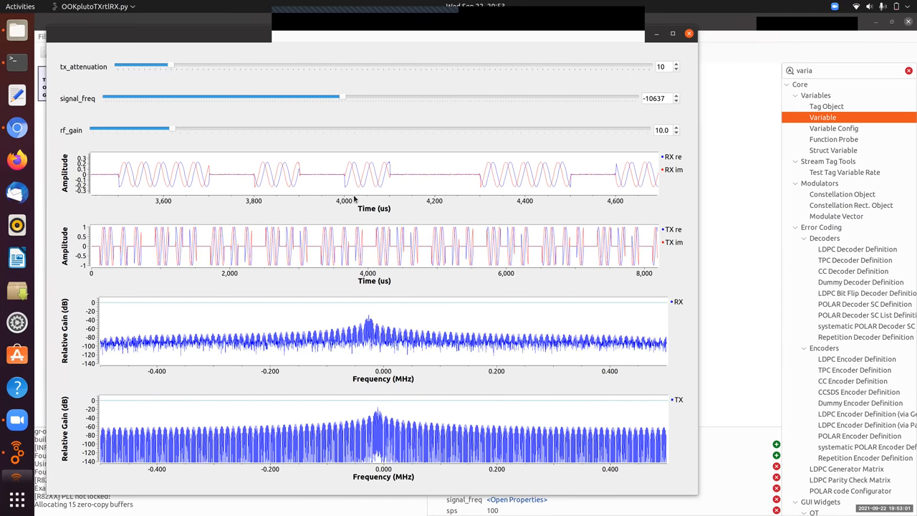
pyautogui.moveTo(355, 199)
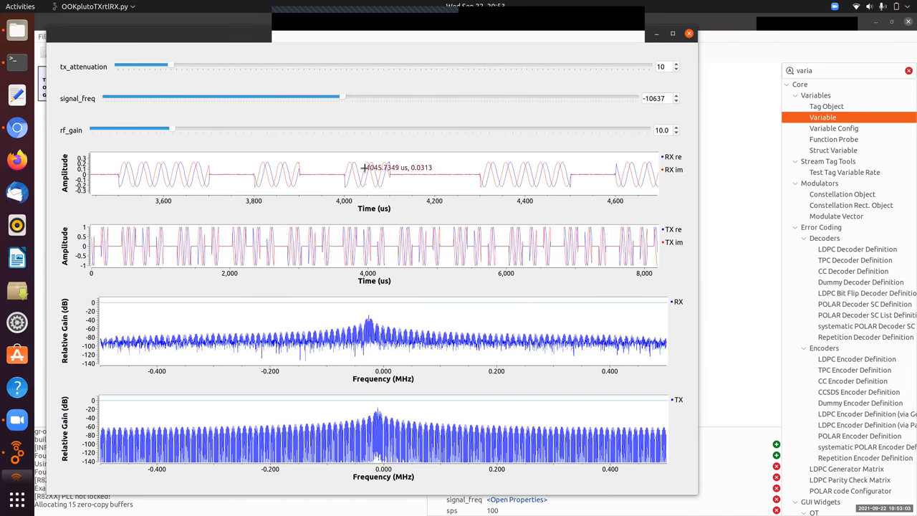
pyautogui.moveTo(394, 190)
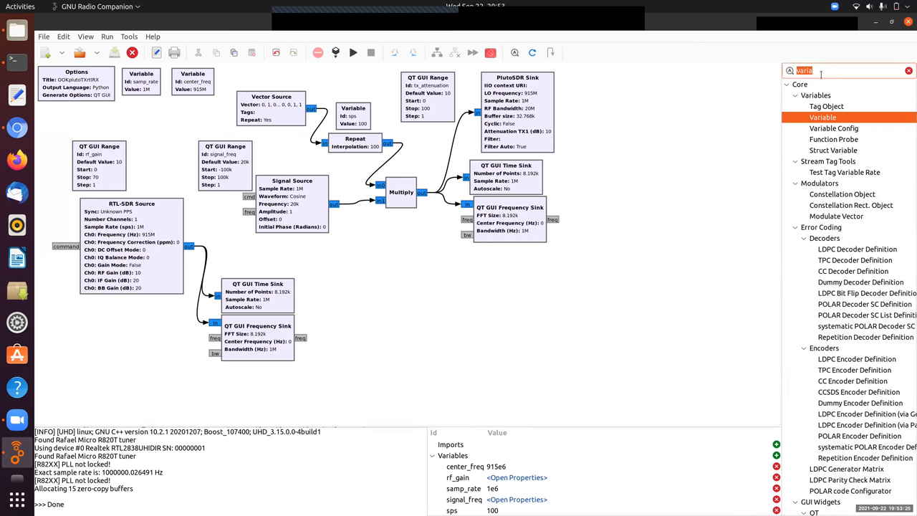
# Add a QT GUI Constellation Sink below the frequency sink.
pyautogui.write('qt gui')
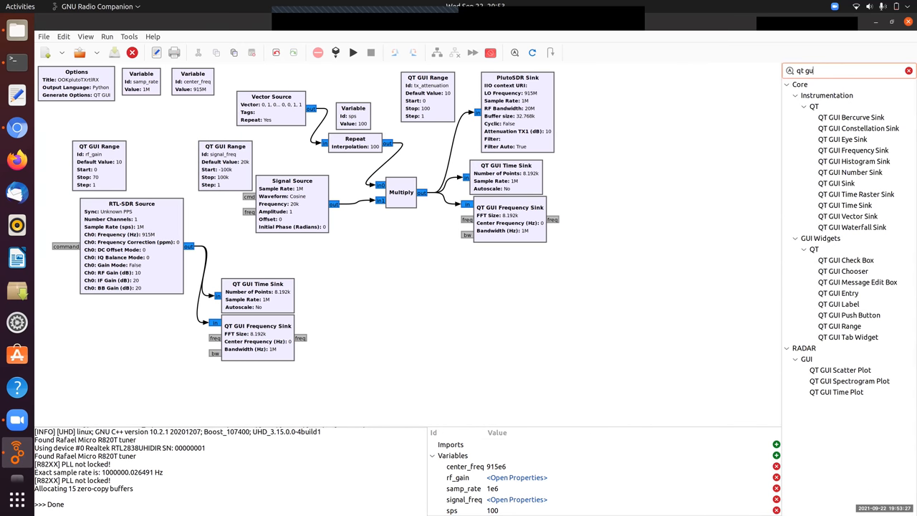
pyautogui.click(858, 127)
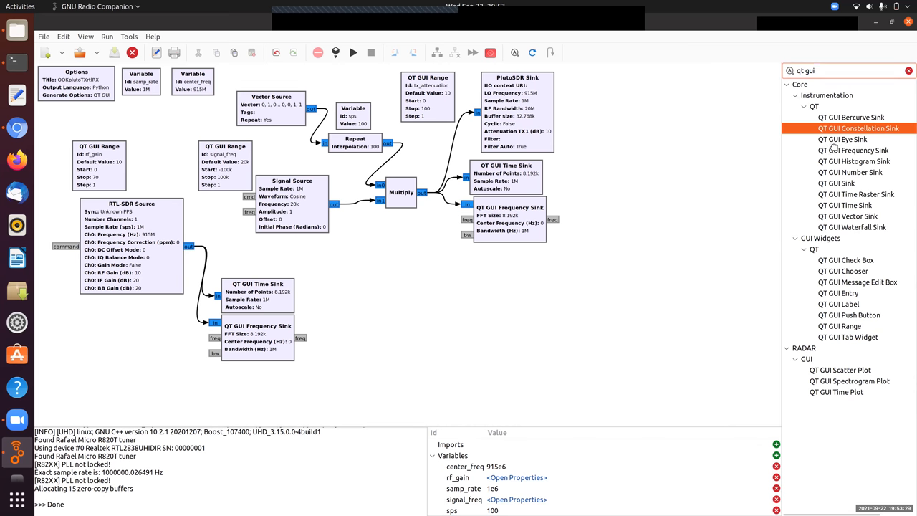
pyautogui.doubleClick(859, 128)
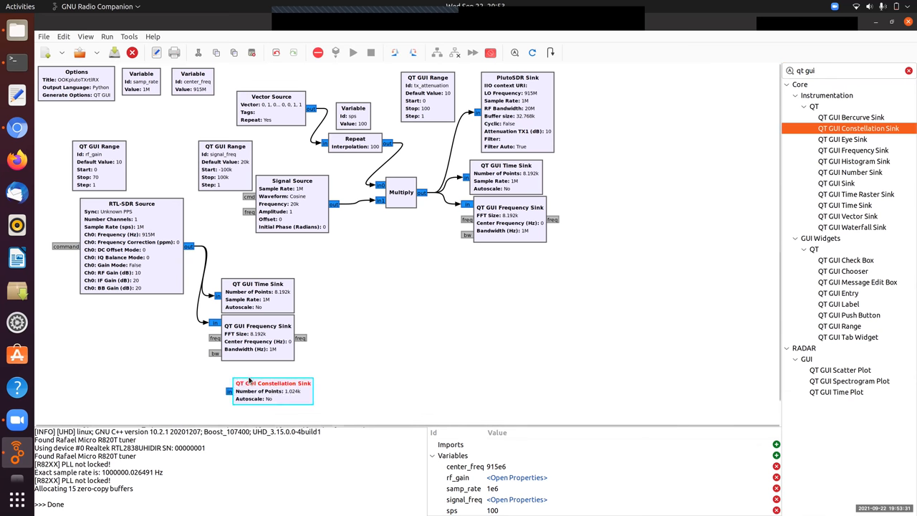
pyautogui.moveTo(272, 390); pyautogui.dragTo(265, 380)
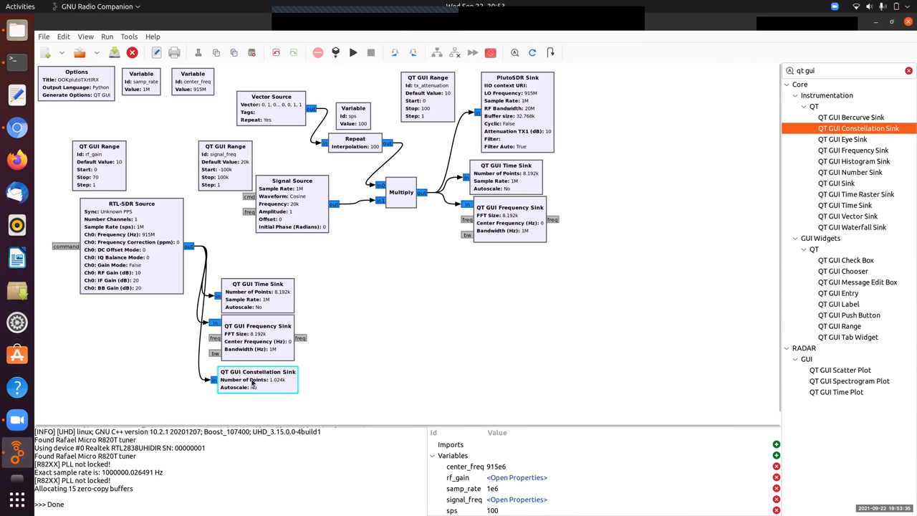
# Set the constellation sink's Line 1 Label to RX.
pyautogui.doubleClick(258, 379)
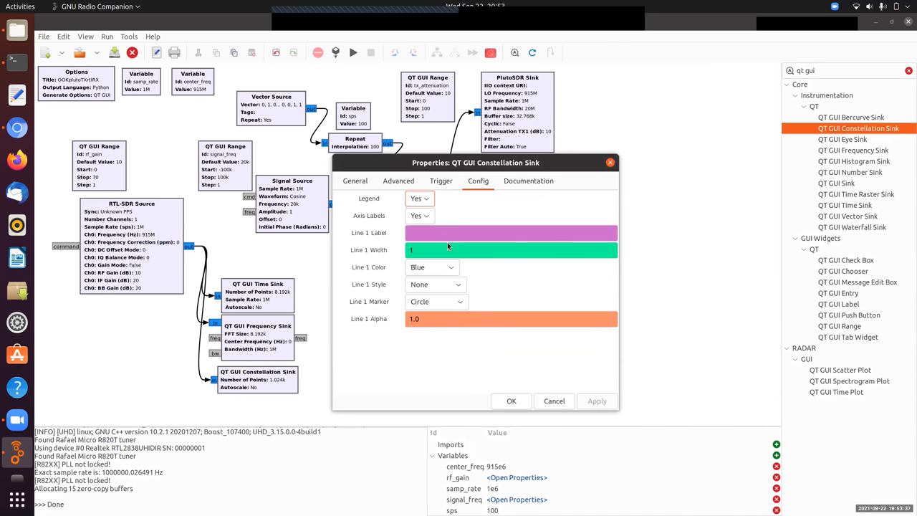
pyautogui.click(510, 232)
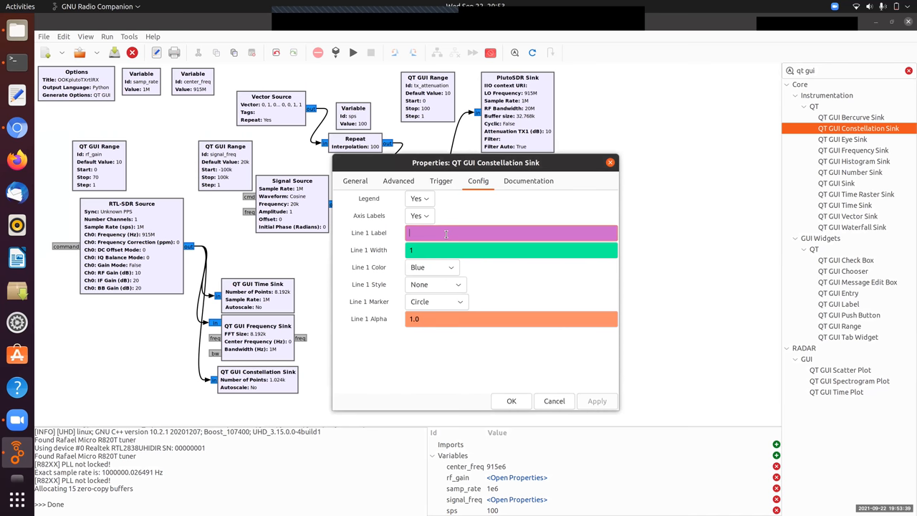
pyautogui.write('RX')
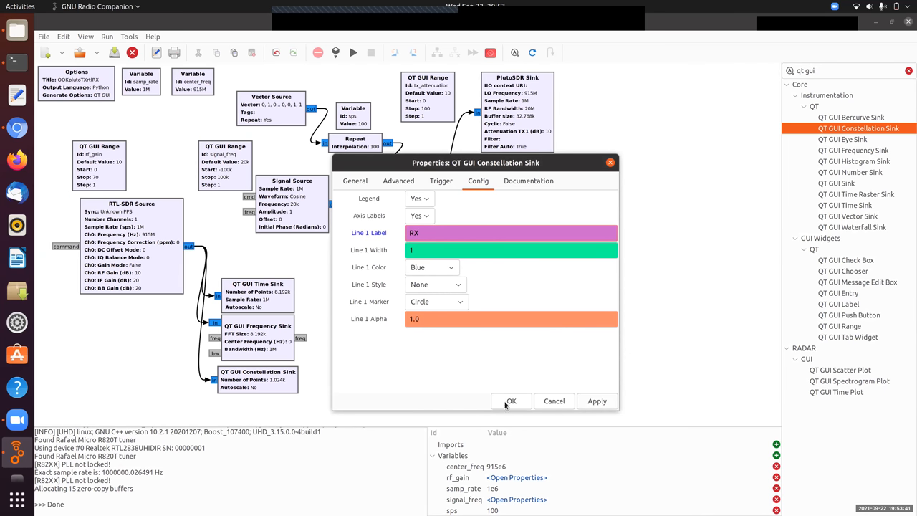
pyautogui.click(511, 401)
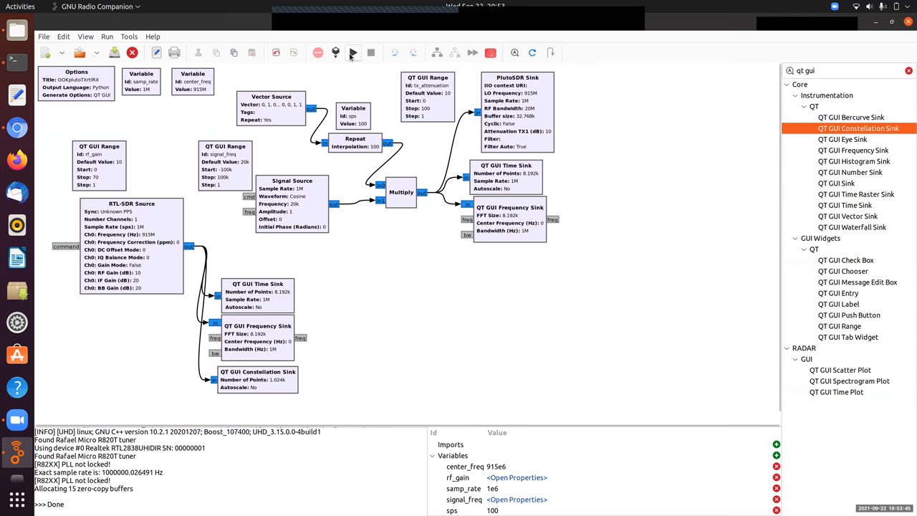
# Execute the flowgraph and drag in the QT GUI window to view the plots.
pyautogui.click(353, 53)
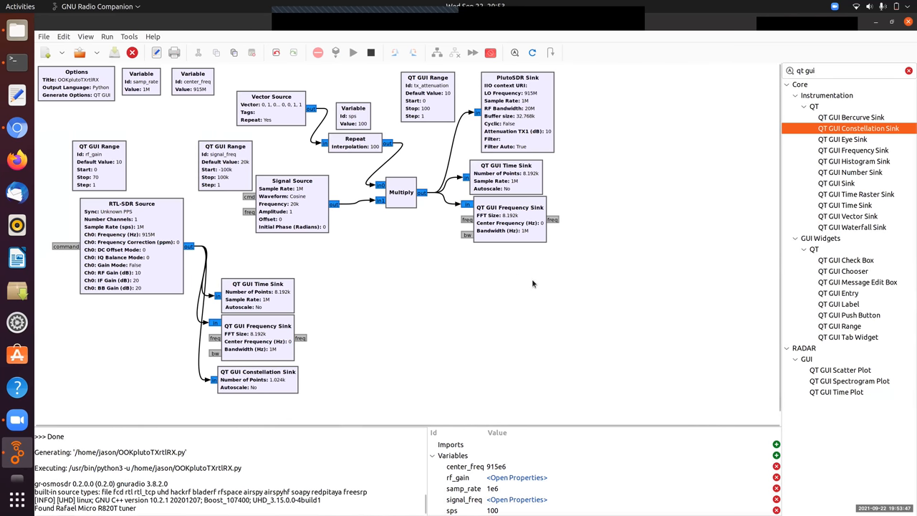
pyautogui.click(353, 52)
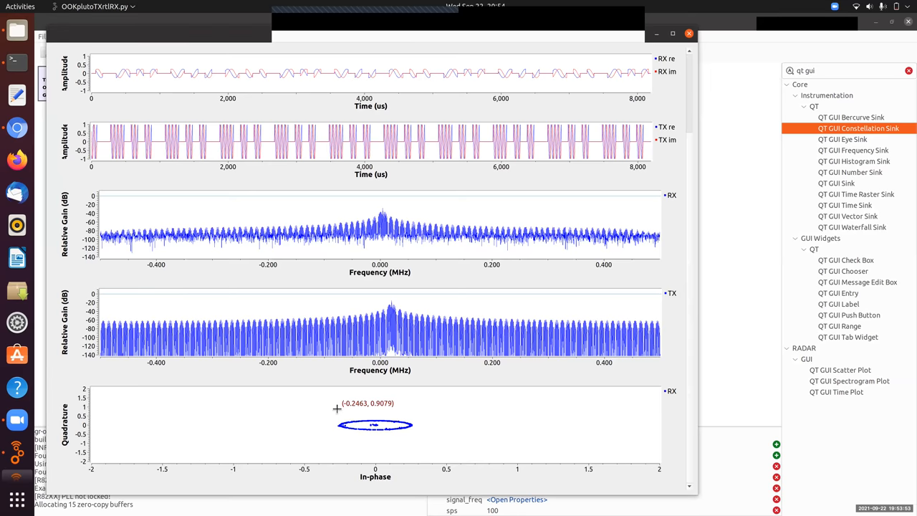
pyautogui.moveTo(337, 408); pyautogui.dragTo(416, 439)
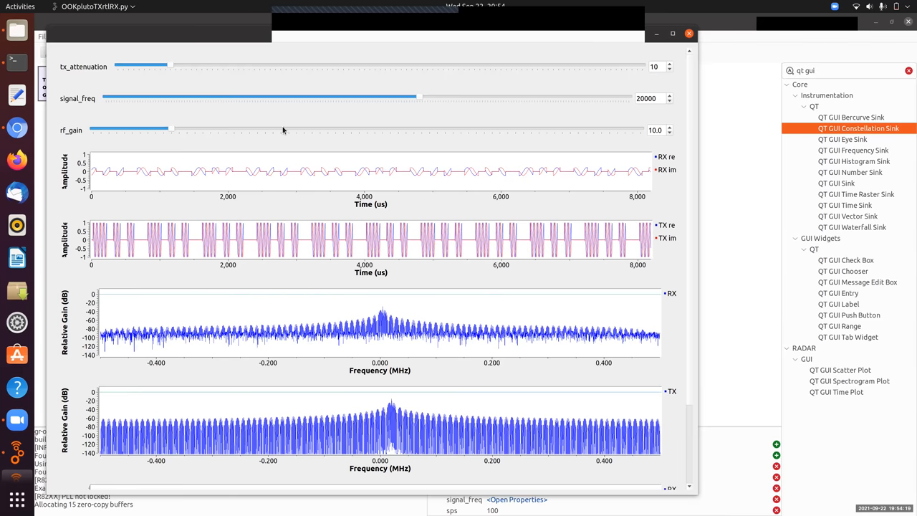
# Raise the rf_gain slider to 17 and push signal_freq to about 32582 Hz.
pyautogui.moveTo(171, 130); pyautogui.dragTo(237, 129)
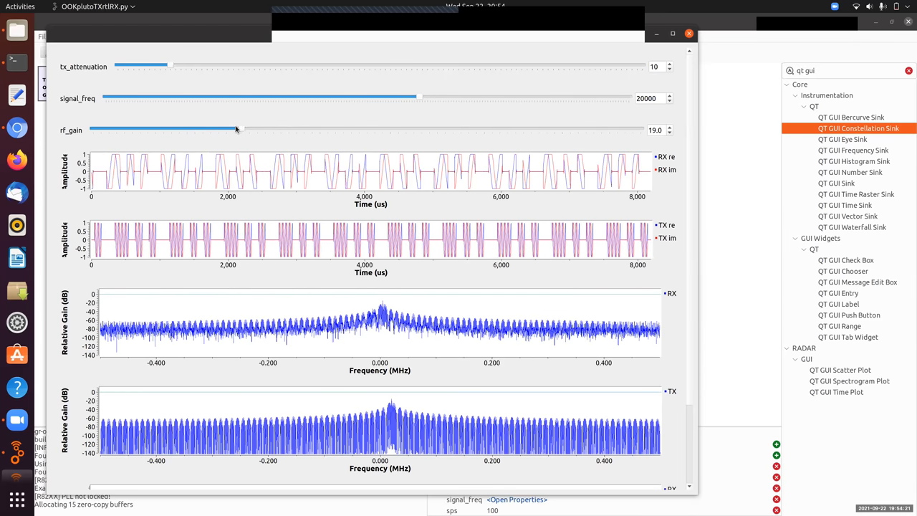
pyautogui.moveTo(240, 130); pyautogui.dragTo(222, 130)
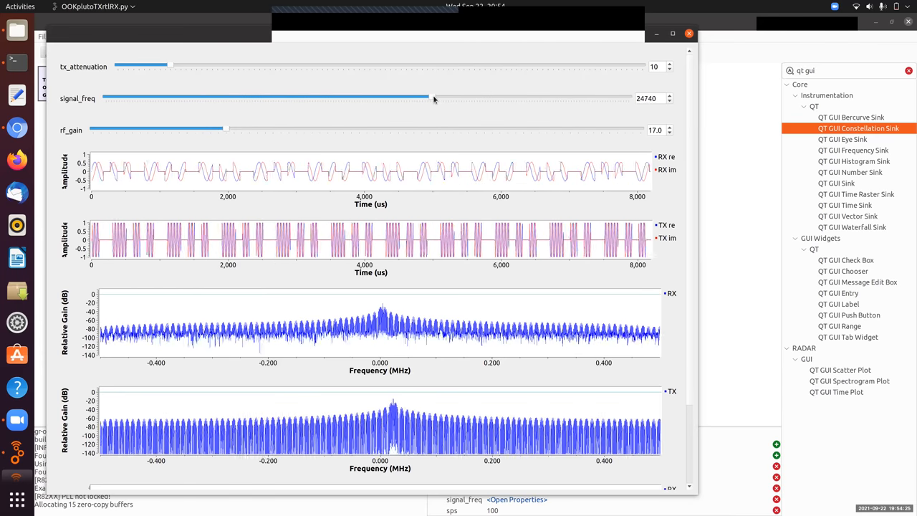
pyautogui.moveTo(433, 98); pyautogui.dragTo(453, 98)
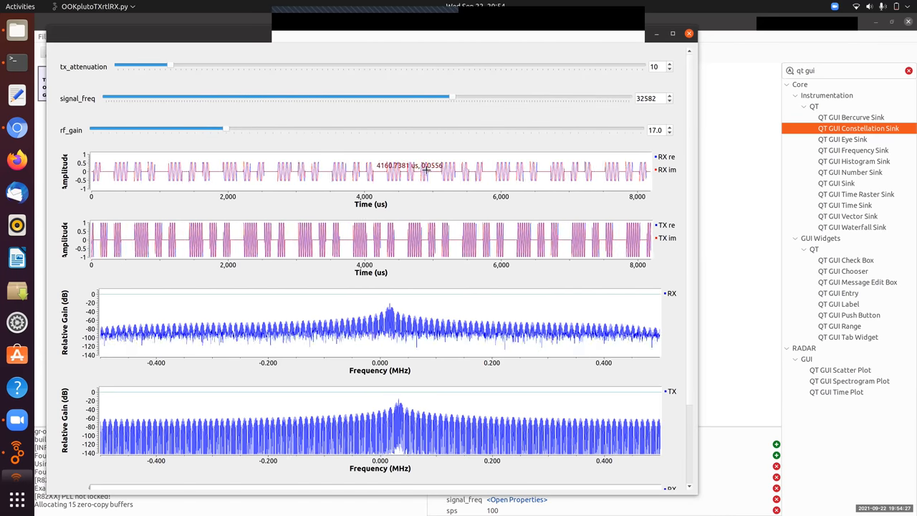
pyautogui.scroll(-3)
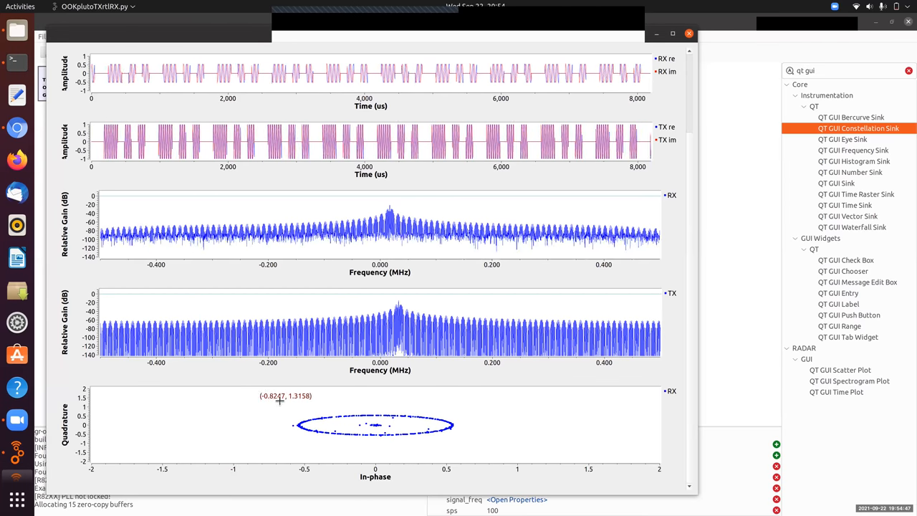
# Zoom in on the received constellation ring, then close the running flowgraph window.
pyautogui.moveTo(280, 401); pyautogui.dragTo(494, 451)
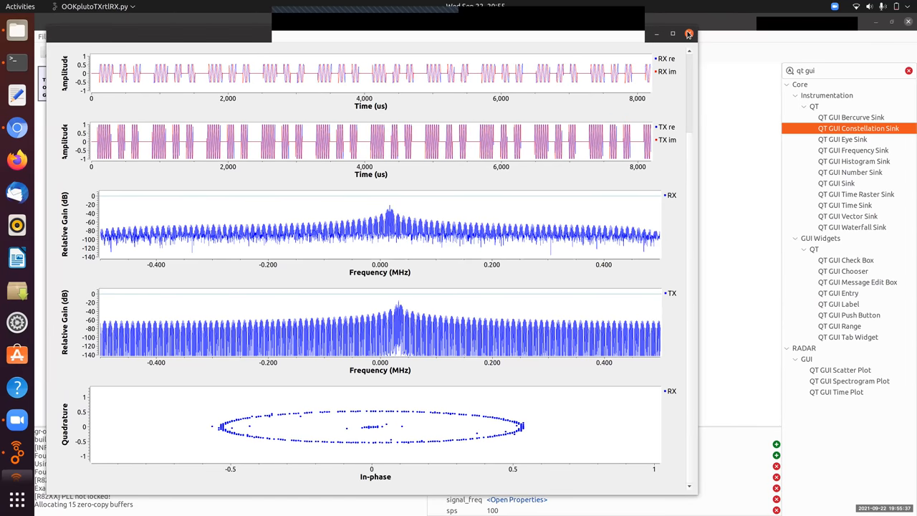
pyautogui.click(688, 33)
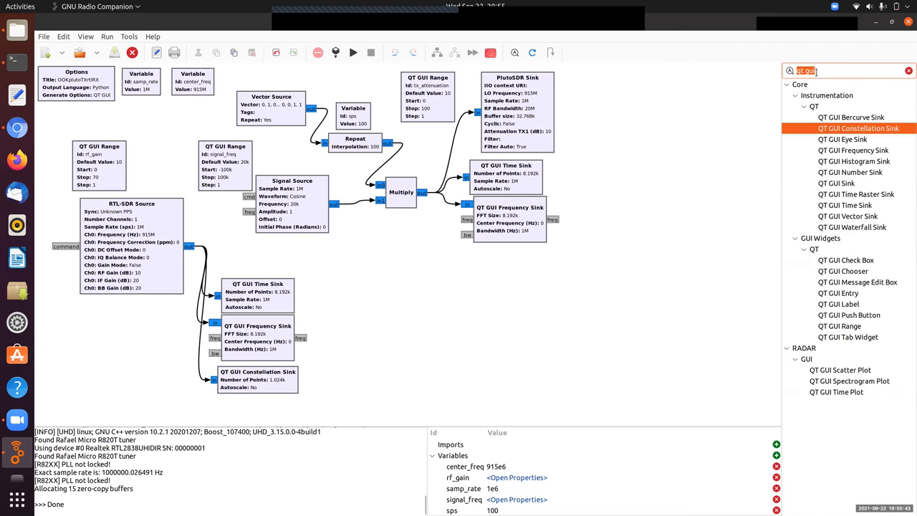
# Search 'mag' and add a Complex to Mag block on the RTL-SDR Source output.
pyautogui.write('mag')
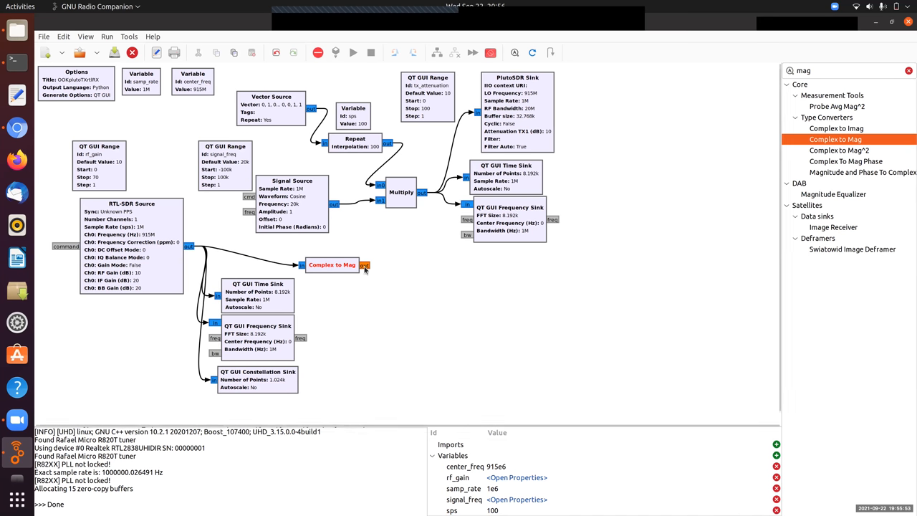
pyautogui.moveTo(358, 309)
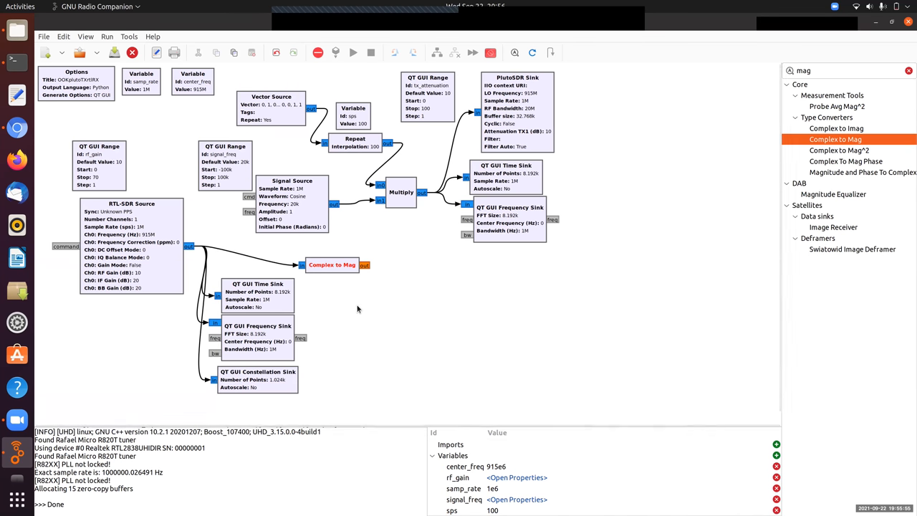
pyautogui.moveTo(363, 290)
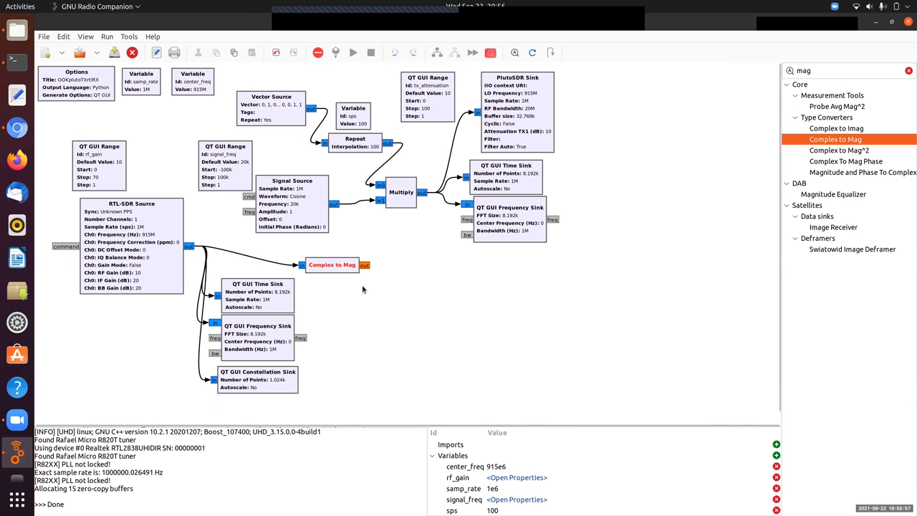
pyautogui.moveTo(420, 277)
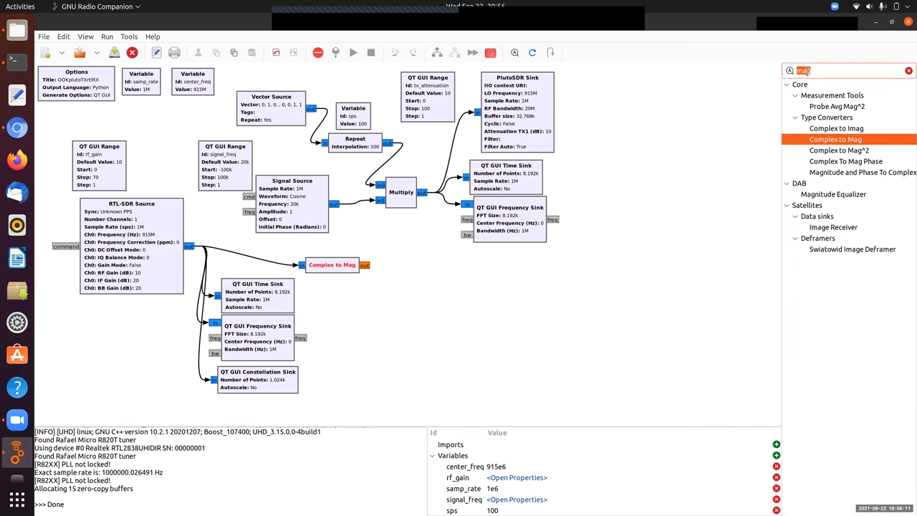
pyautogui.write('qt gui')
pyautogui.write('1024*8')
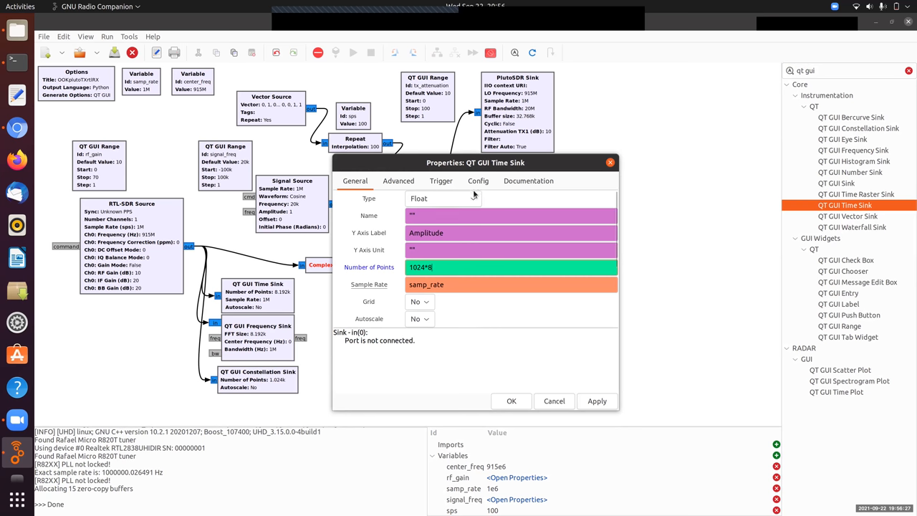
# Label the time sink's Line 1 'RX mag' and connect Complex to Mag output to it.
pyautogui.click(478, 180)
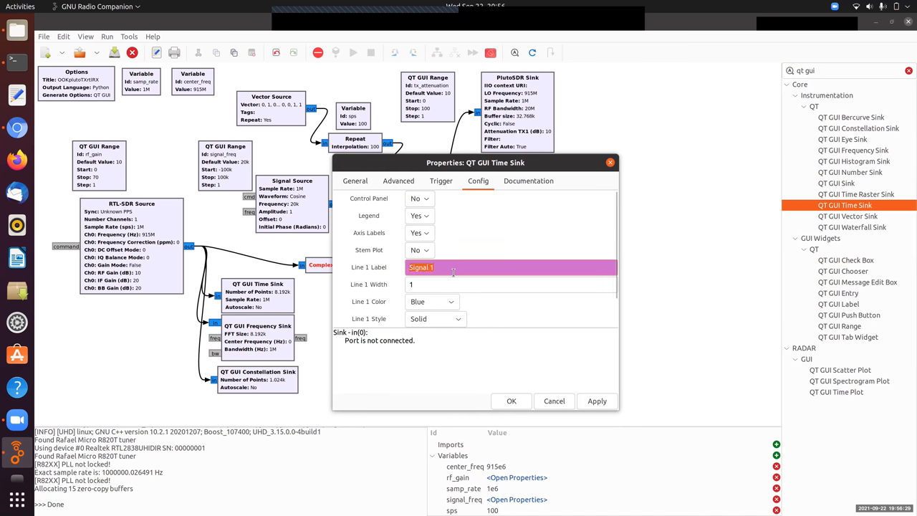
pyautogui.write('RX m')
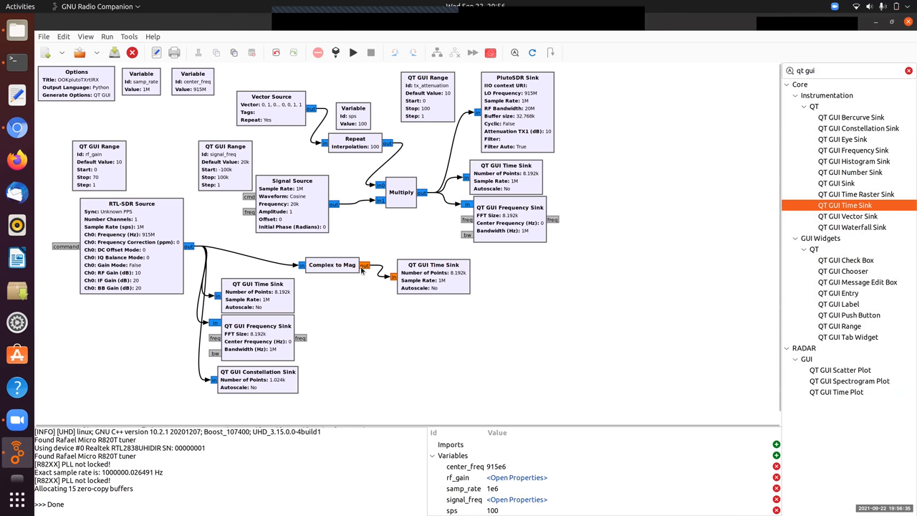
pyautogui.click(353, 52)
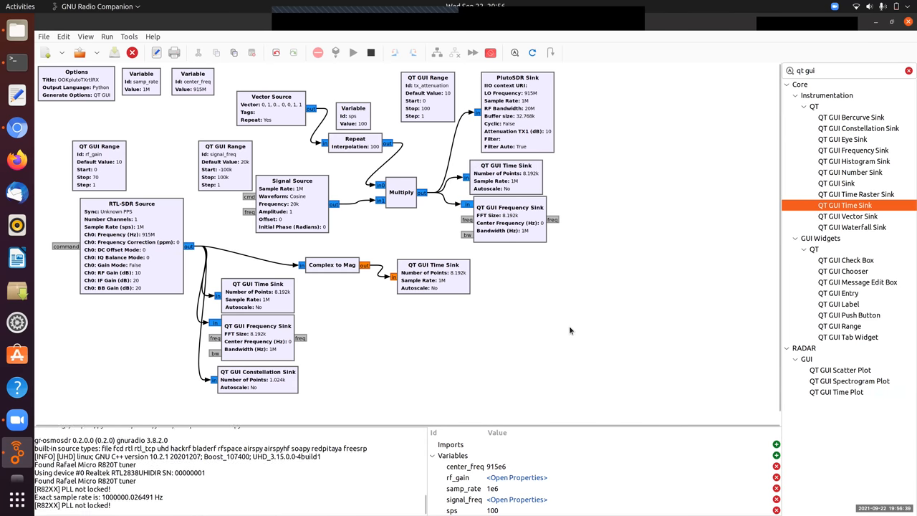
pyautogui.click(353, 53)
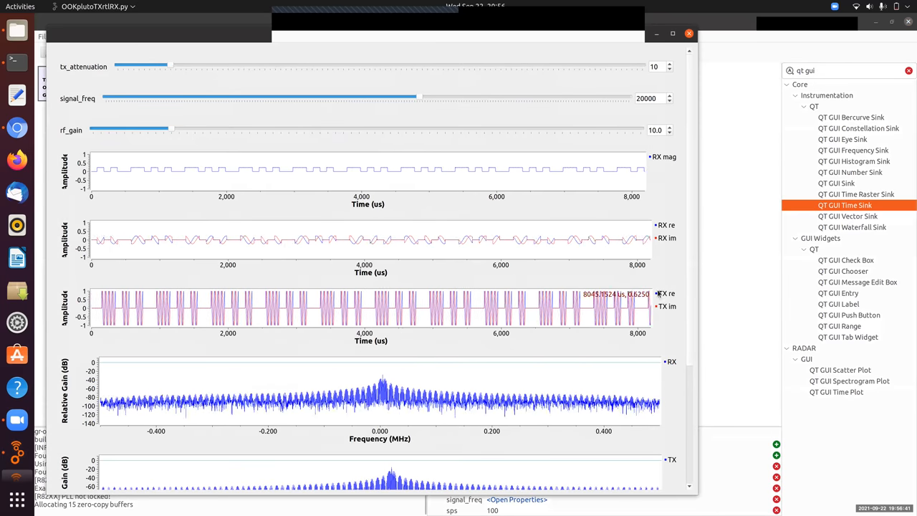
pyautogui.moveTo(459, 168)
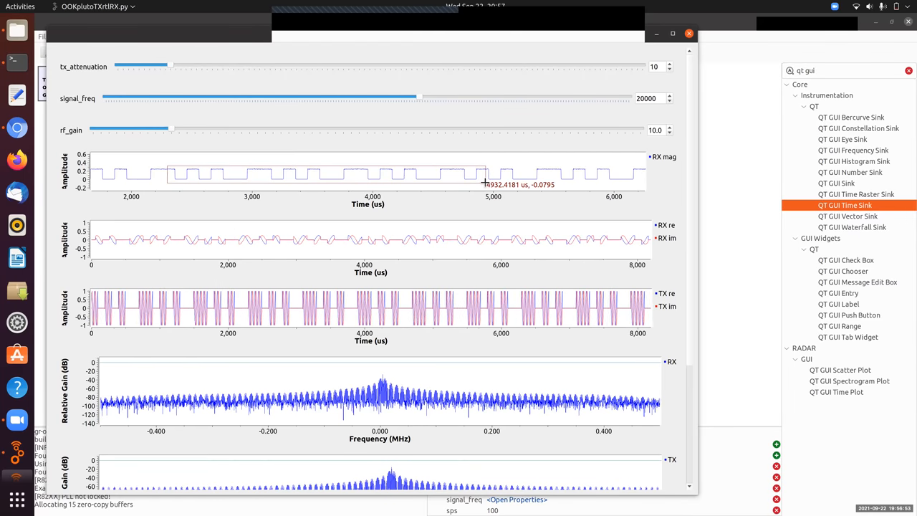
pyautogui.rightClick(486, 183)
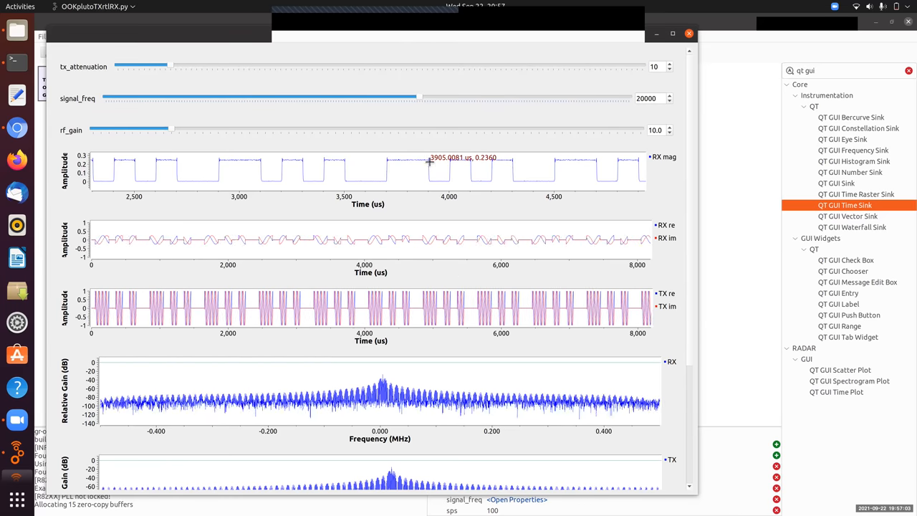
pyautogui.moveTo(557, 180)
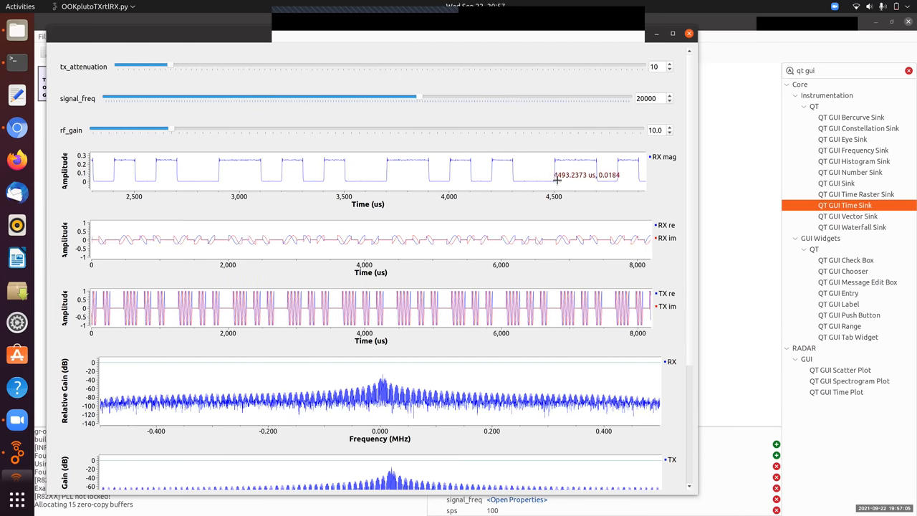
pyautogui.moveTo(556, 209)
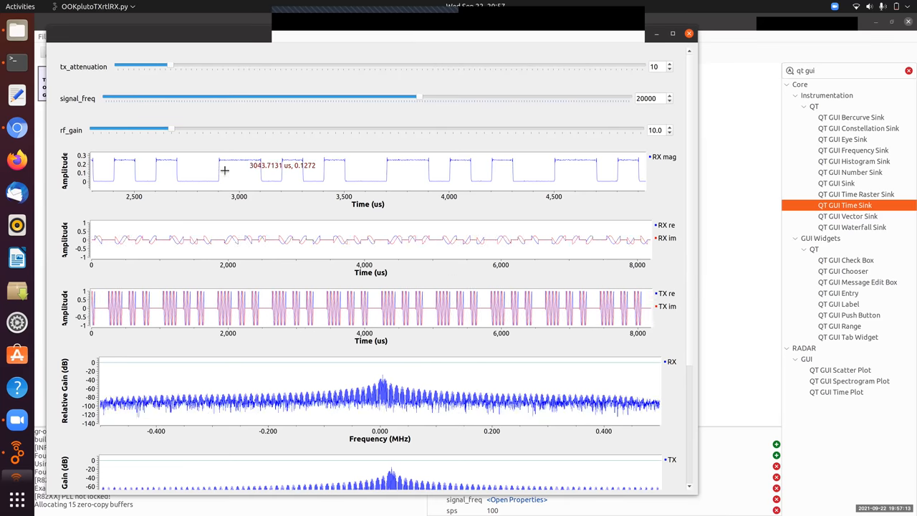
pyautogui.moveTo(101, 173)
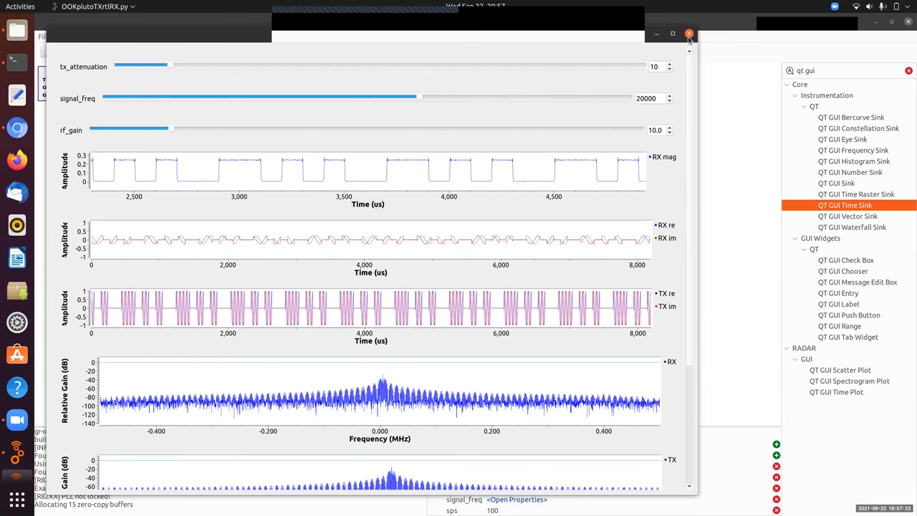
pyautogui.click(688, 33)
pyautogui.write('thre')
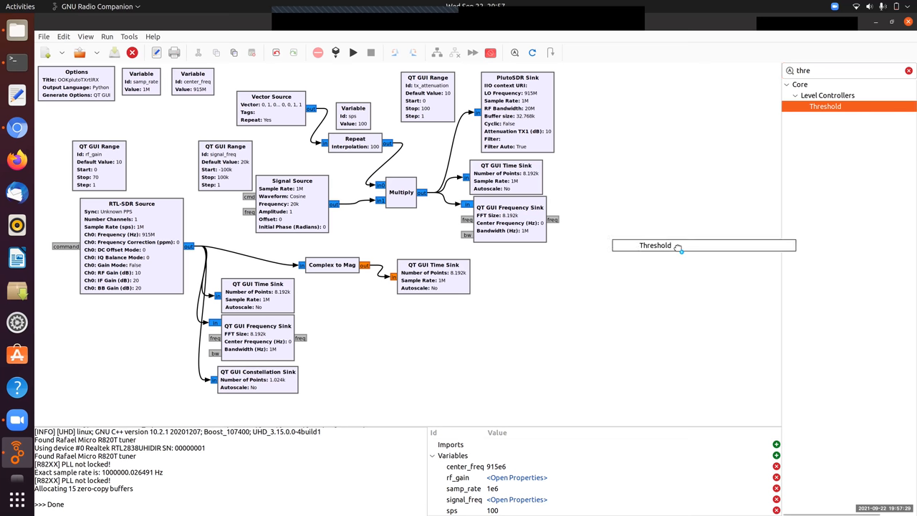
# Place a Threshold block below the RX mag sink with Low and High both 0.15.
pyautogui.moveTo(703, 245); pyautogui.dragTo(443, 329)
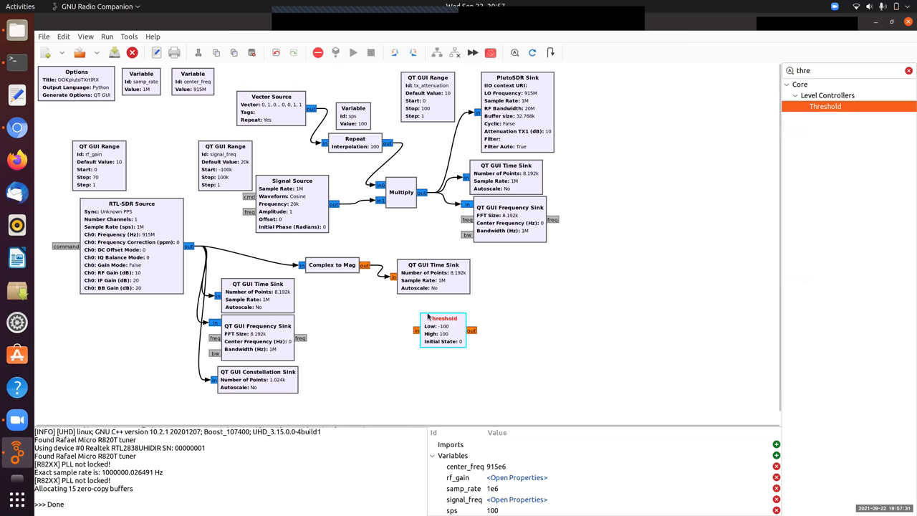
pyautogui.moveTo(443, 318); pyautogui.dragTo(421, 306)
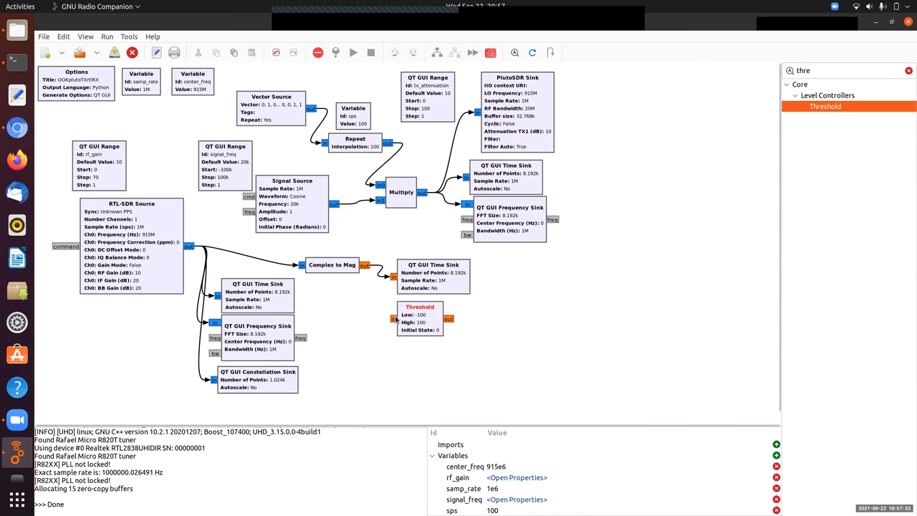
pyautogui.doubleClick(420, 307)
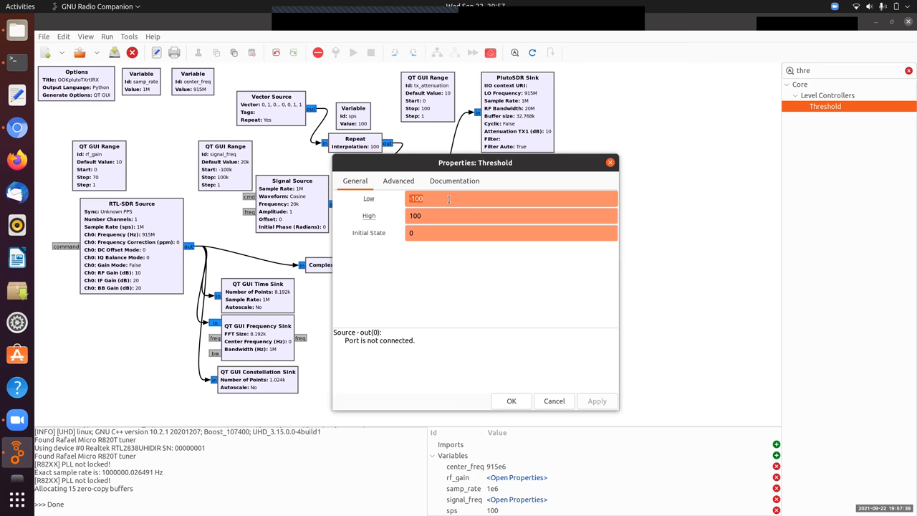
pyautogui.write('0.1')
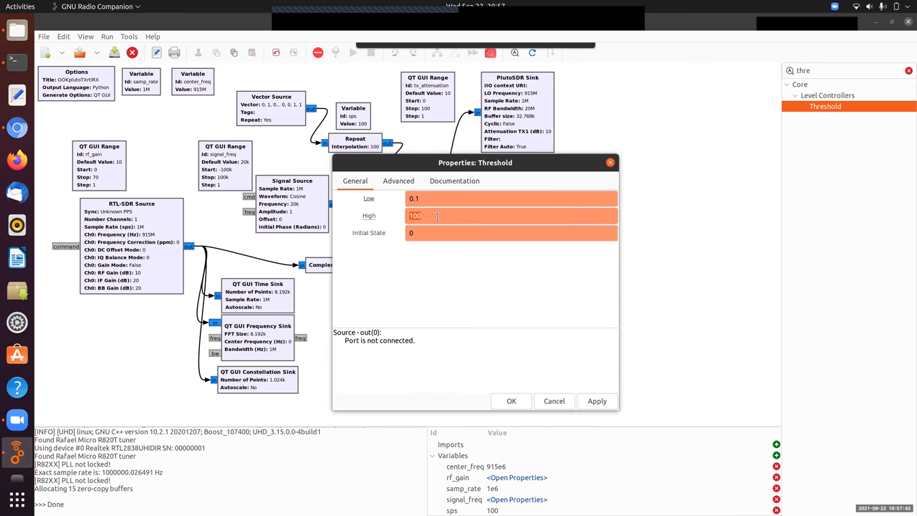
pyautogui.write('0.2')
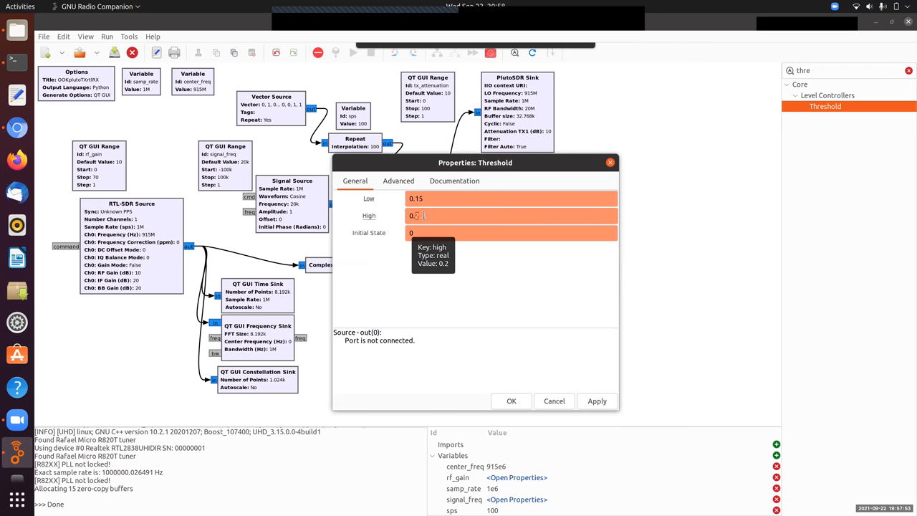
pyautogui.write('0.15')
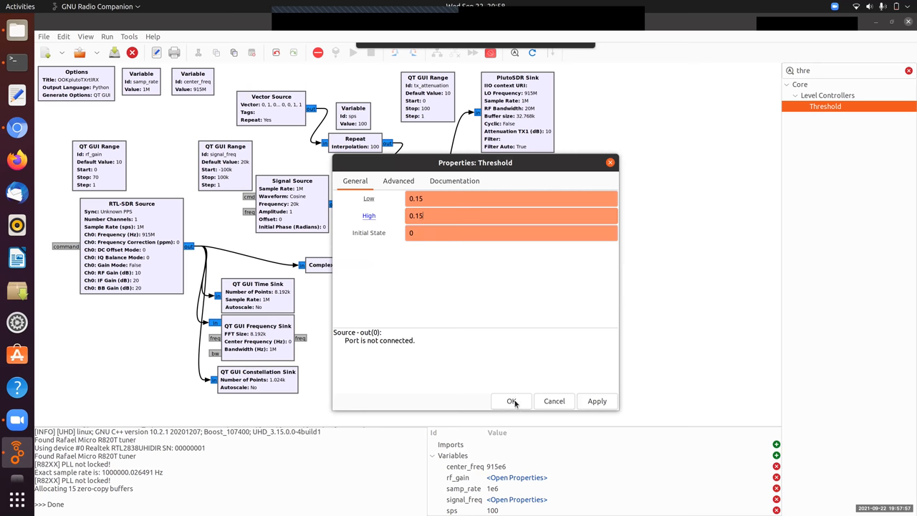
pyautogui.click(511, 401)
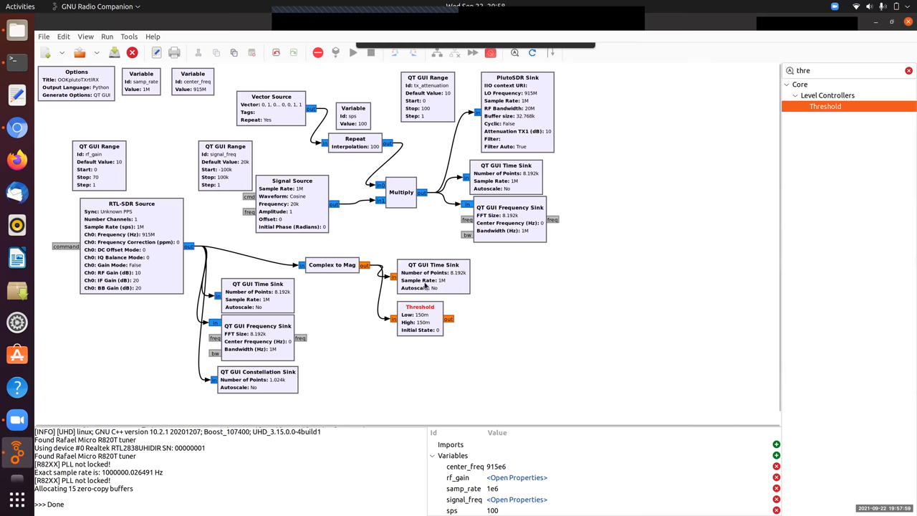
pyautogui.click(434, 268)
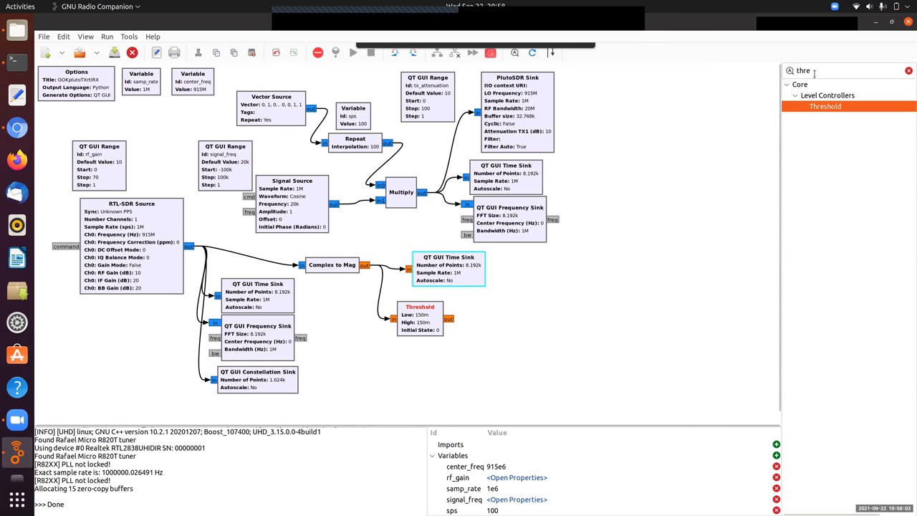
# Add a Keep 1 in N block and set its N to sps.
pyautogui.write('keep')
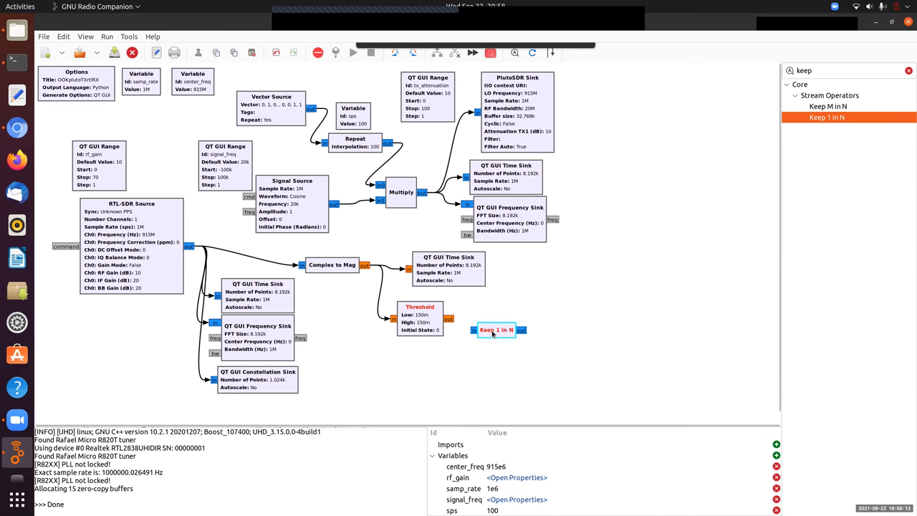
pyautogui.doubleClick(494, 329)
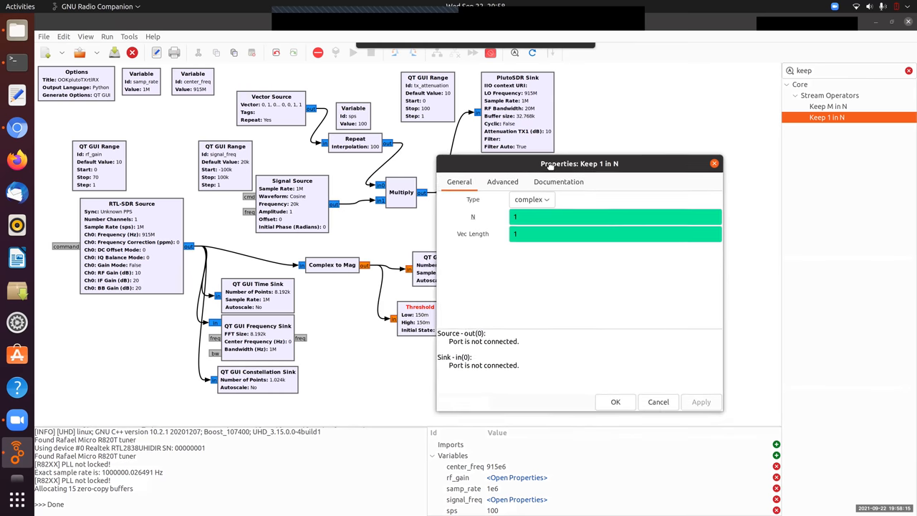
pyautogui.write('5')
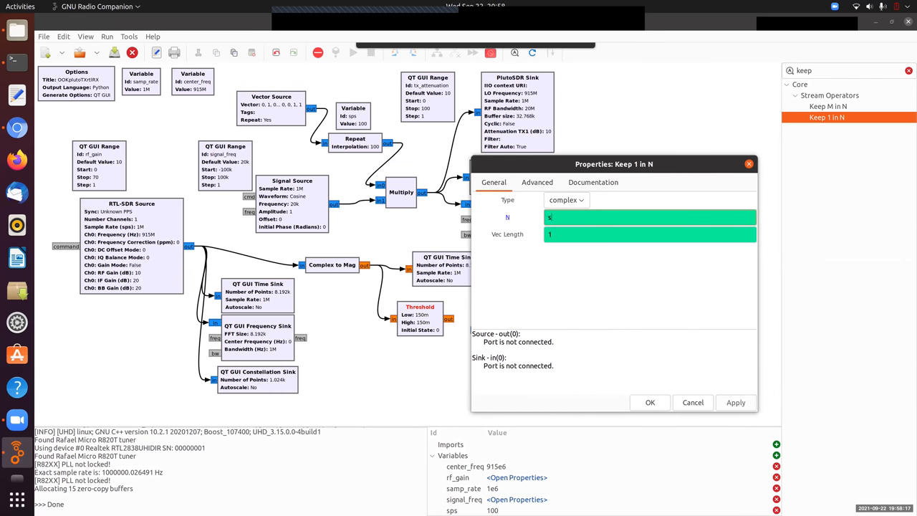
pyautogui.write('ps')
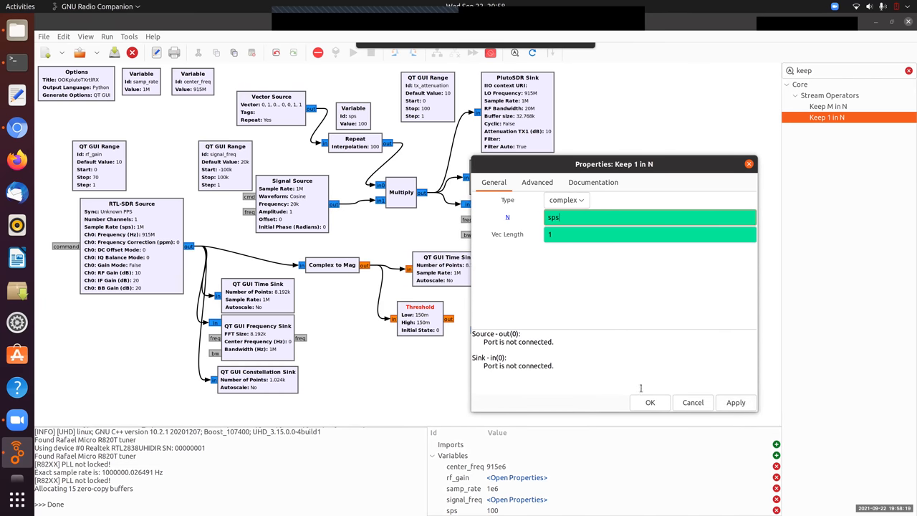
pyautogui.click(650, 402)
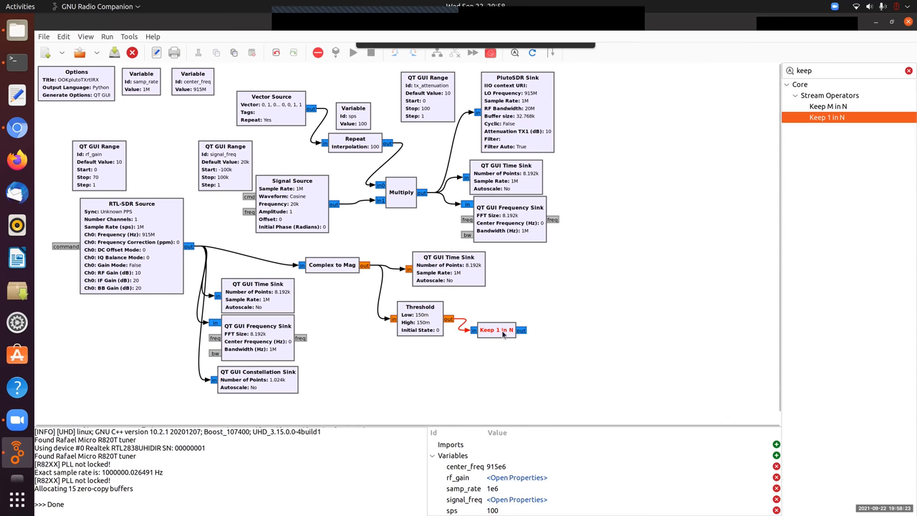
# Change the Keep 1 in N data type to float and recheck its properties.
pyautogui.click(494, 330)
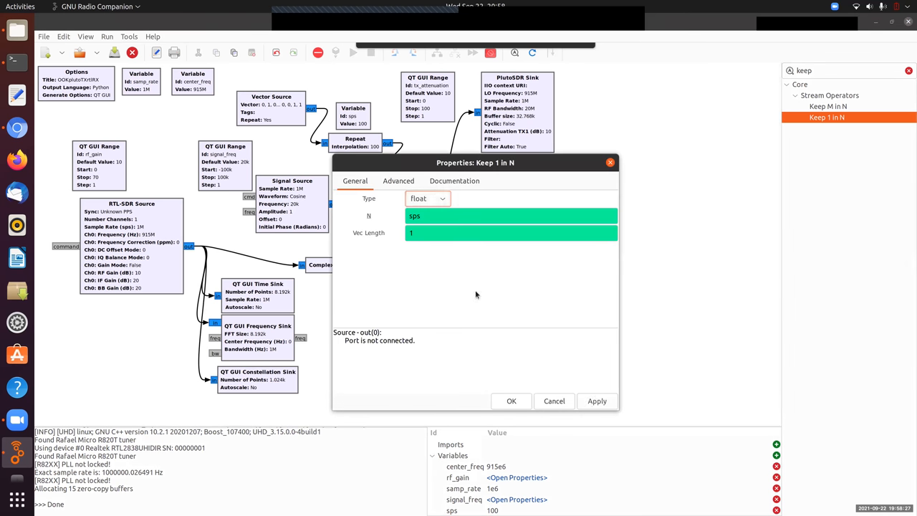
pyautogui.click(511, 400)
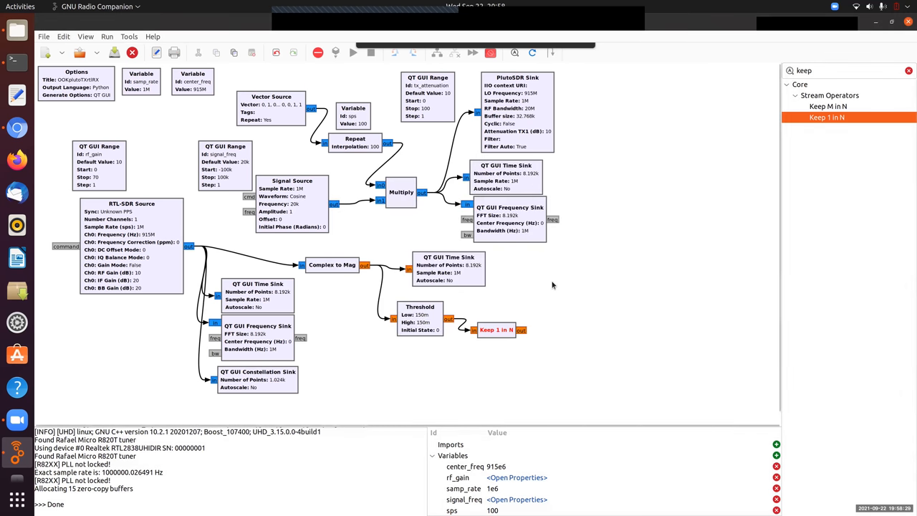
pyautogui.doubleClick(496, 330)
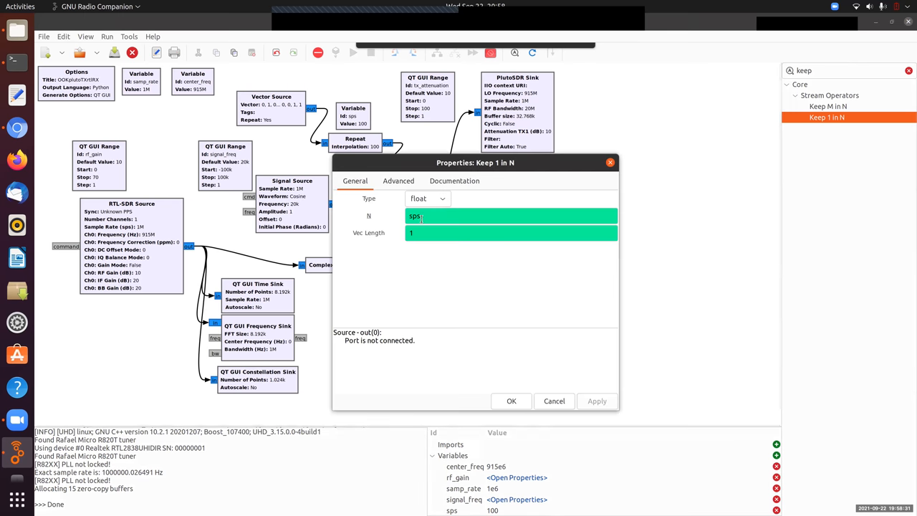
pyautogui.click(511, 401)
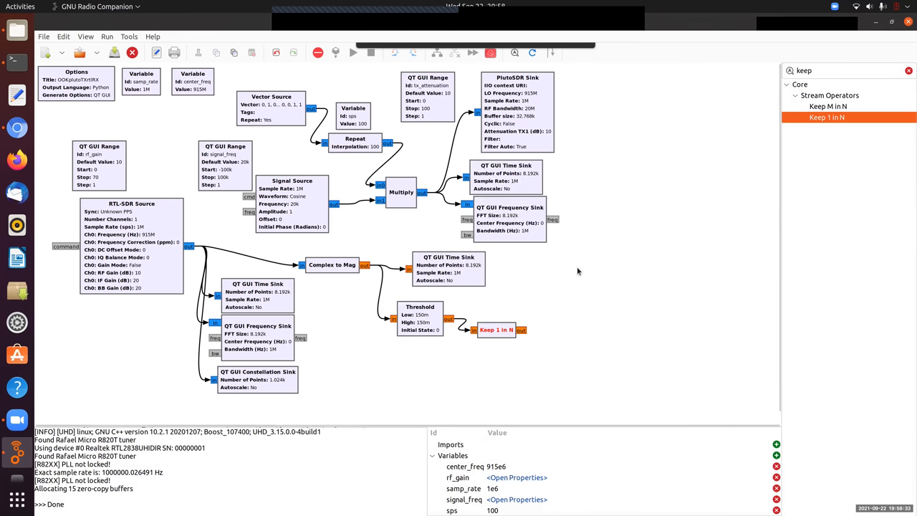
pyautogui.moveTo(807, 57)
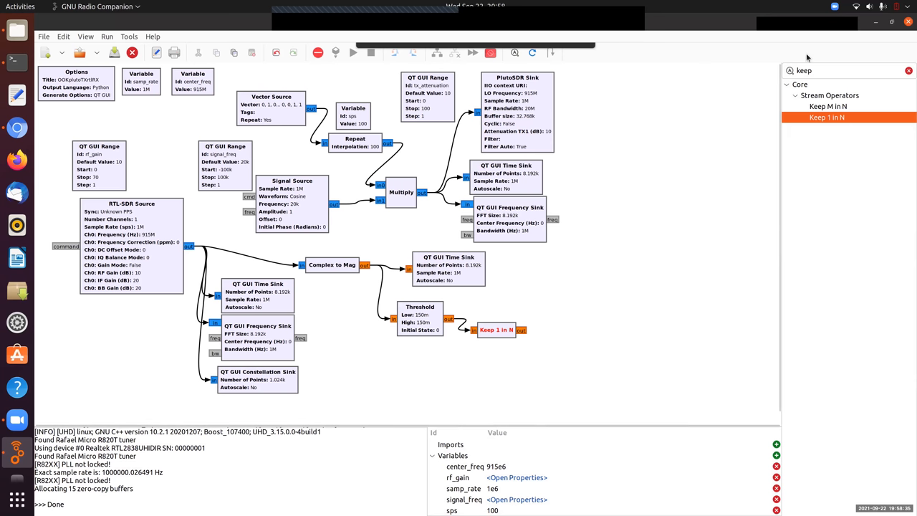
pyautogui.click(846, 70)
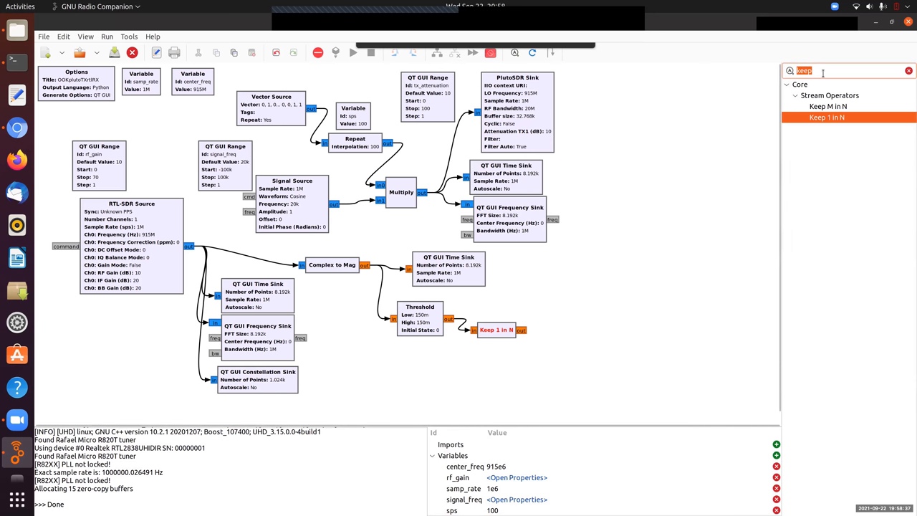
# Add a float QT GUI Time Sink after Keep 1 in N, labelled 'TX threshold'.
pyautogui.write('qt gui')
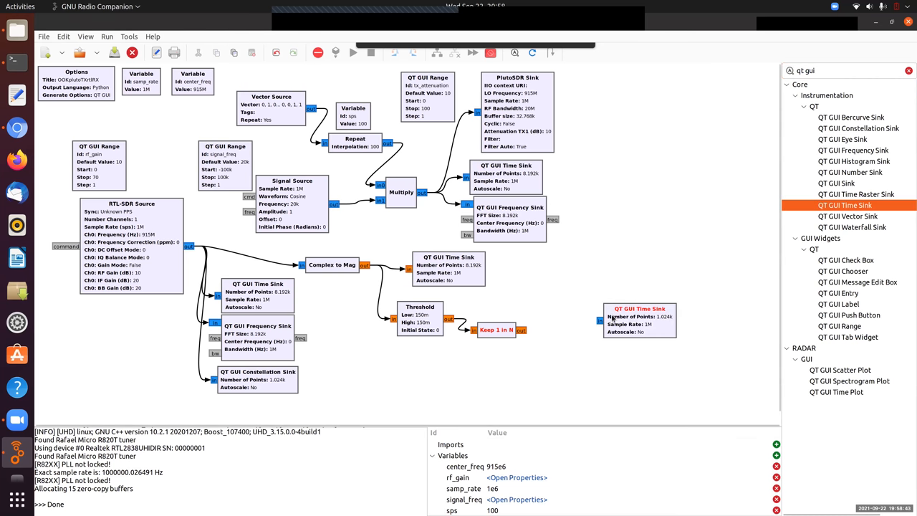
pyautogui.moveTo(640, 320); pyautogui.dragTo(575, 299)
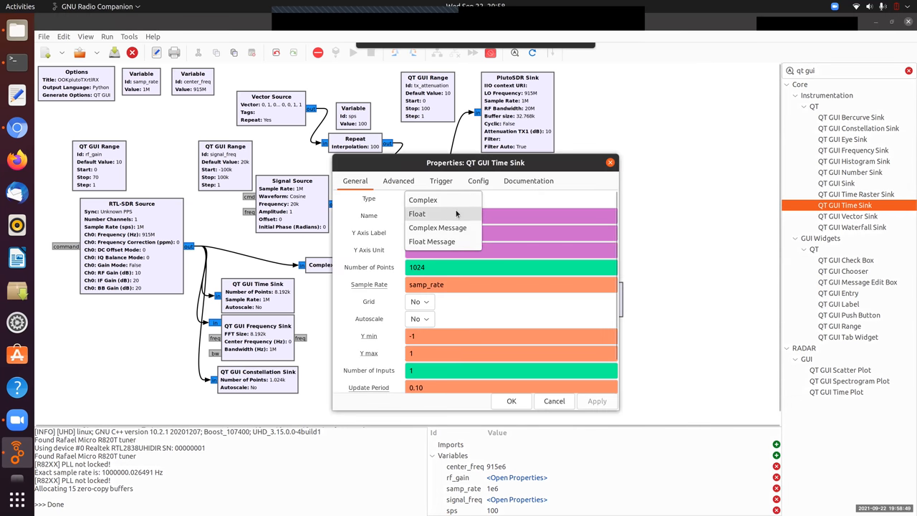
pyautogui.click(417, 214)
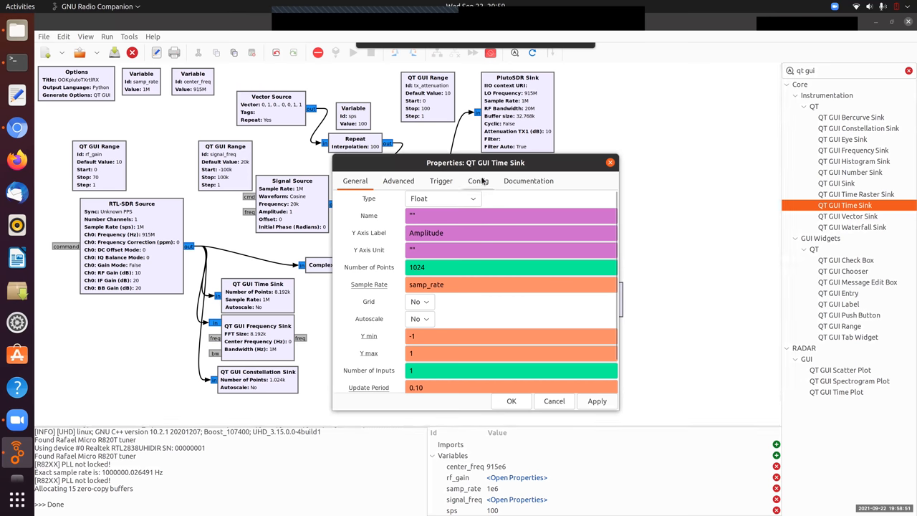
pyautogui.click(478, 181)
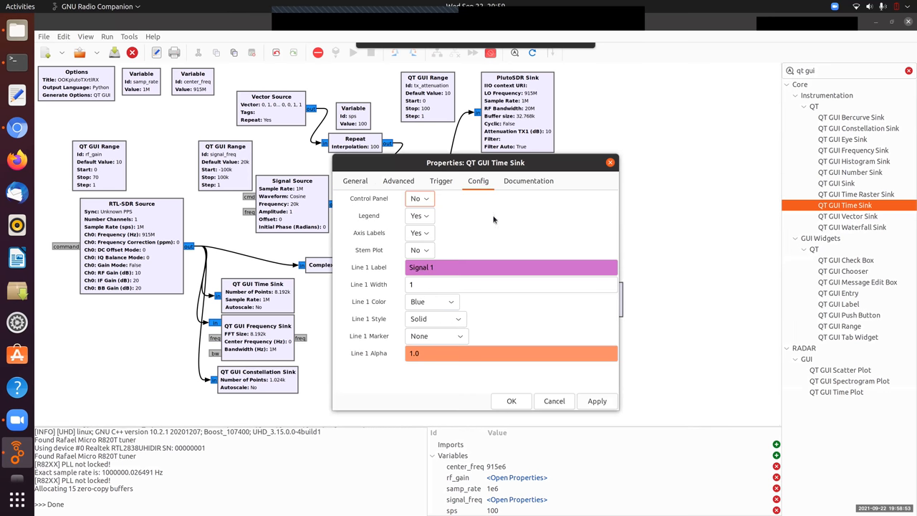
pyautogui.write('t')
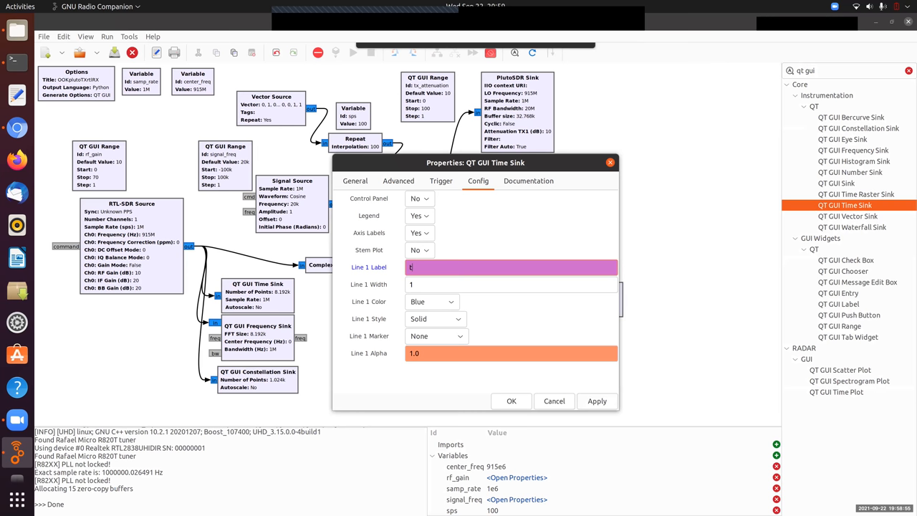
pyautogui.write('X threshold')
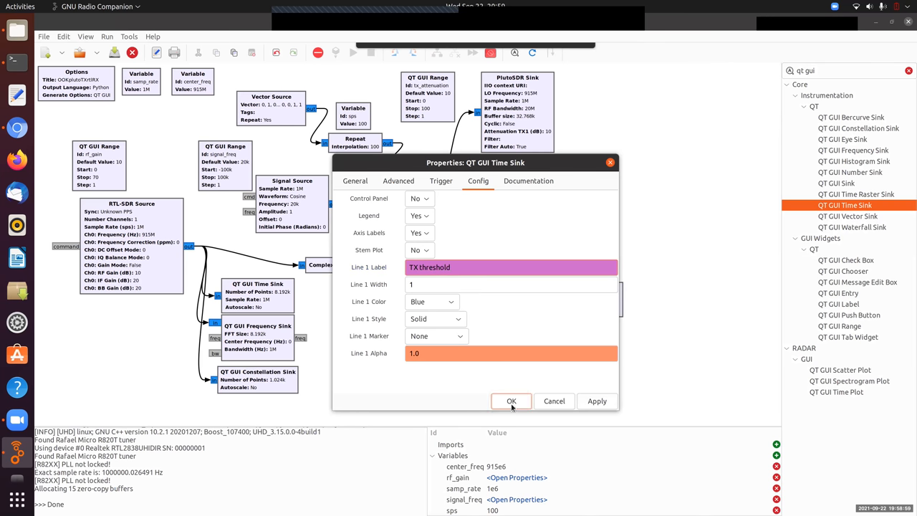
pyautogui.click(511, 400)
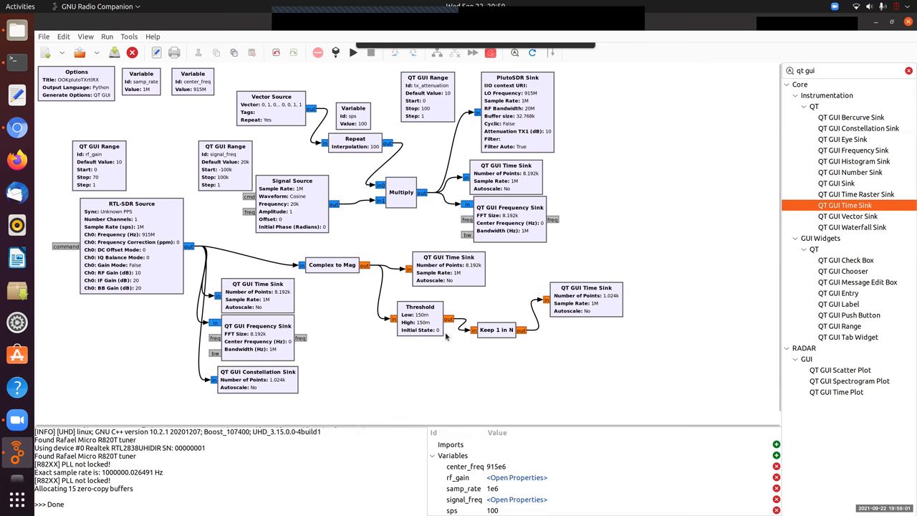
pyautogui.moveTo(357, 79)
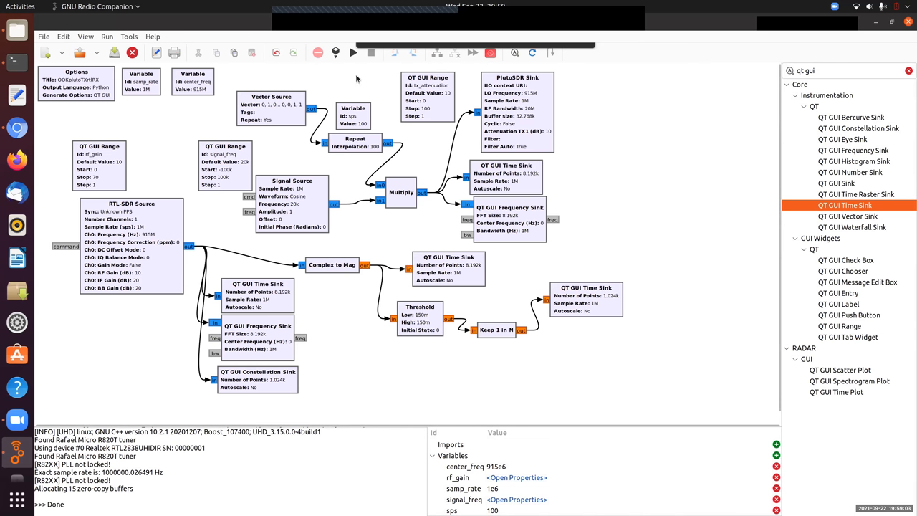
# Execute the flowgraph and open the TX threshold plot's context menu.
pyautogui.click(352, 52)
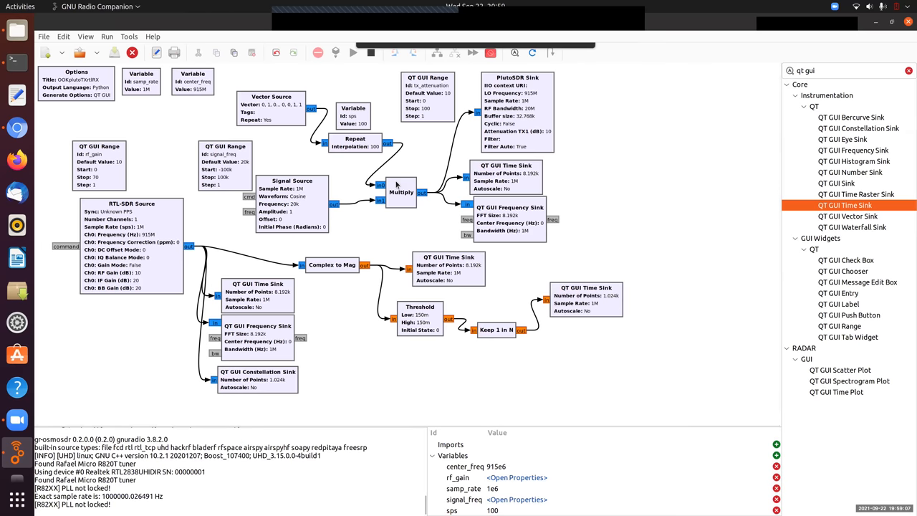
pyautogui.click(353, 52)
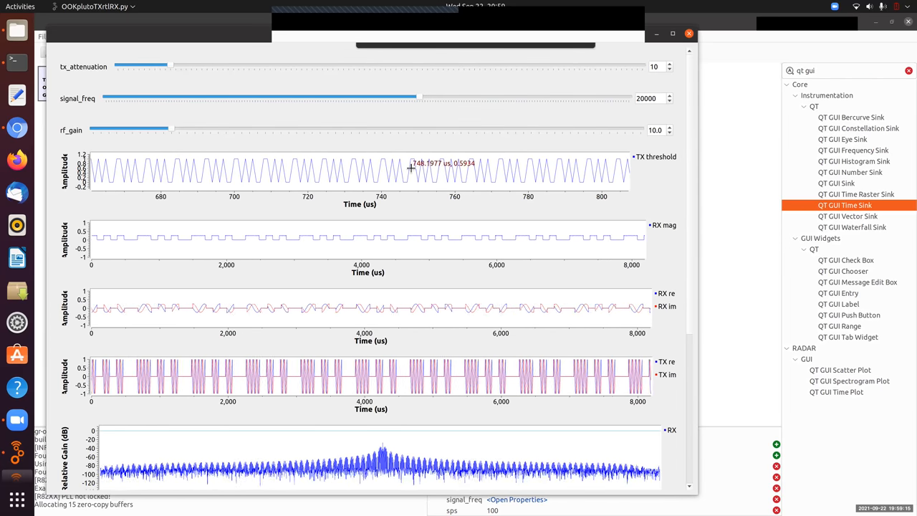
pyautogui.rightClick(412, 168)
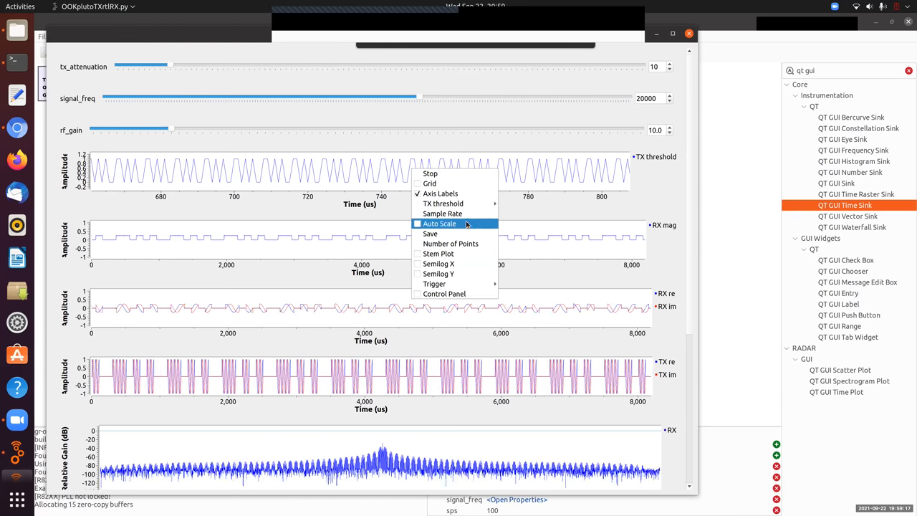